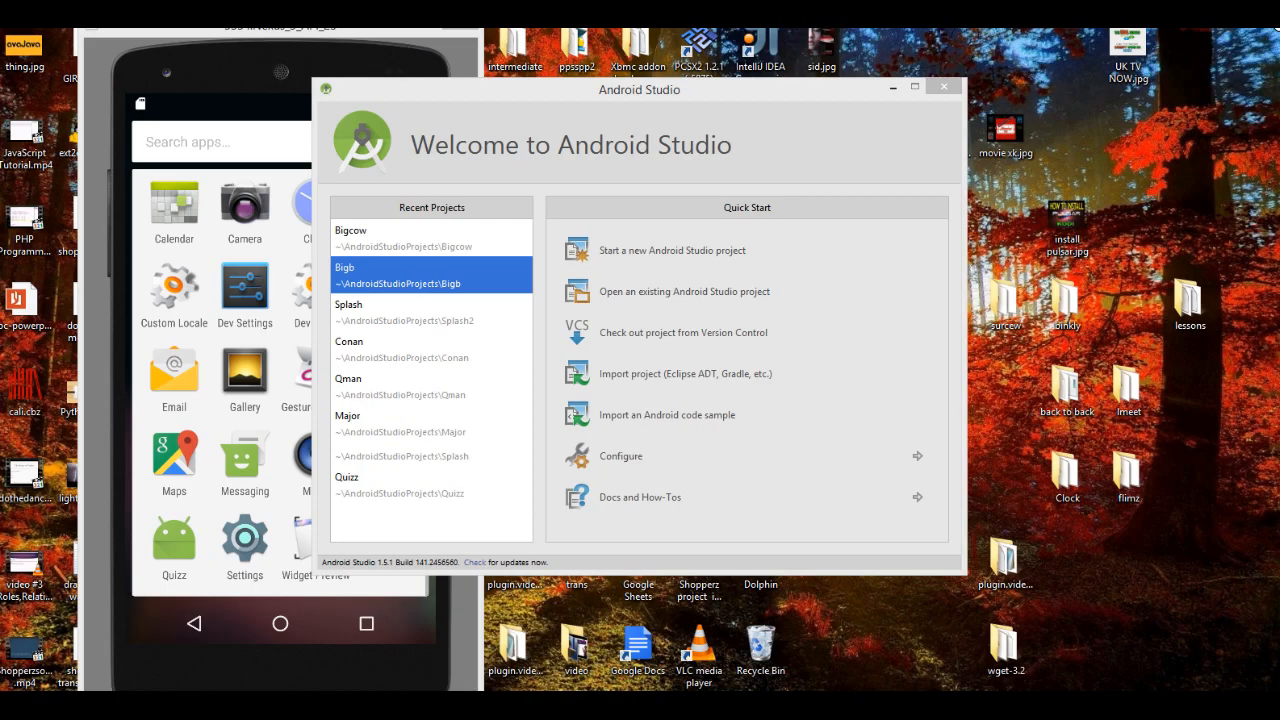
pyautogui.moveTo(1186, 40)
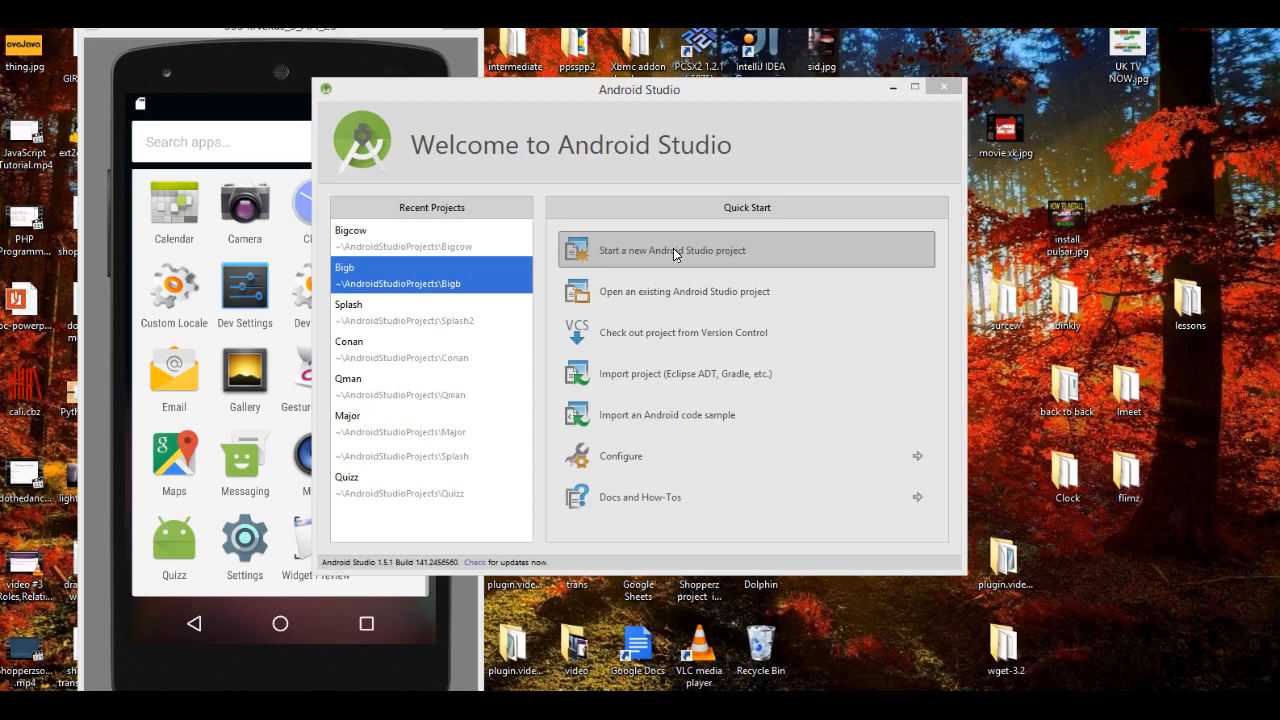
# Step: Start a new Android Studio project and name the application Bigapp
pyautogui.click(672, 250)
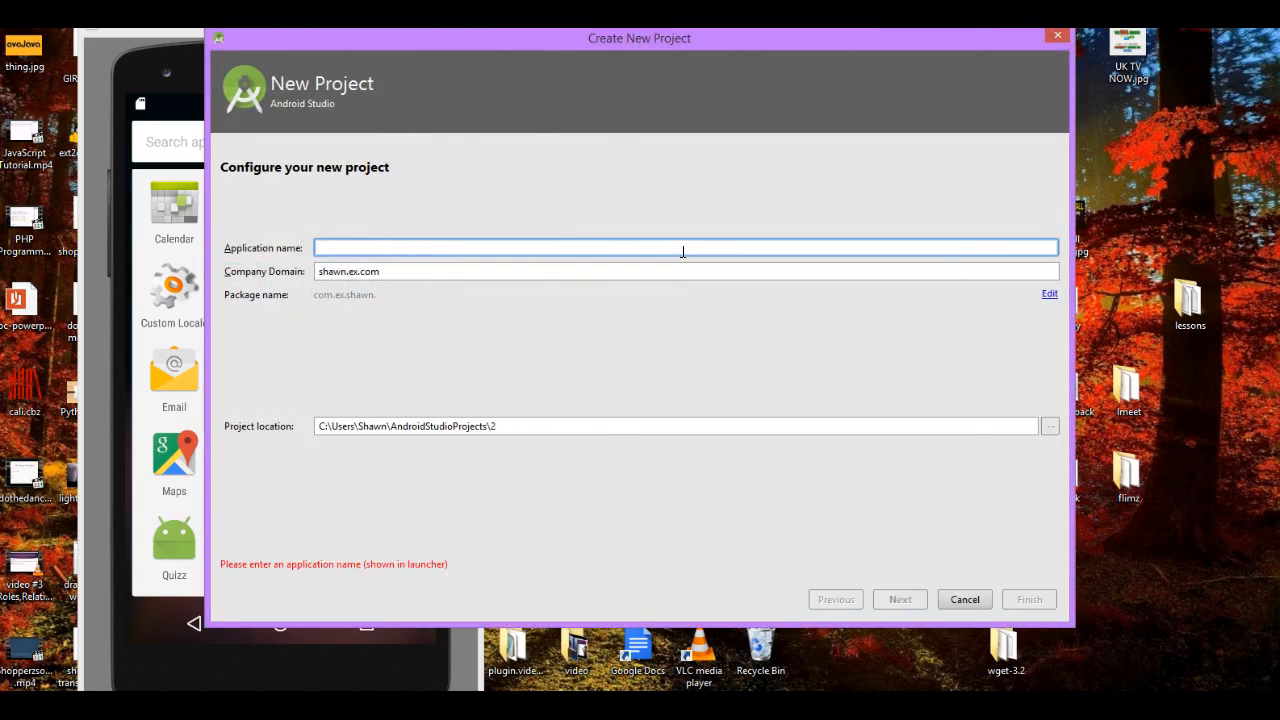
pyautogui.write('Big')
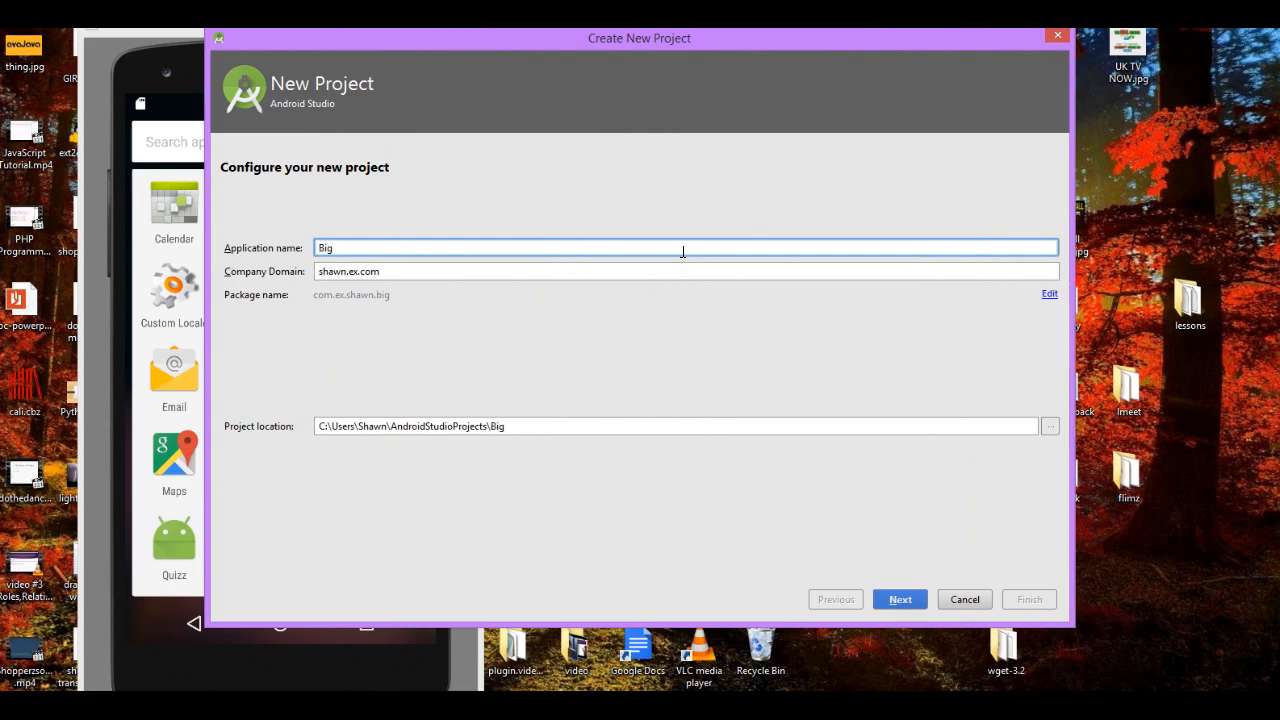
pyautogui.write('c')
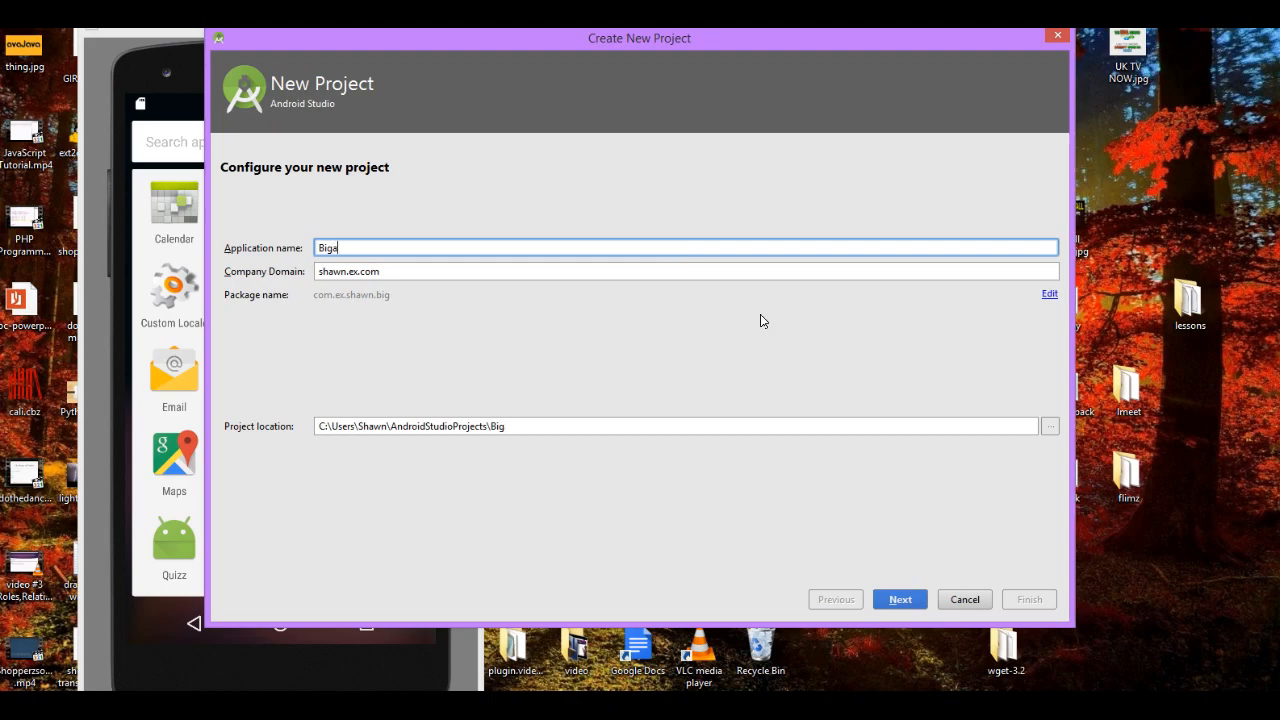
pyautogui.write('app')
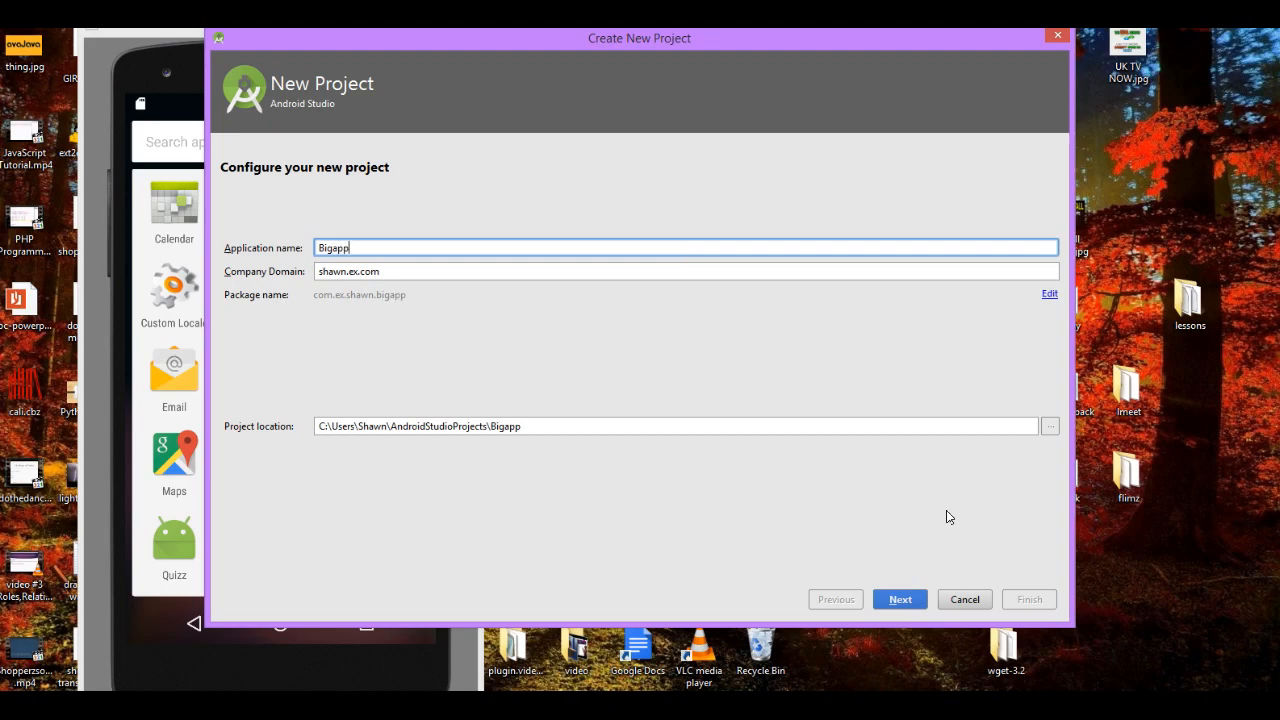
# Step: Advance to target devices, keeping Phone and Tablet at minimum API 14
pyautogui.click(898, 600)
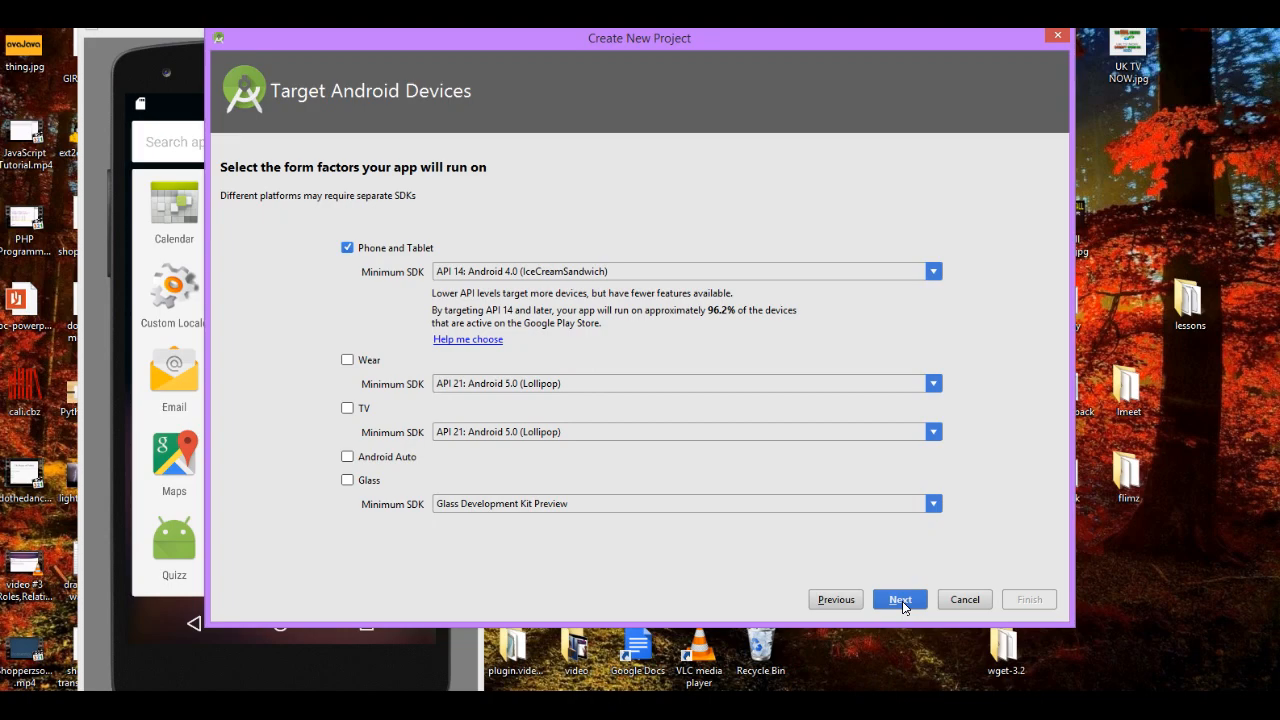
pyautogui.moveTo(390, 272)
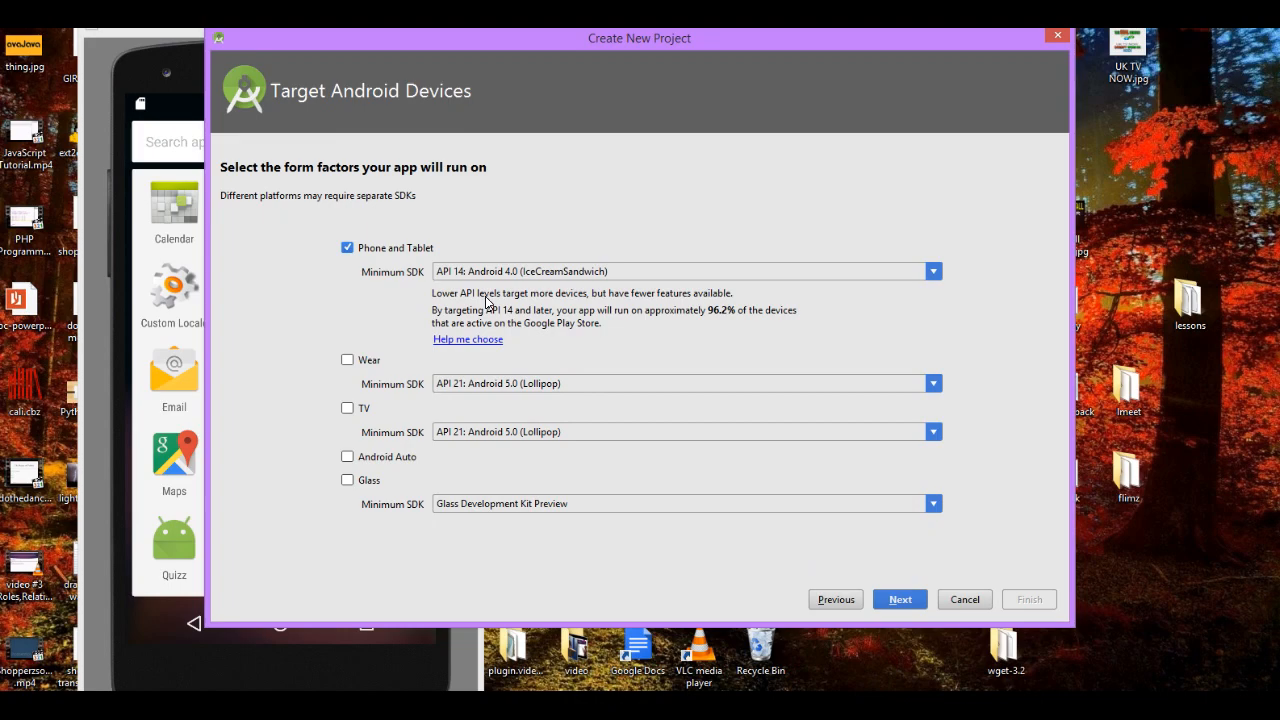
pyautogui.moveTo(640, 344)
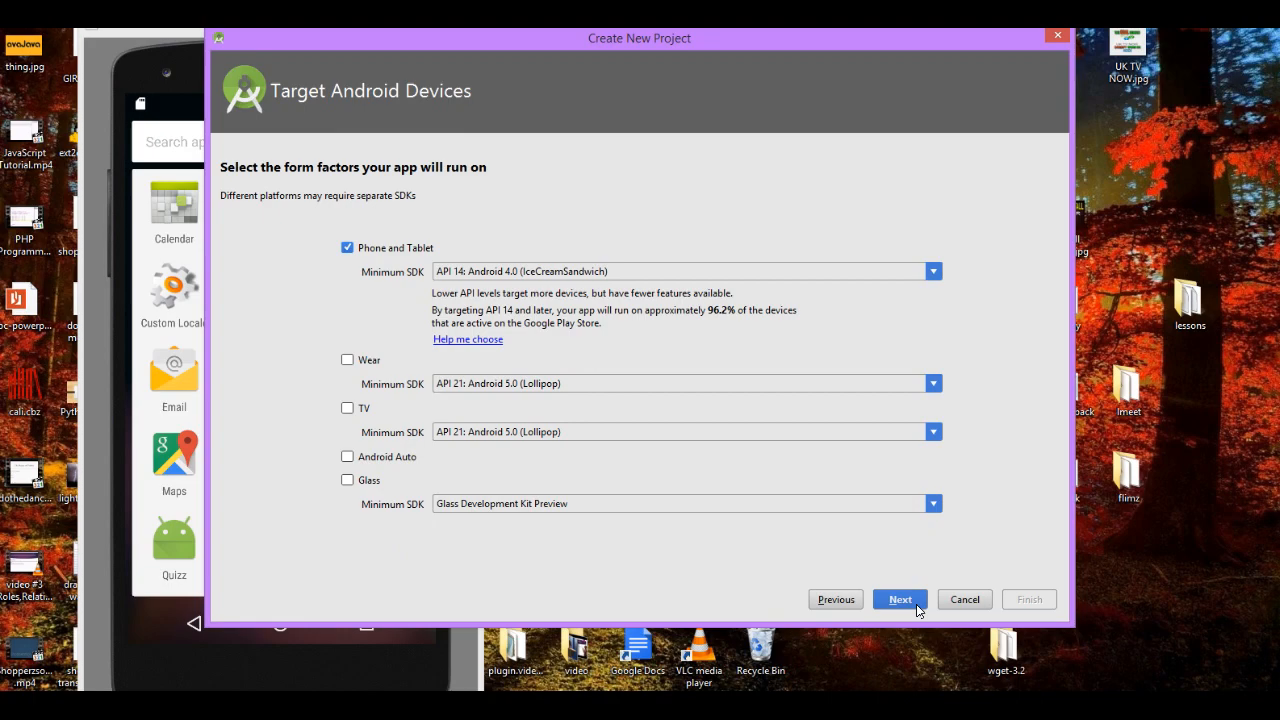
# Step: Choose the Empty Activity template and continue to customizing the activity
pyautogui.click(900, 600)
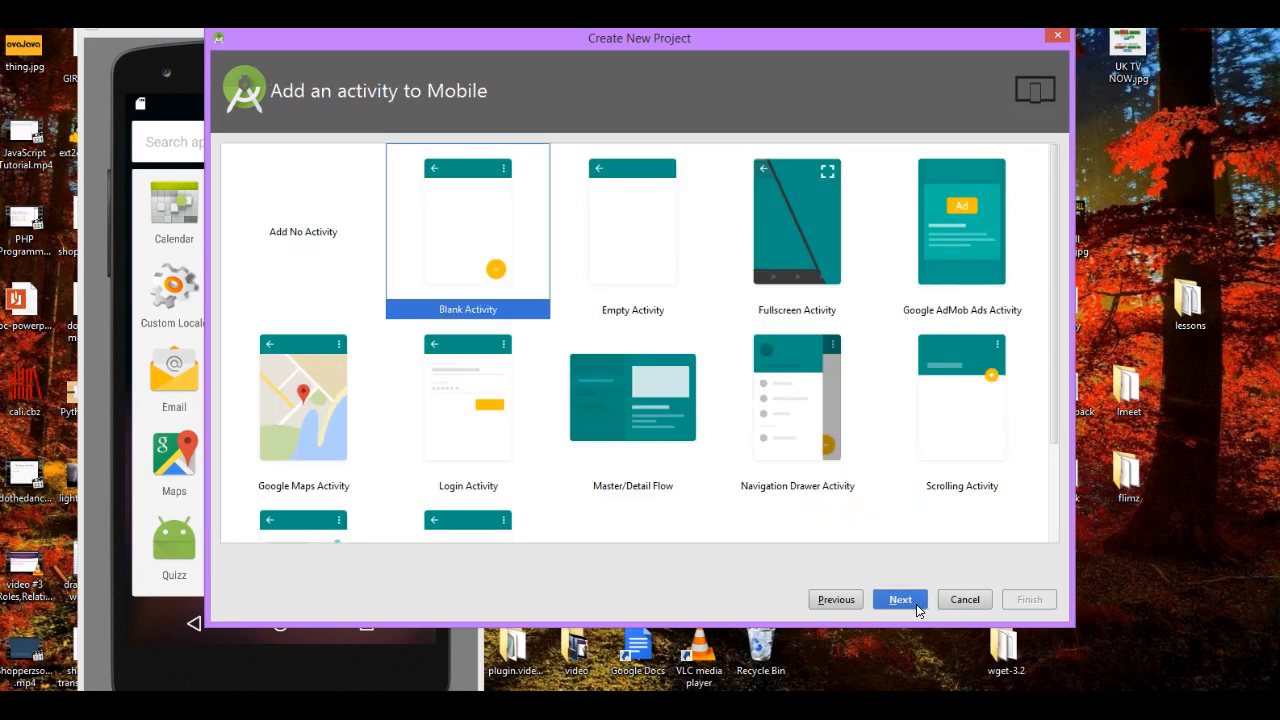
pyautogui.moveTo(670, 300)
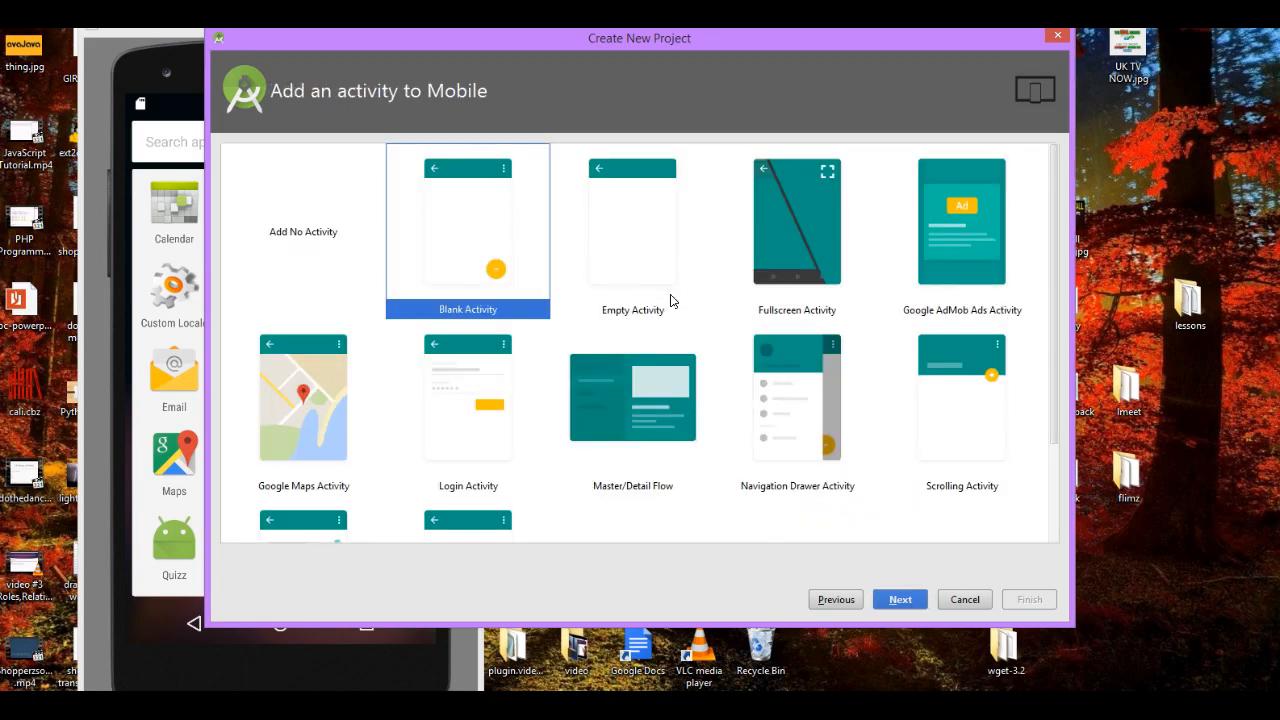
pyautogui.click(632, 230)
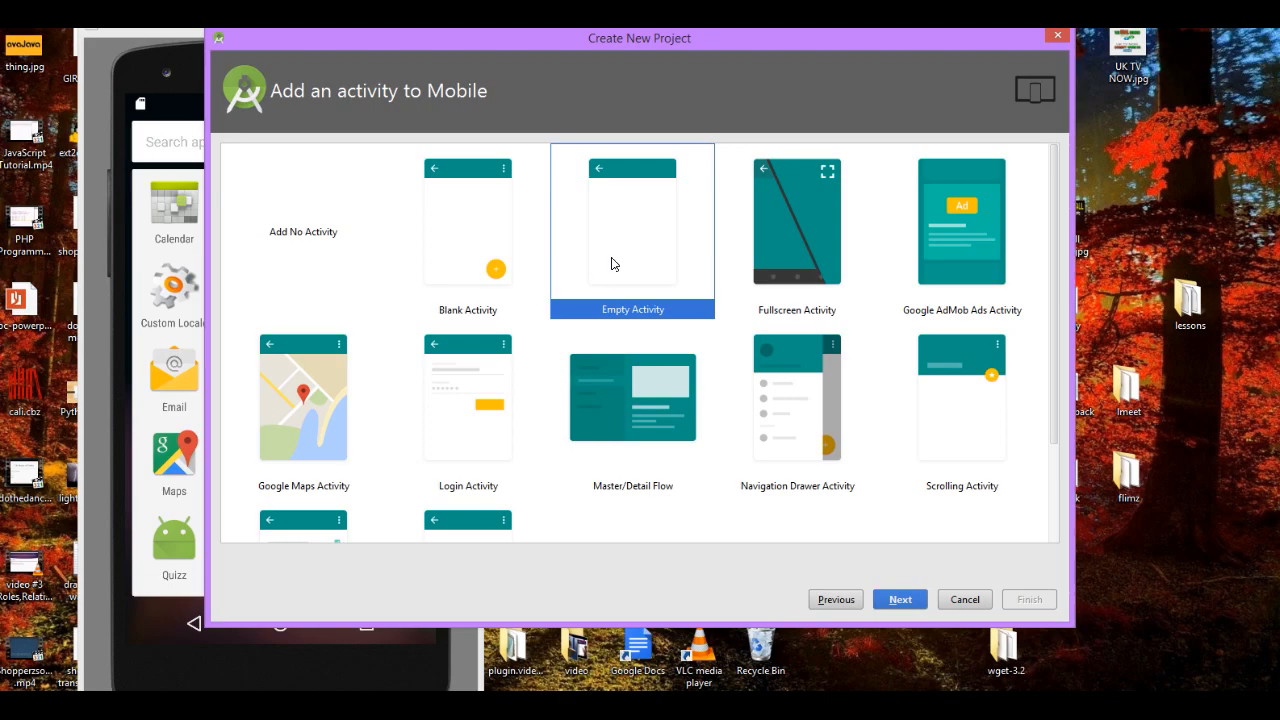
pyautogui.moveTo(876, 520)
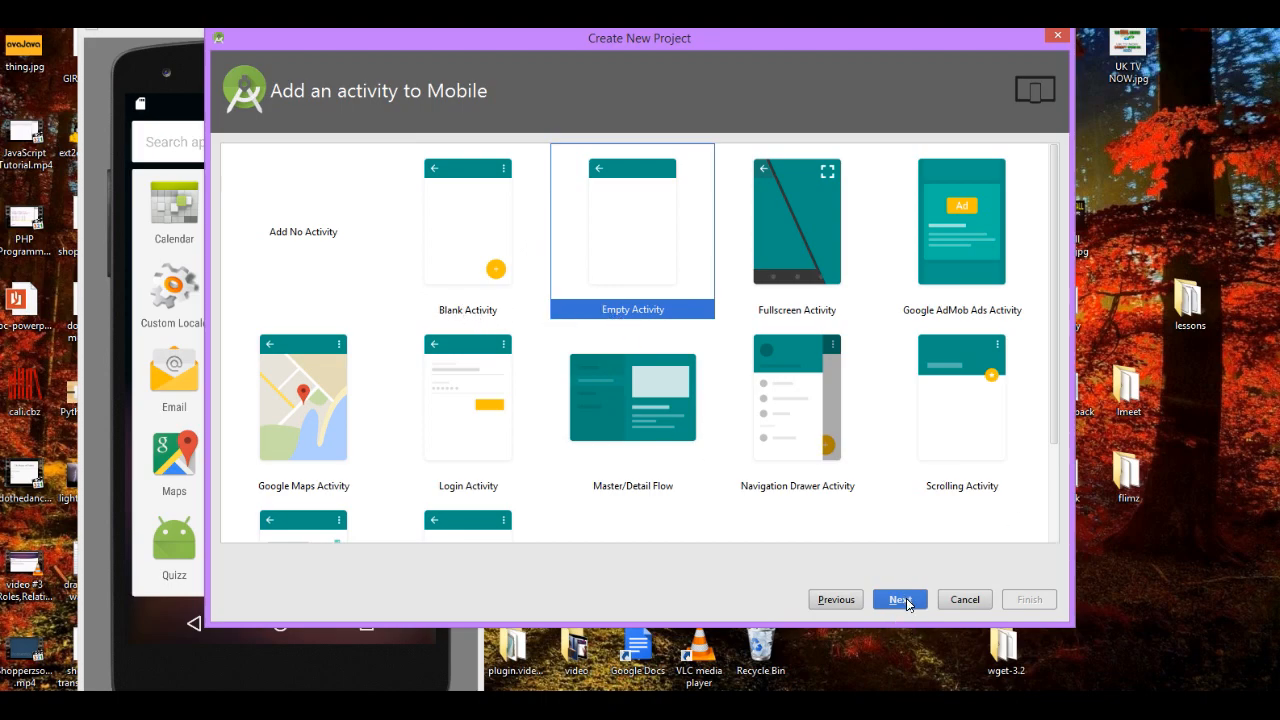
pyautogui.click(898, 600)
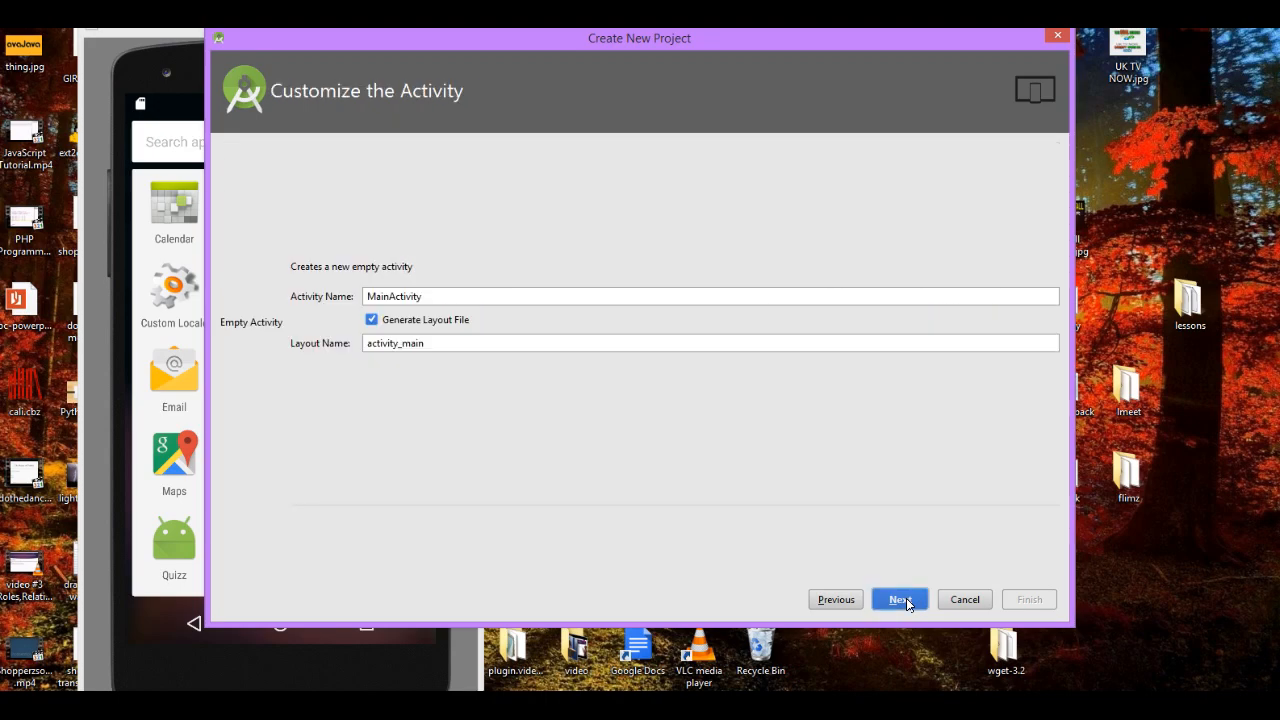
# Step: Rename the activity to first, giving it the layout activity_first
pyautogui.click(900, 600)
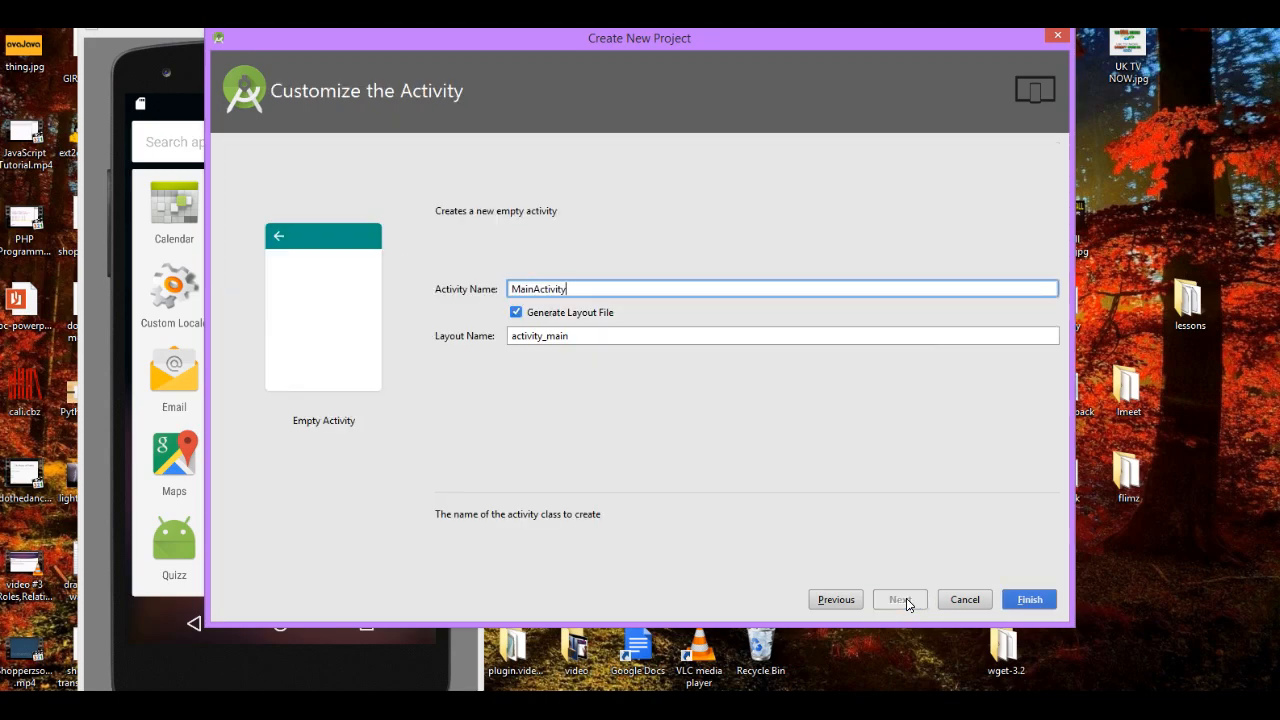
pyautogui.press('BackSpace')
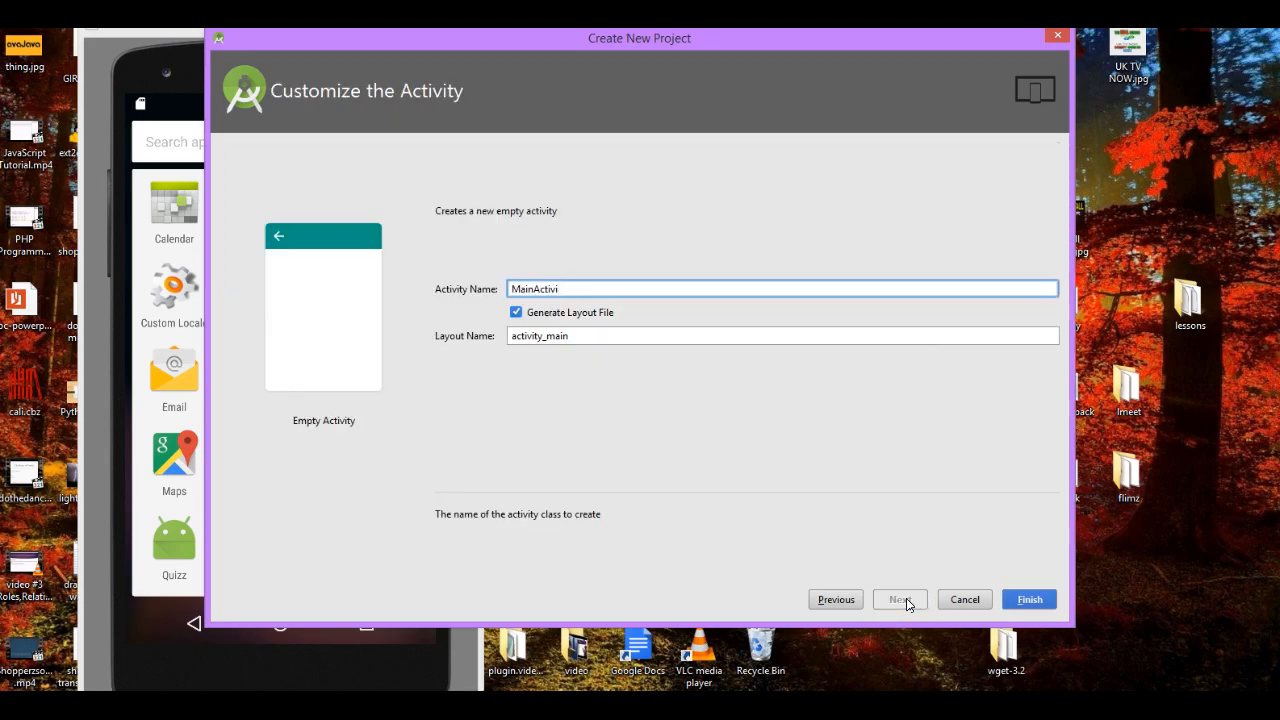
pyautogui.press('BackSpace')
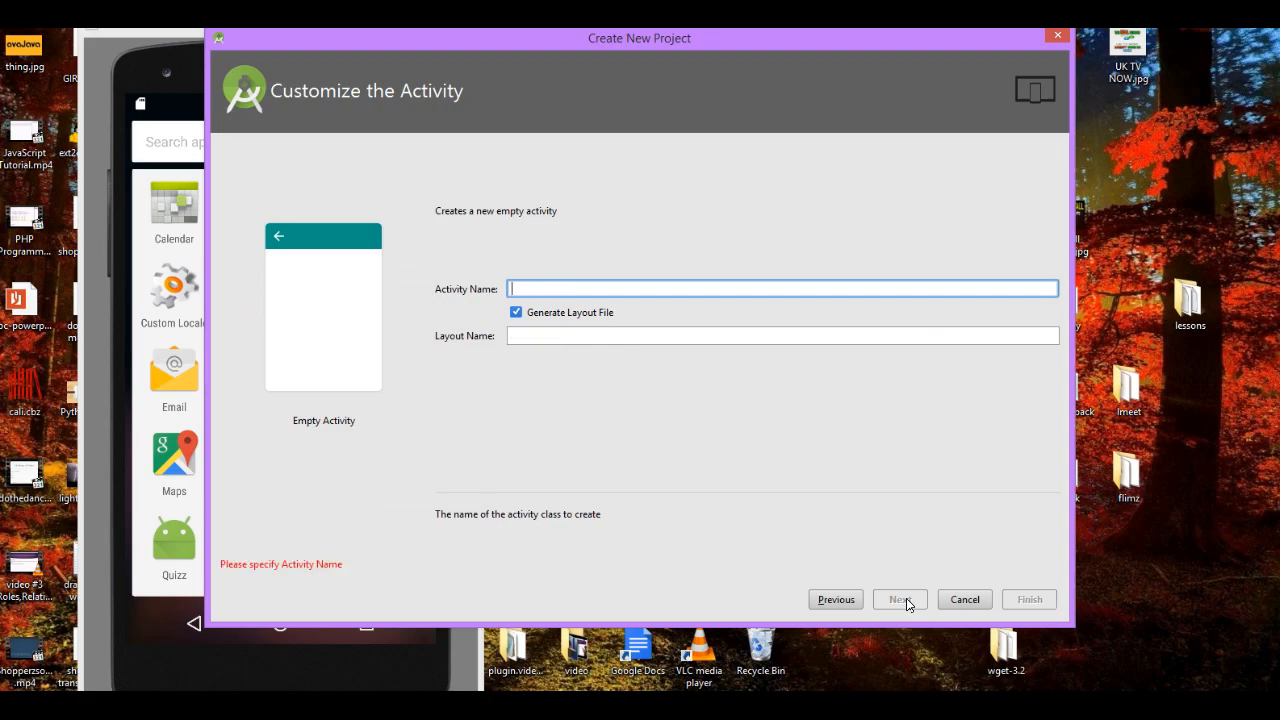
pyautogui.write('first')
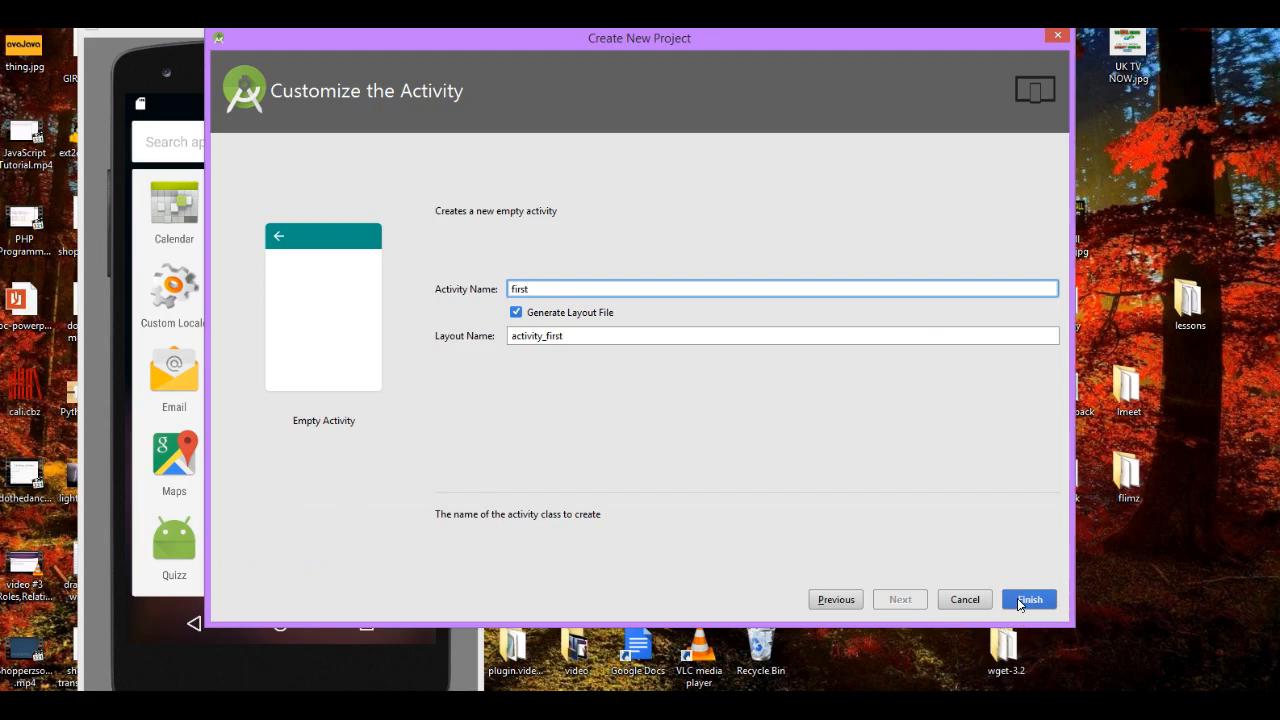
# Step: Finish creating Bigapp and make room in first.java's onCreate for new code
pyautogui.click(1028, 600)
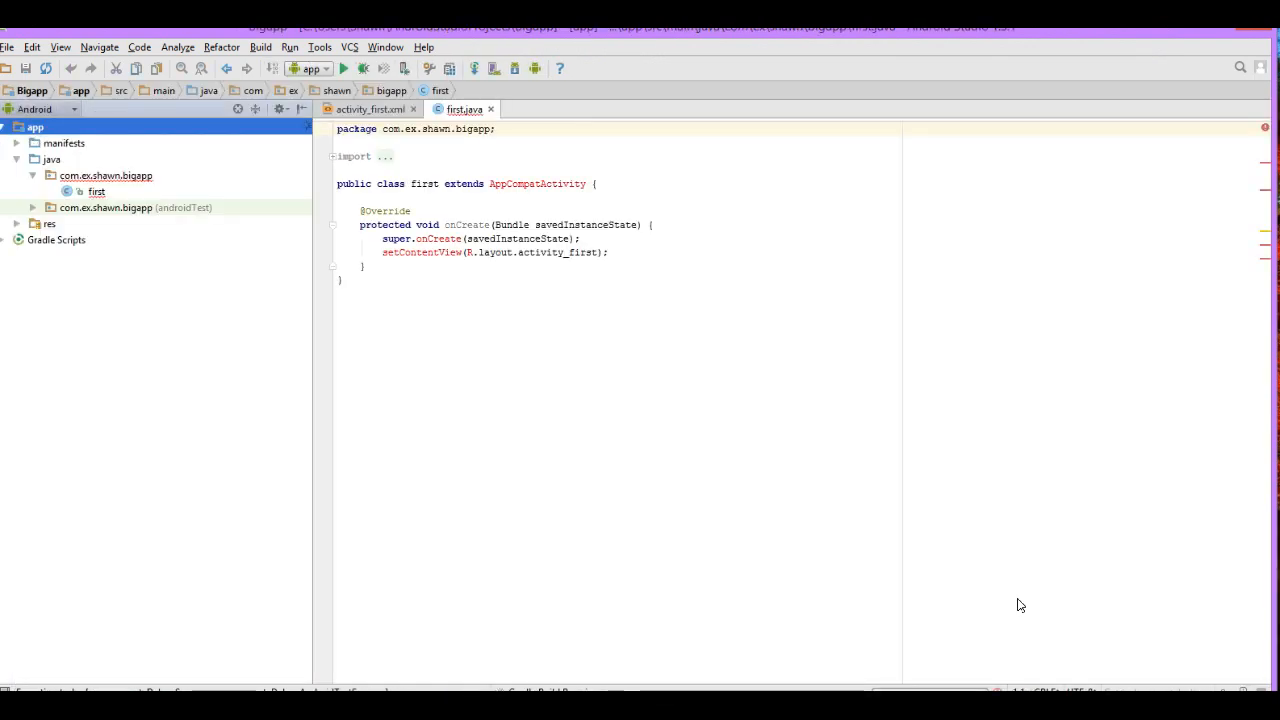
pyautogui.click(96, 192)
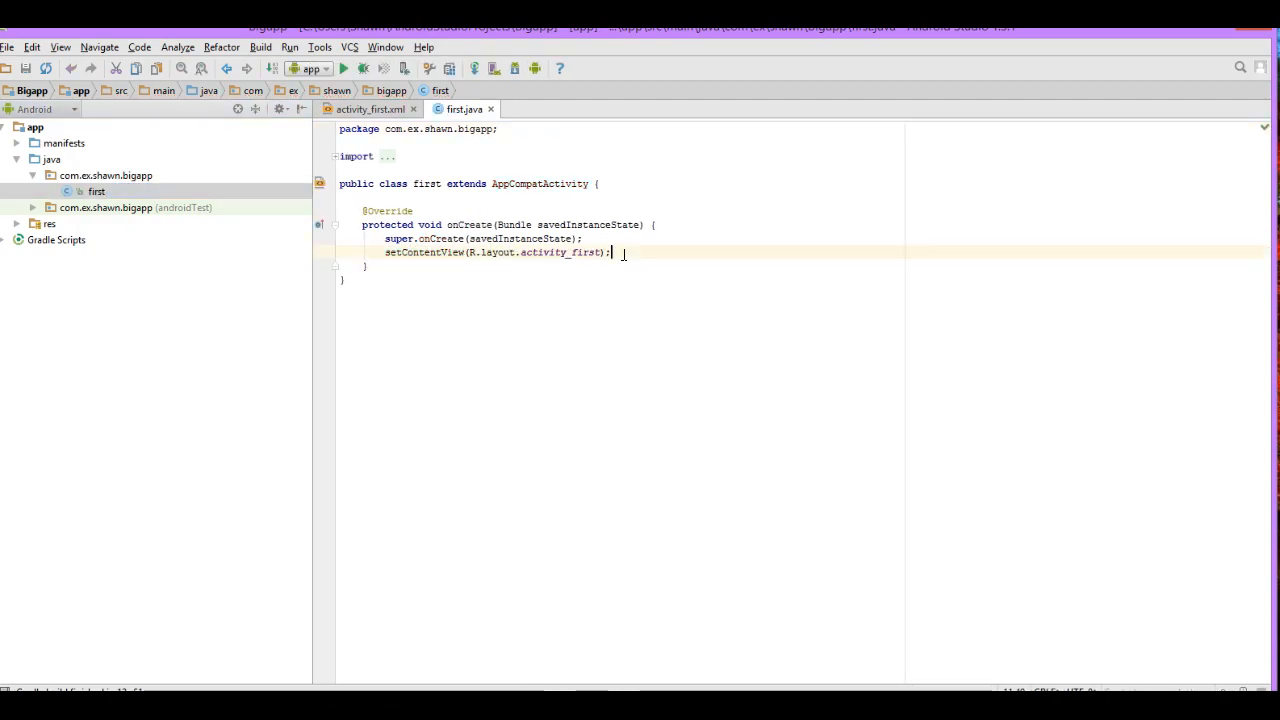
pyautogui.press('enter')
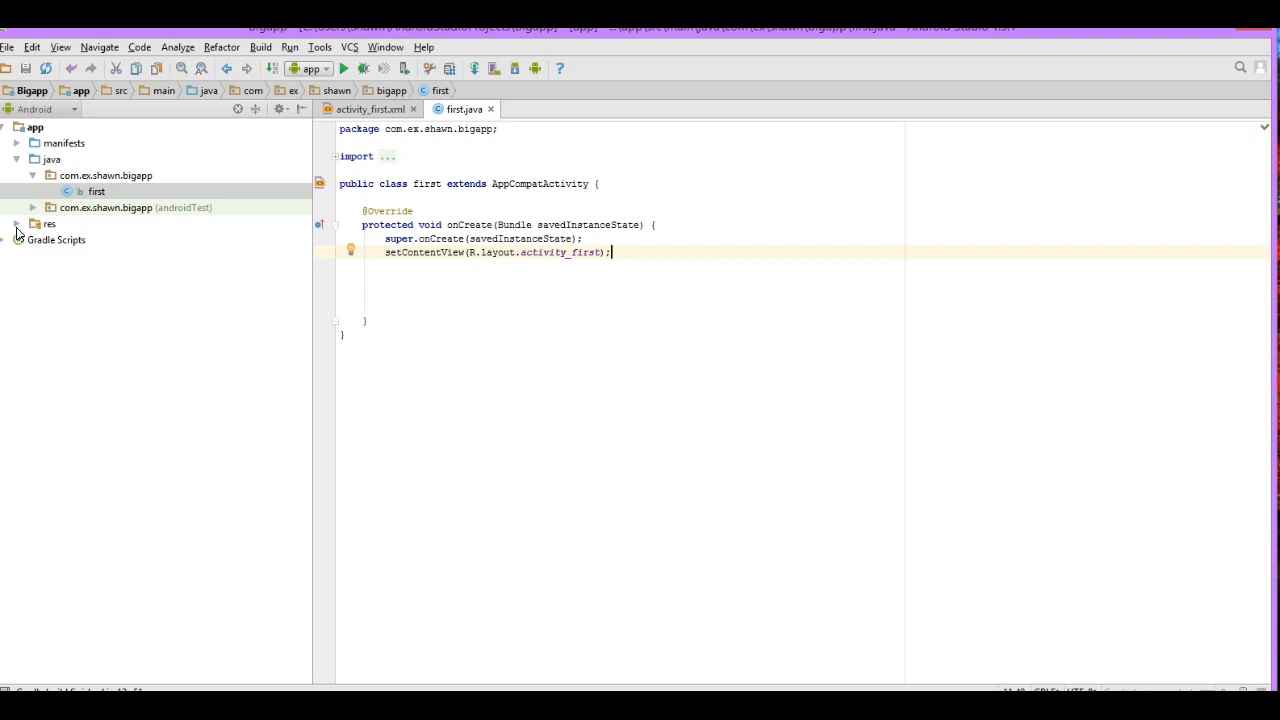
# Step: Open activity_first.xml from res/layout in the visual designer
pyautogui.click(16, 224)
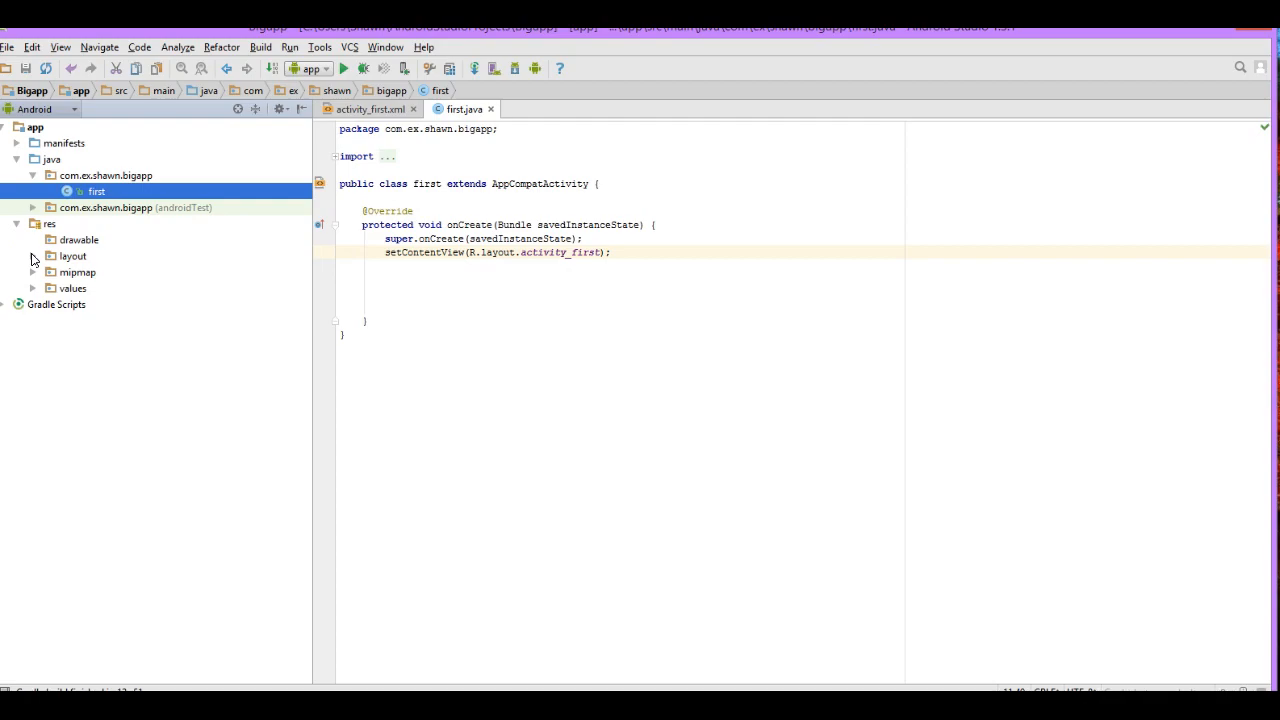
pyautogui.click(32, 256)
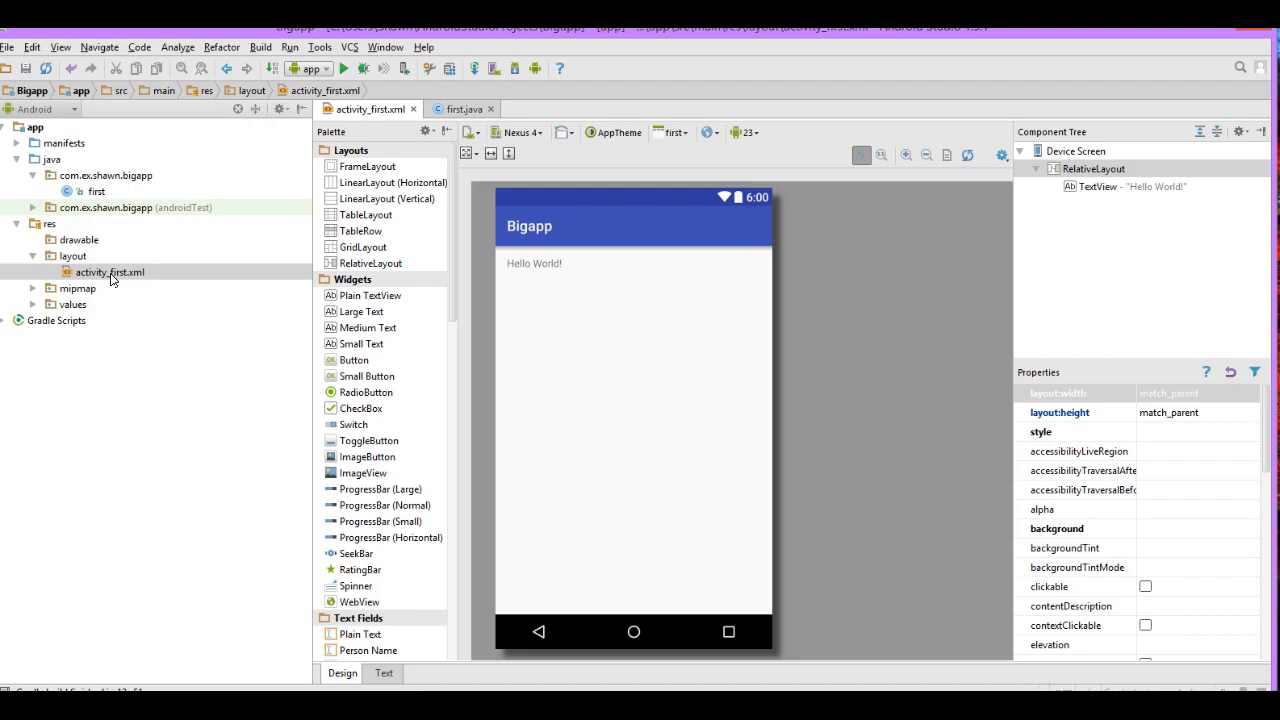
pyautogui.click(532, 264)
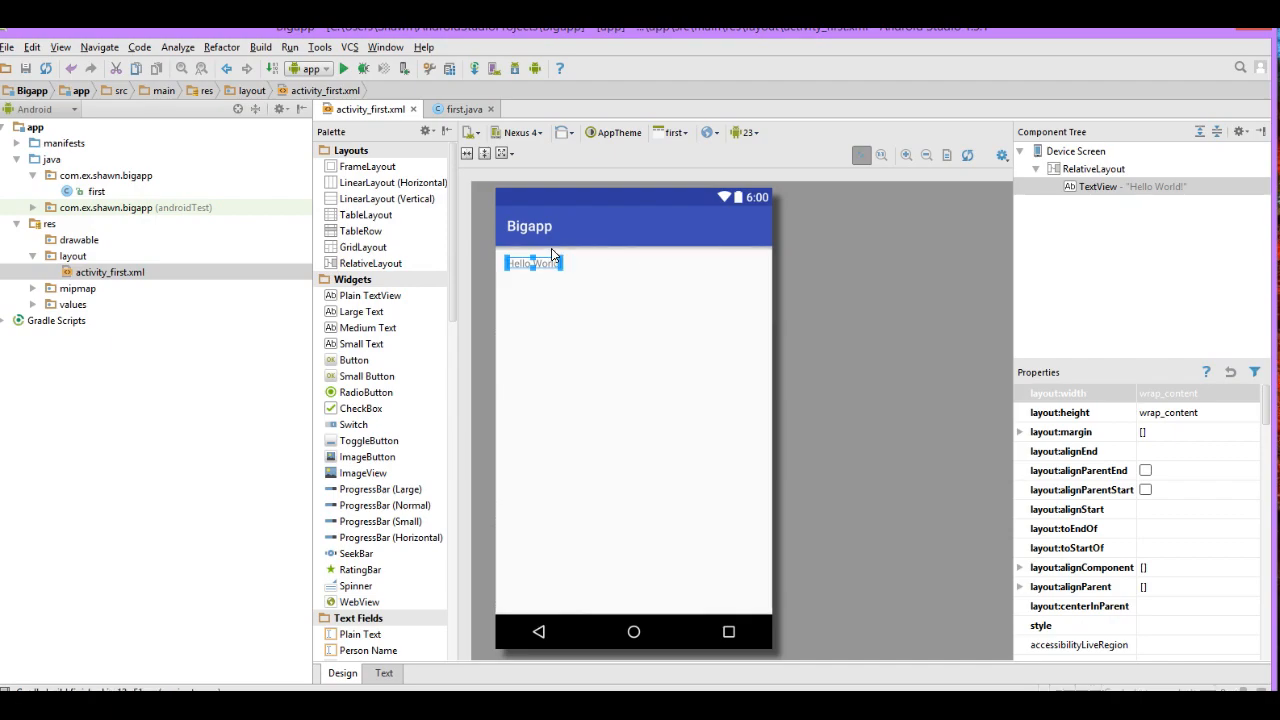
# Step: Delete the default Hello World TextView from the layout
pyautogui.click(1130, 186)
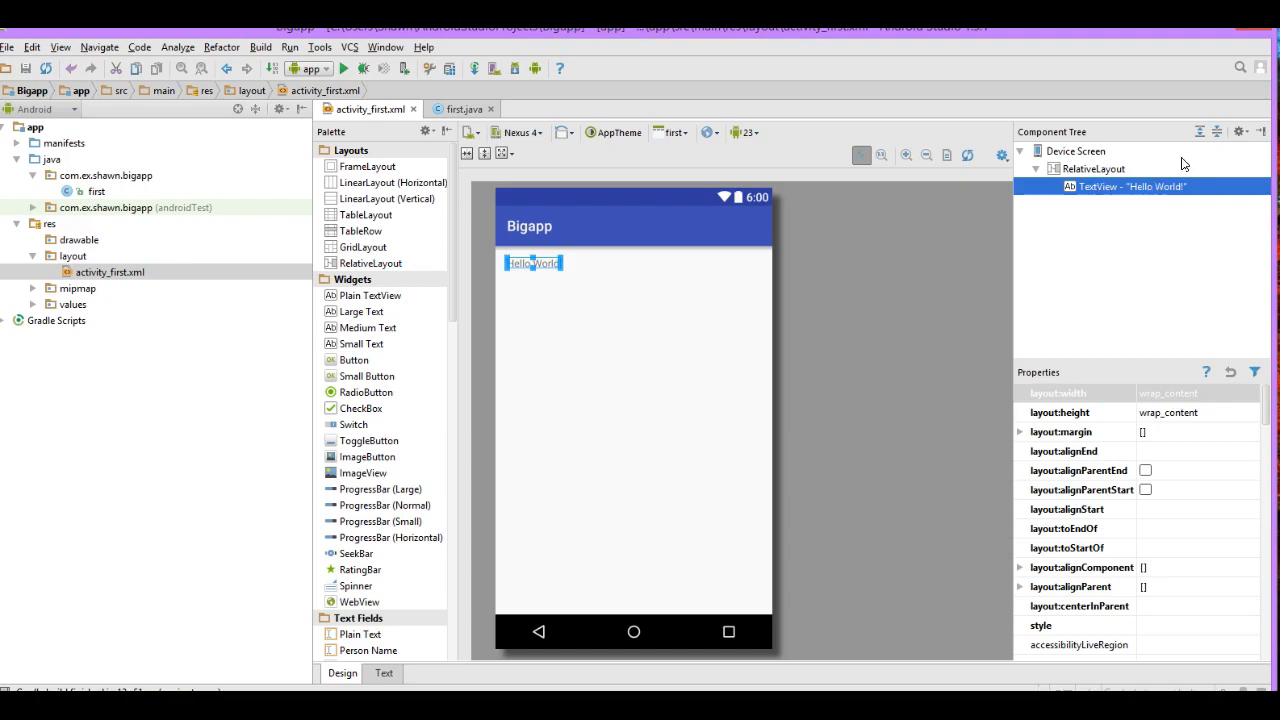
pyautogui.rightClick(1130, 186)
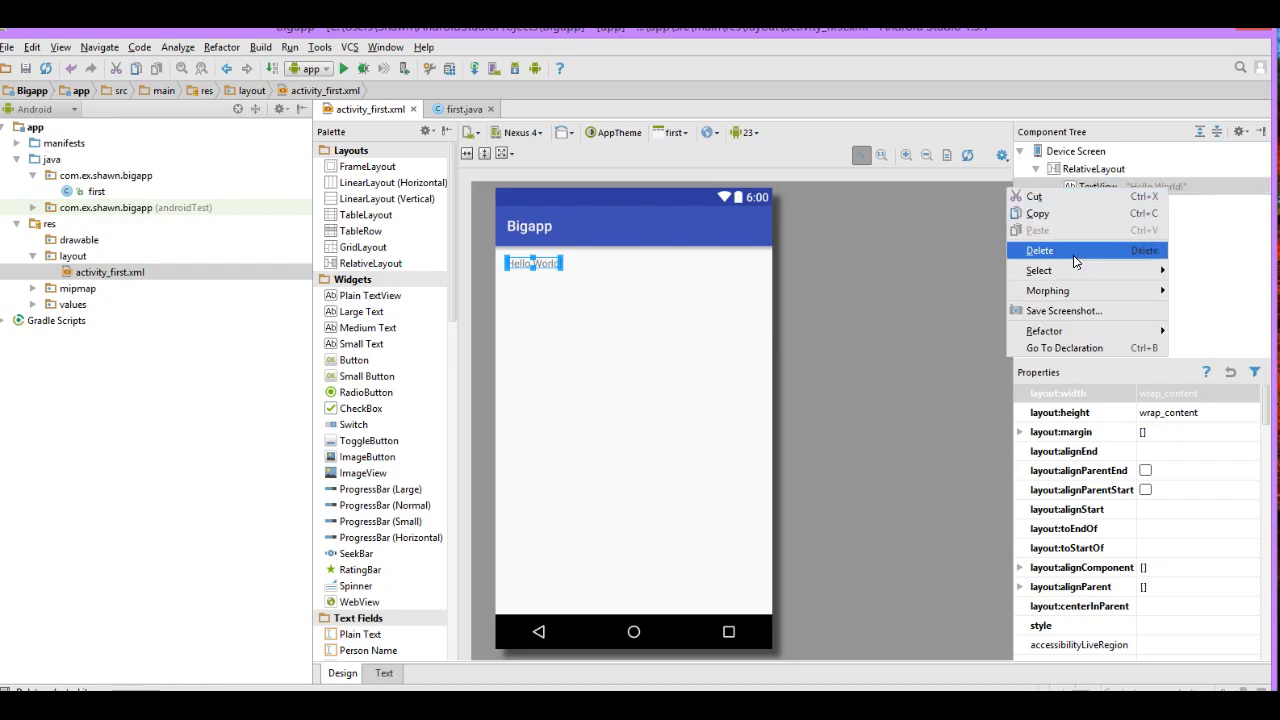
pyautogui.click(1040, 250)
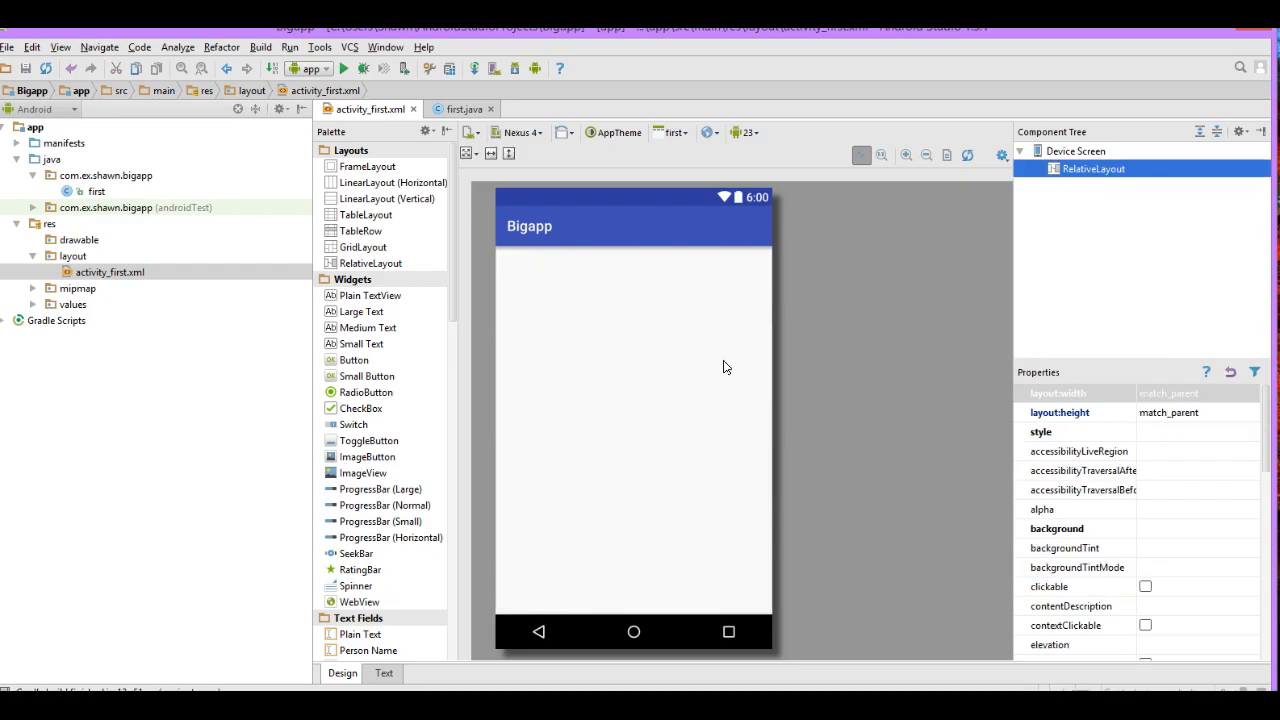
# Step: Place a plain text view at the top of the activity_first layout
pyautogui.click(372, 296)
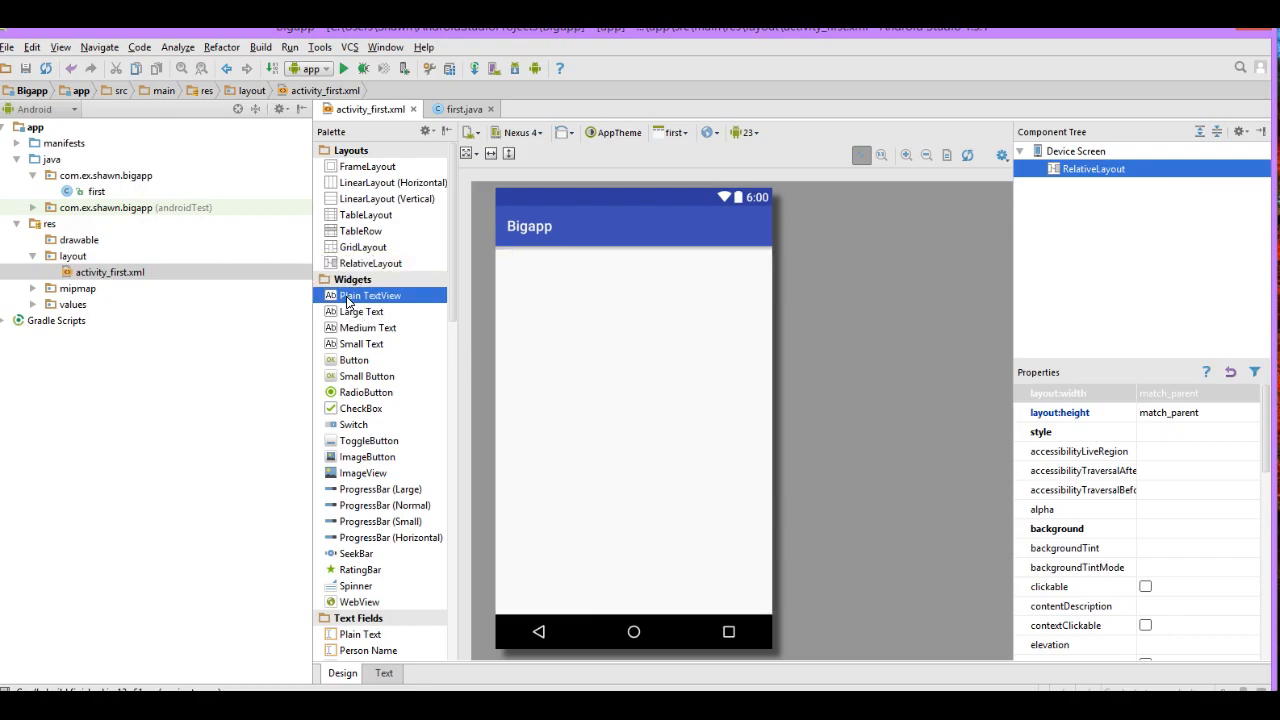
pyautogui.moveTo(370, 294); pyautogui.dragTo(576, 292)
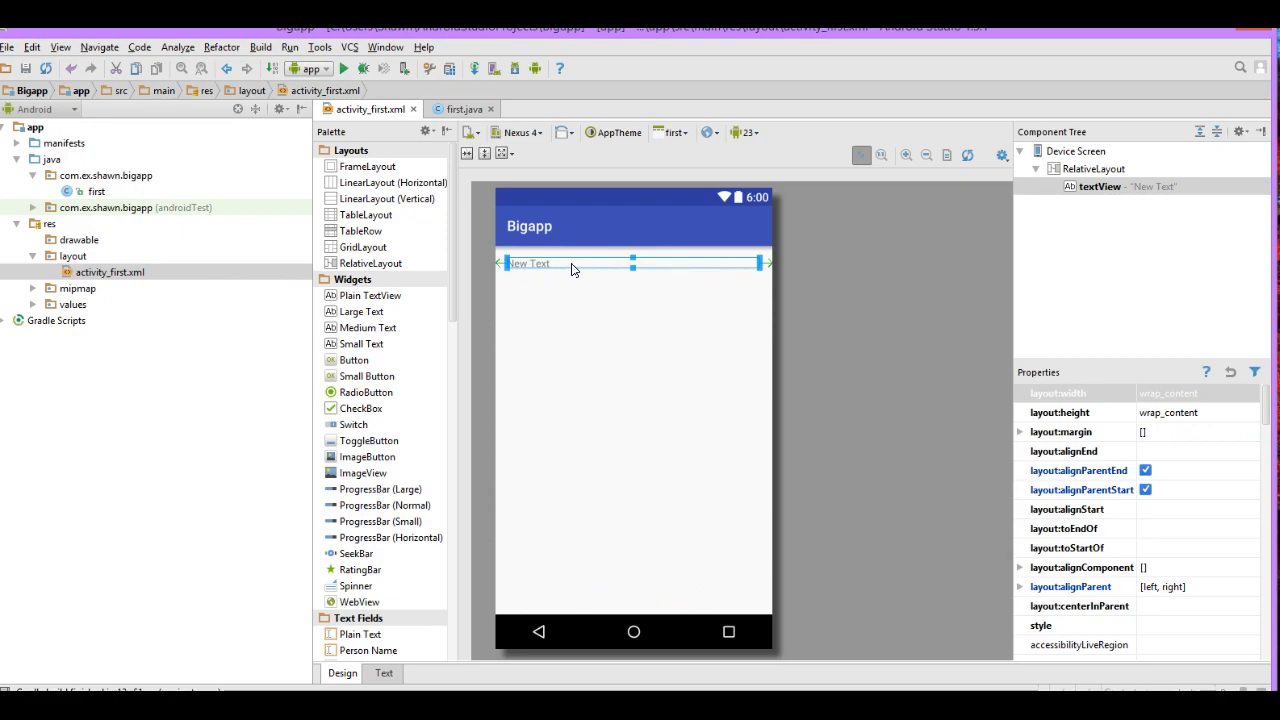
# Step: Set the new text view's text to "this is our first view"
pyautogui.doubleClick(532, 264)
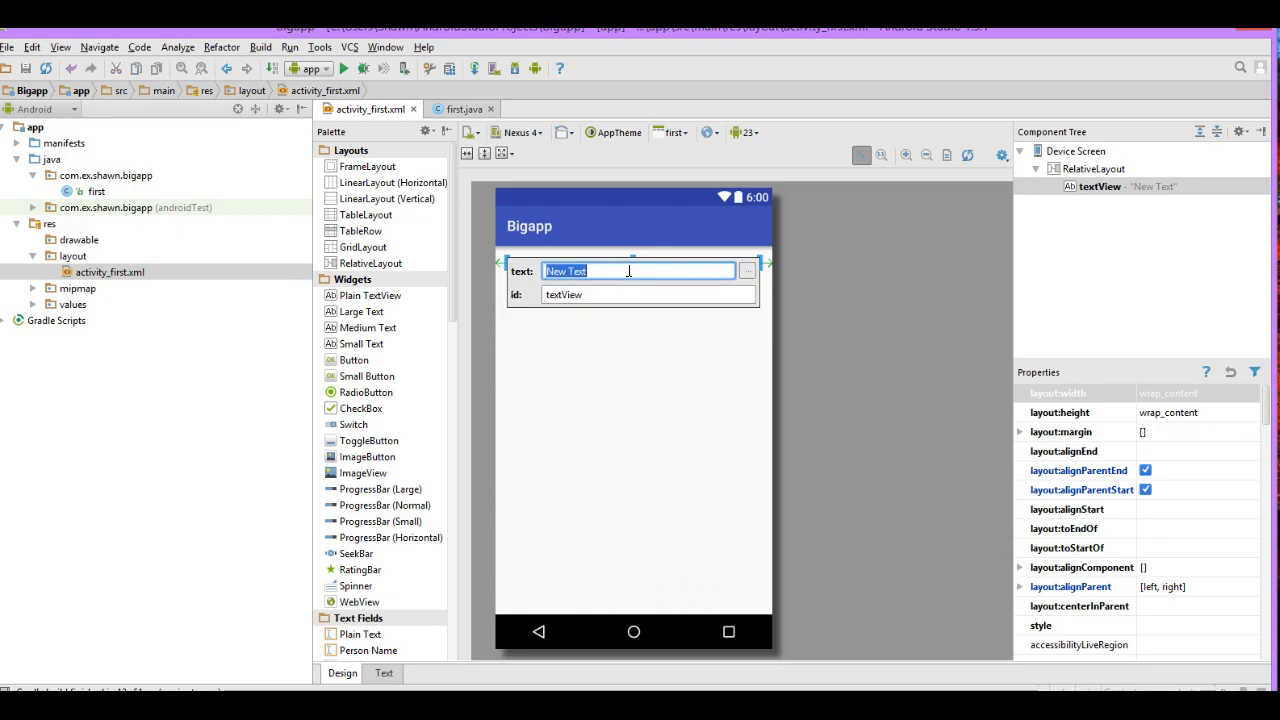
pyautogui.press('Delete')
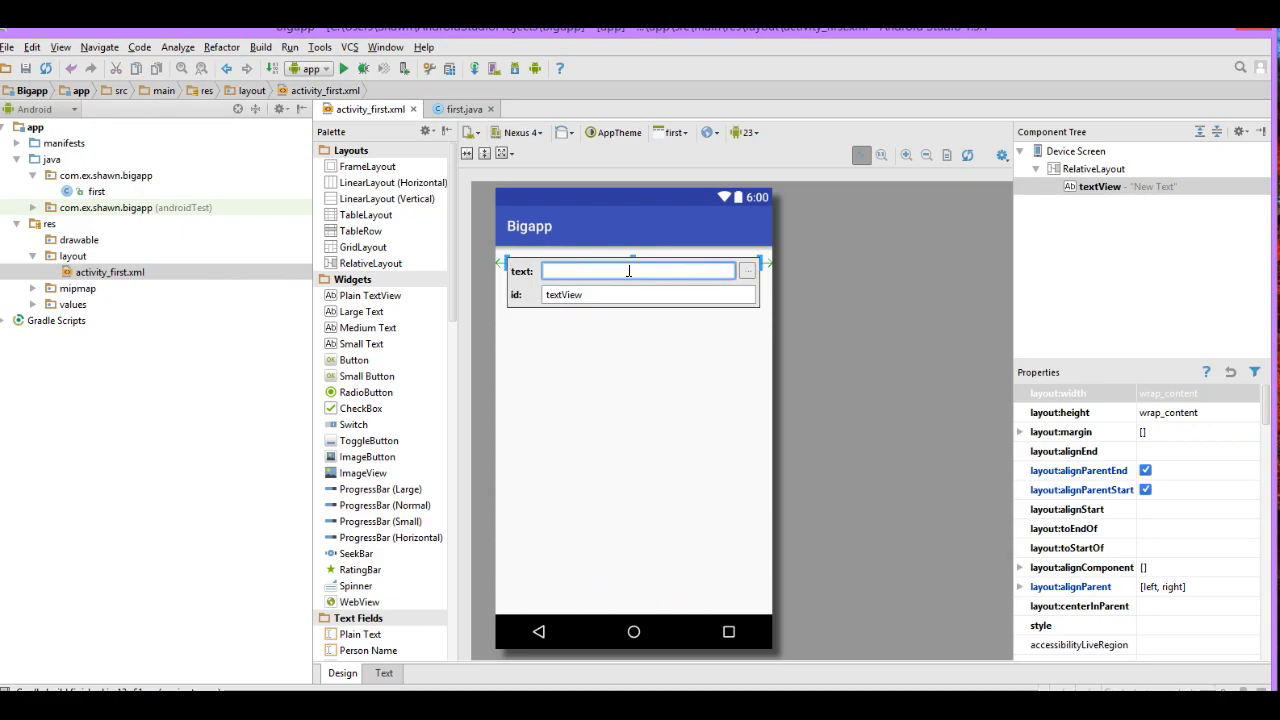
pyautogui.write('this is ou')
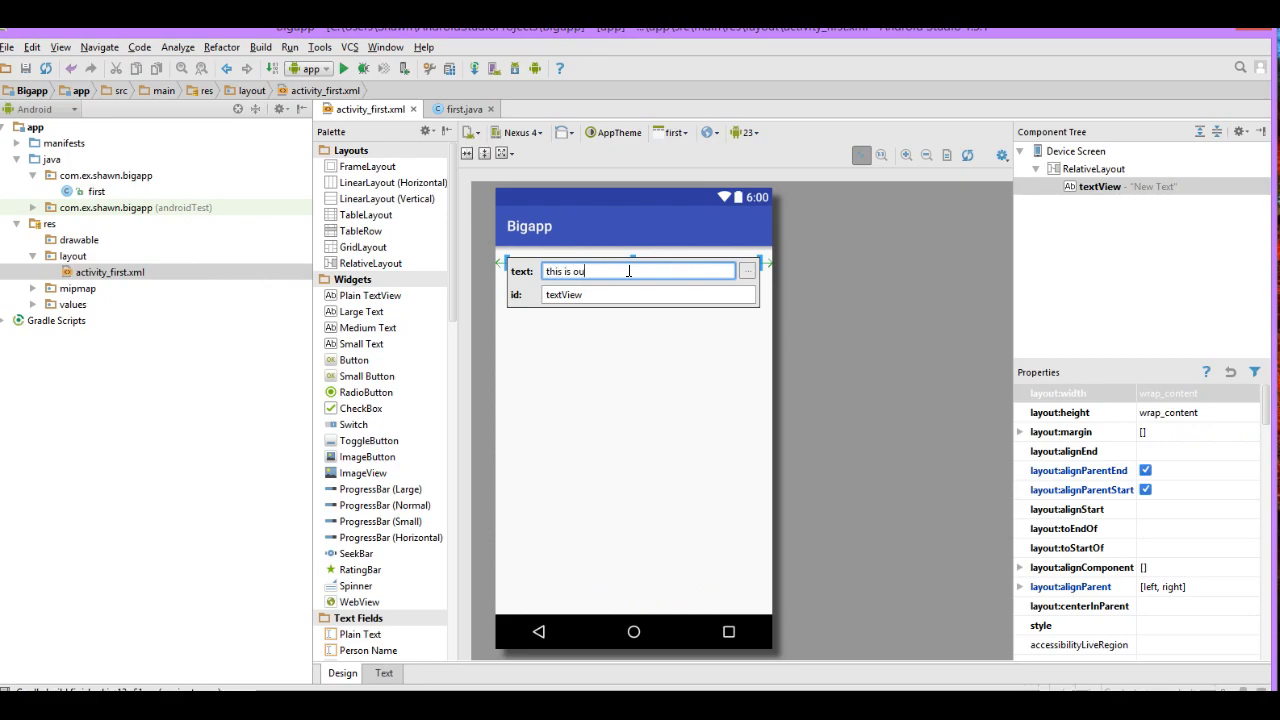
pyautogui.write('r fir')
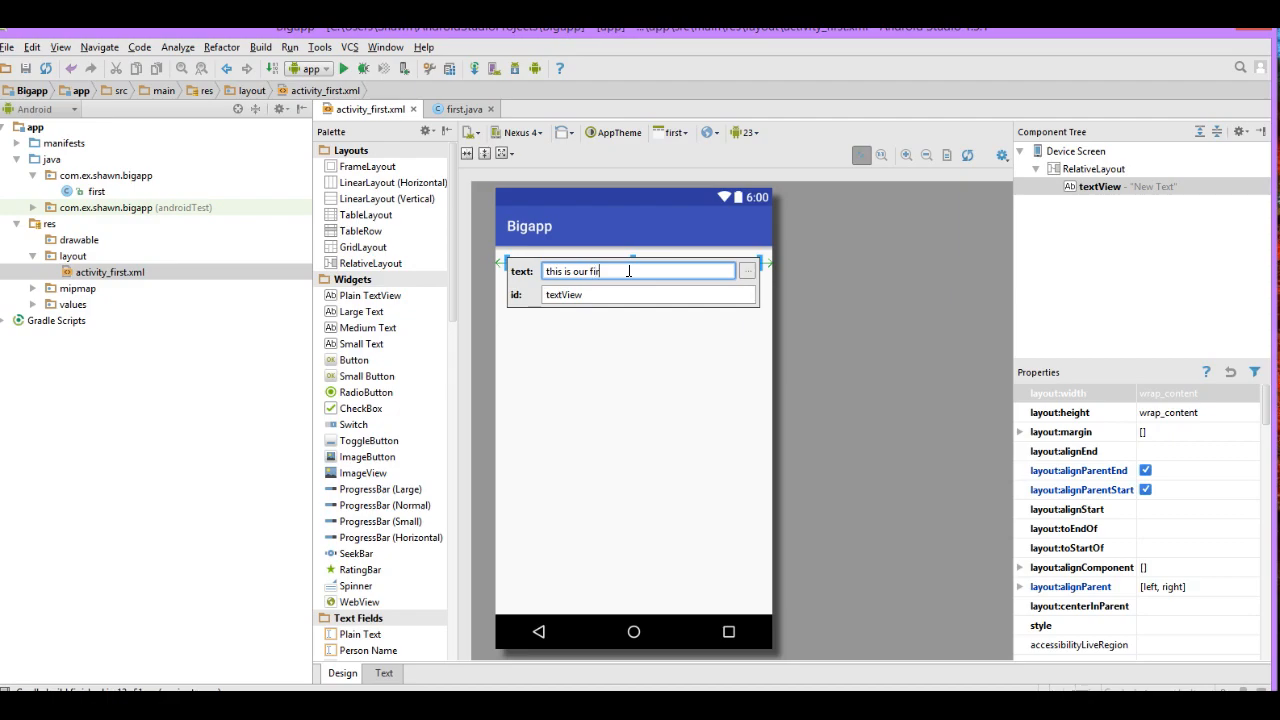
pyautogui.write('st view')
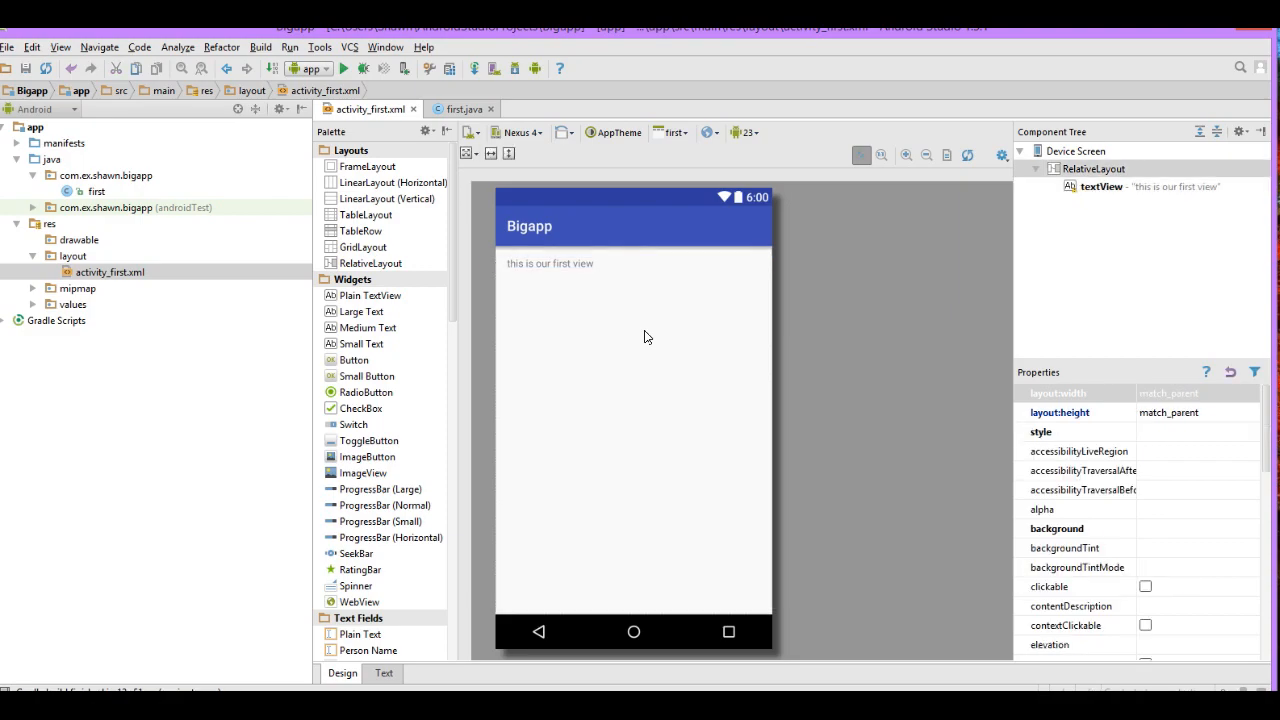
pyautogui.moveTo(356, 360)
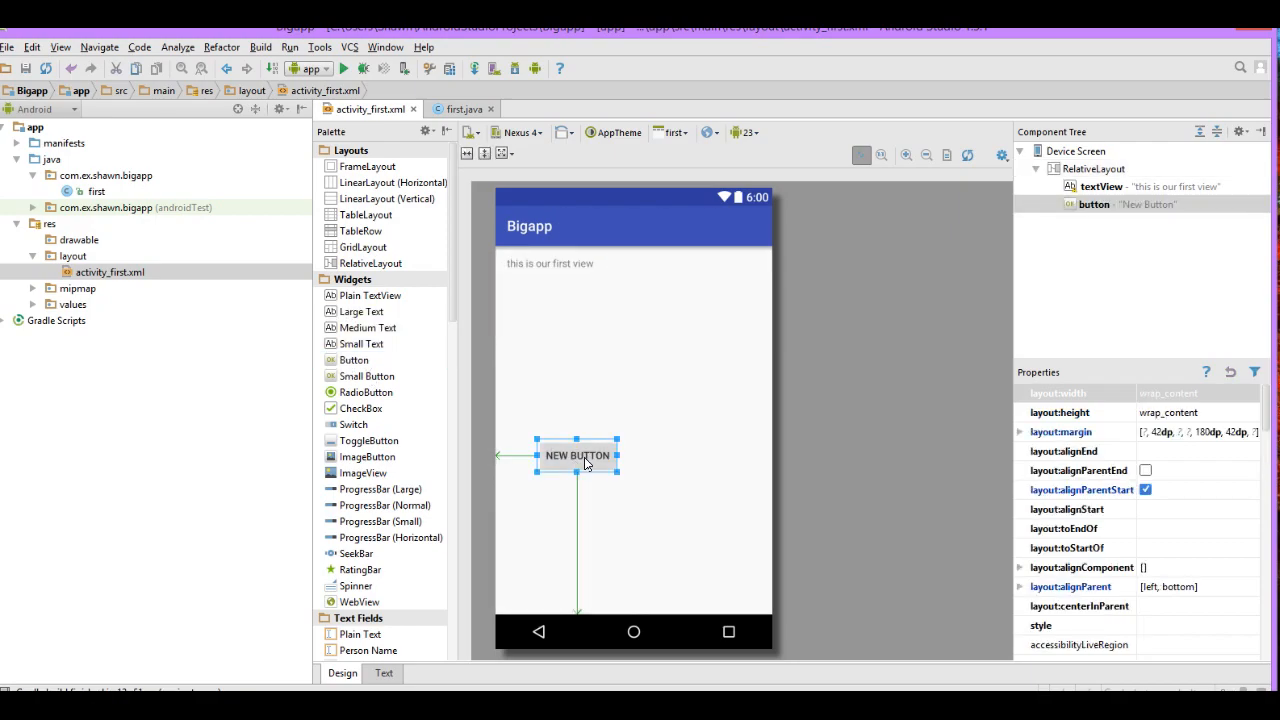
# Step: Label the new button "push me" and set its id to but1
pyautogui.doubleClick(578, 456)
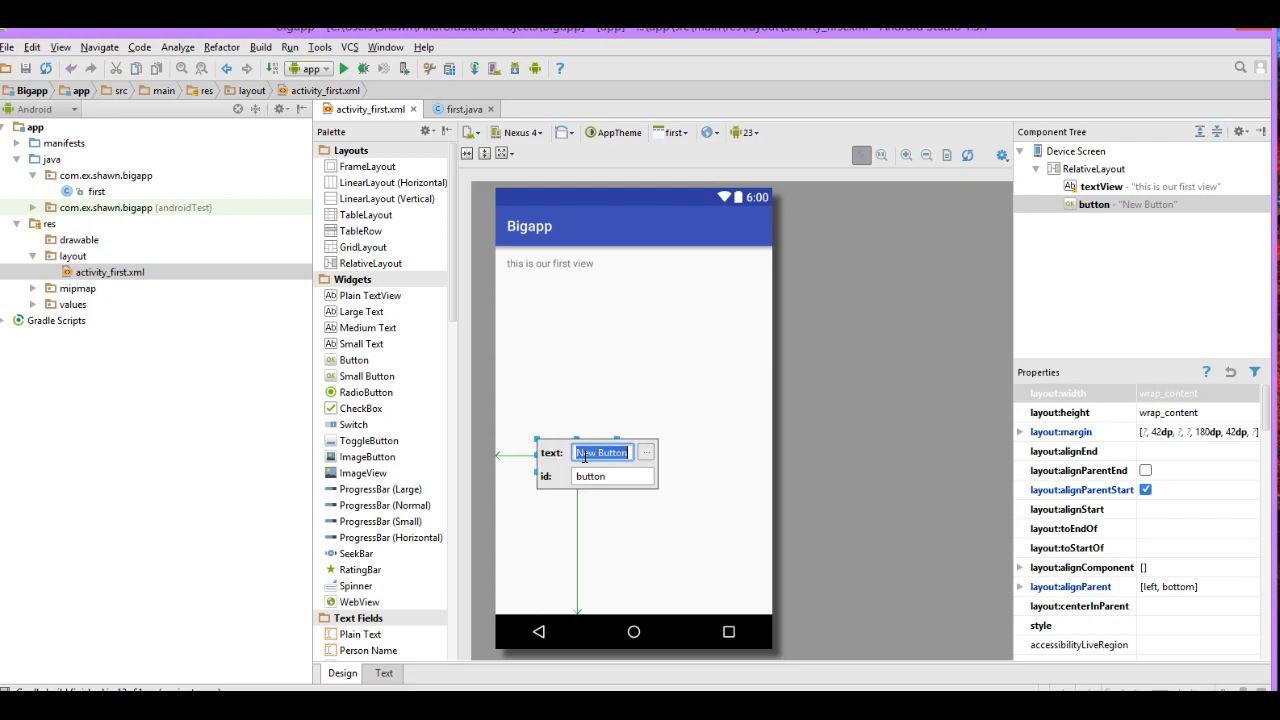
pyautogui.press('Delete')
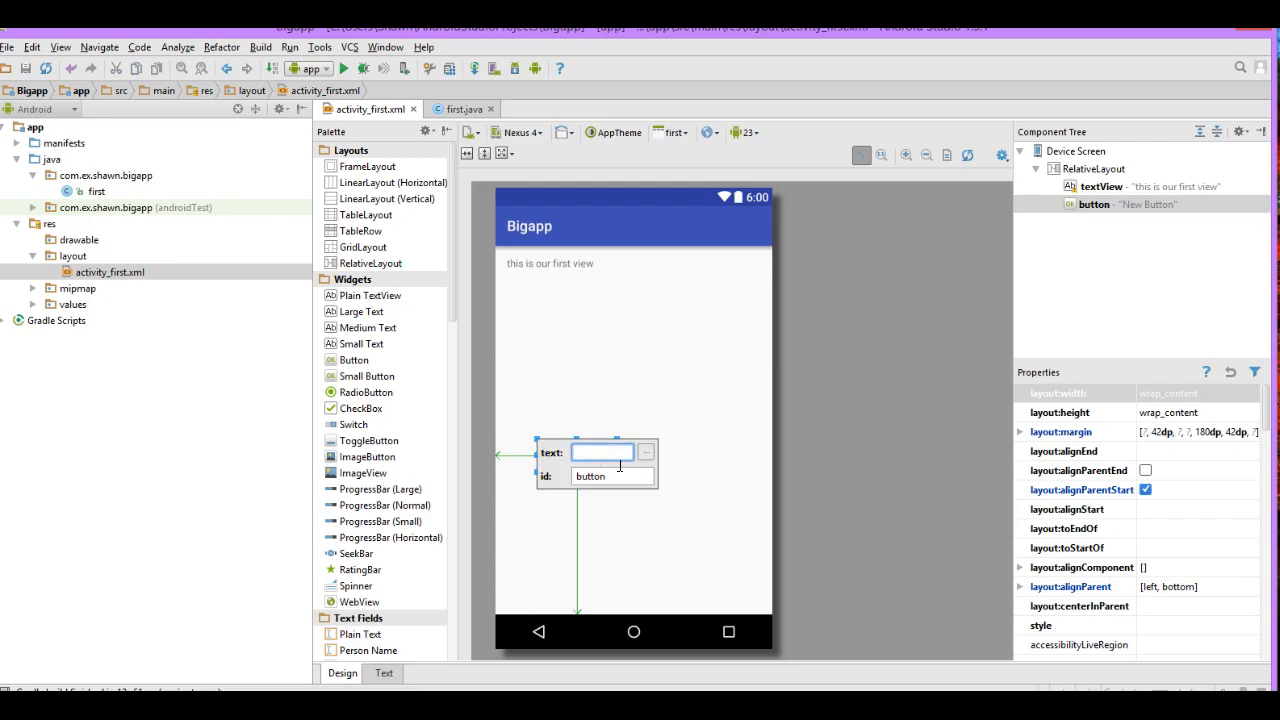
pyautogui.write('push')
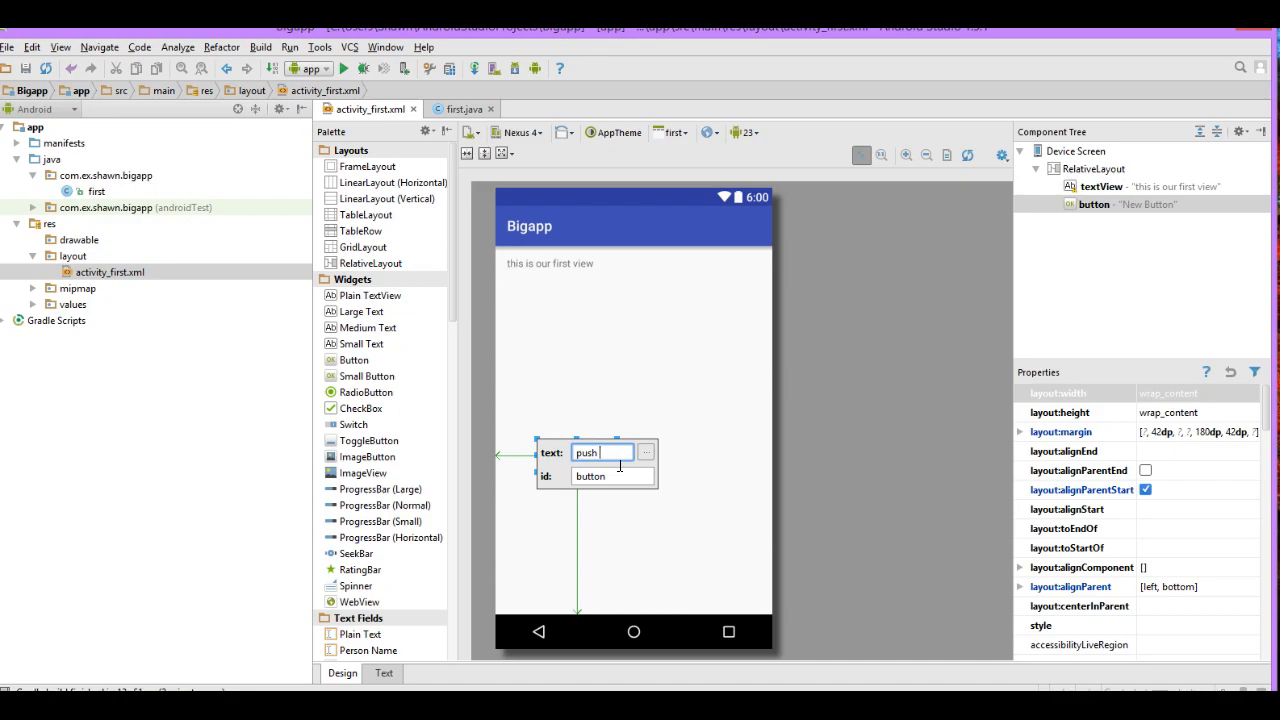
pyautogui.write('me')
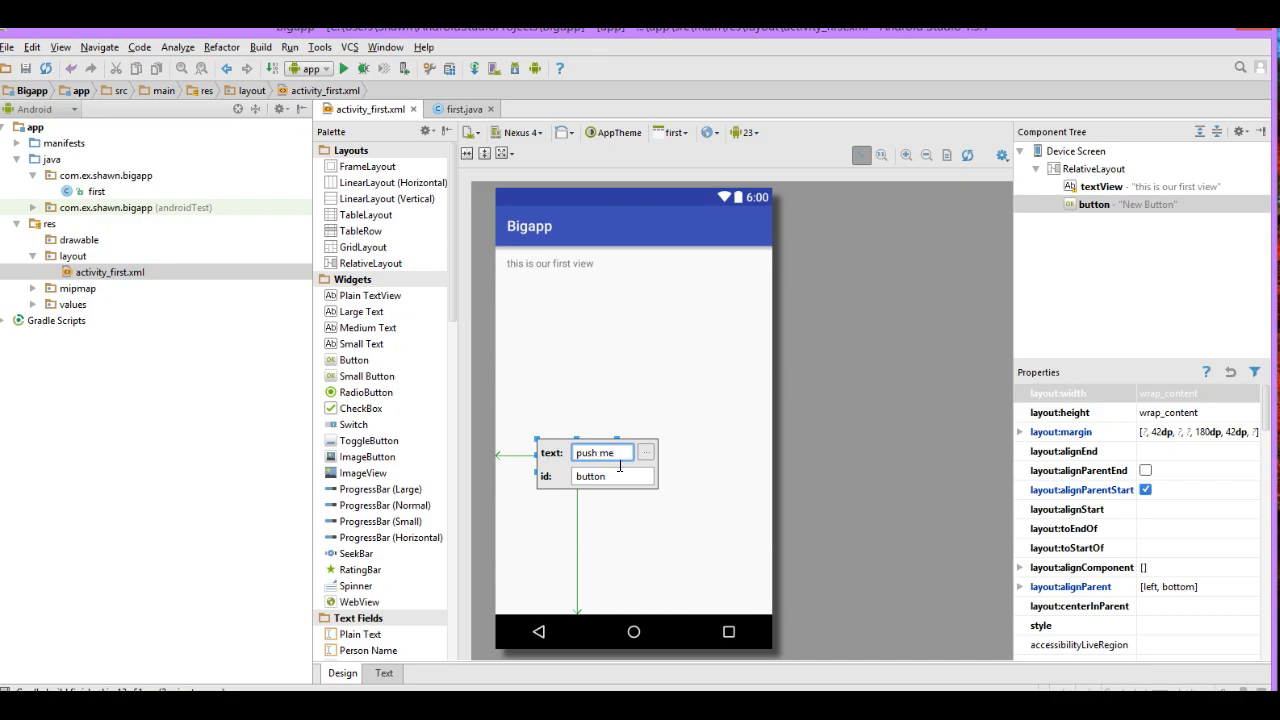
pyautogui.click(612, 476)
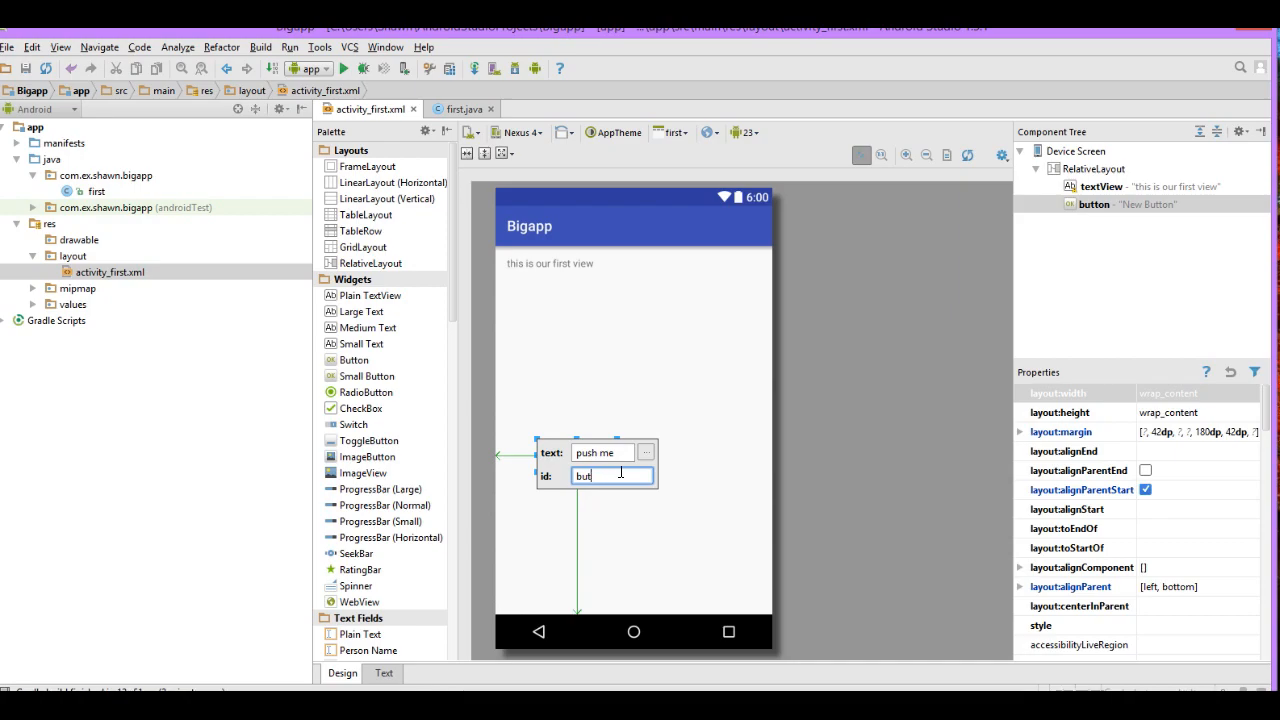
pyautogui.write('1')
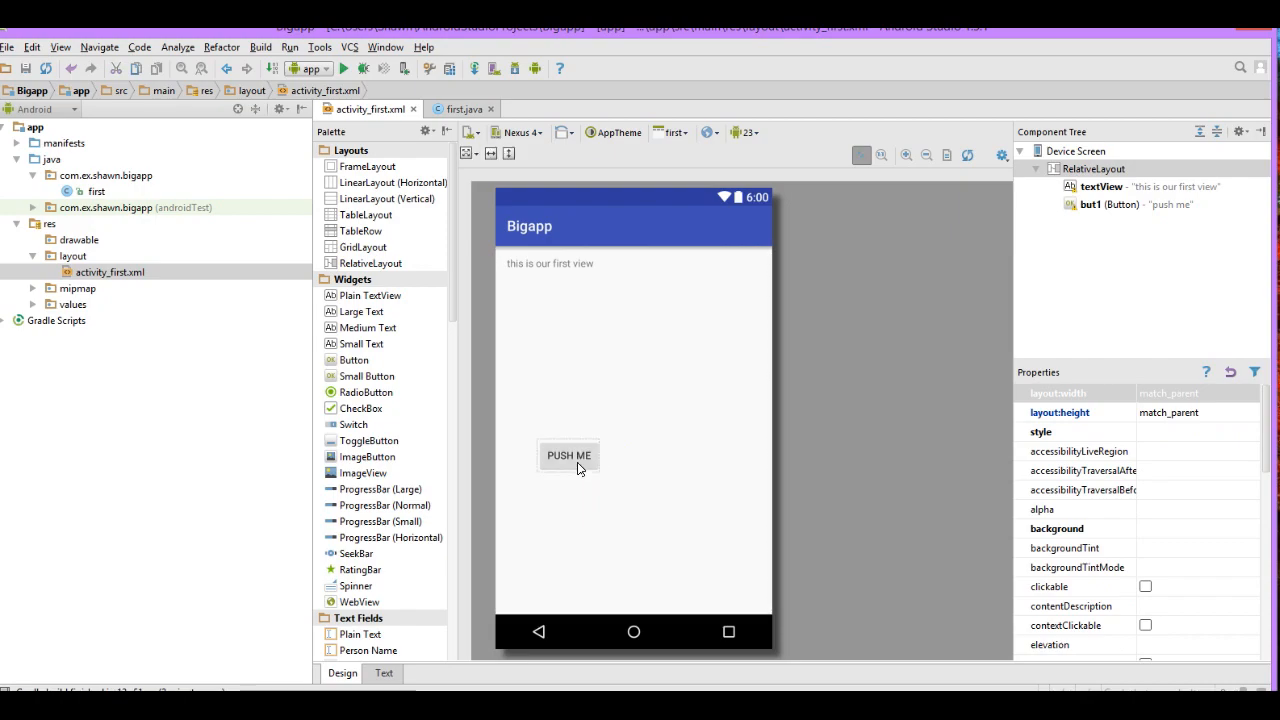
pyautogui.moveTo(590, 468)
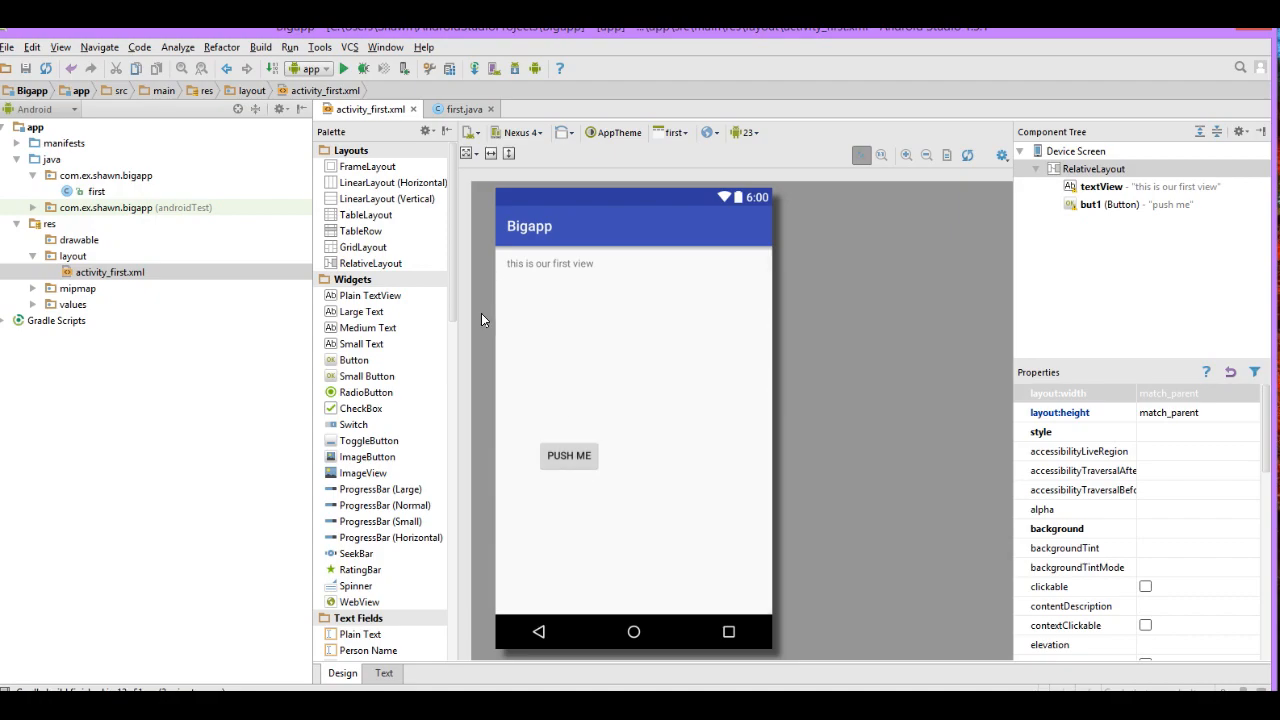
pyautogui.moveTo(518, 318)
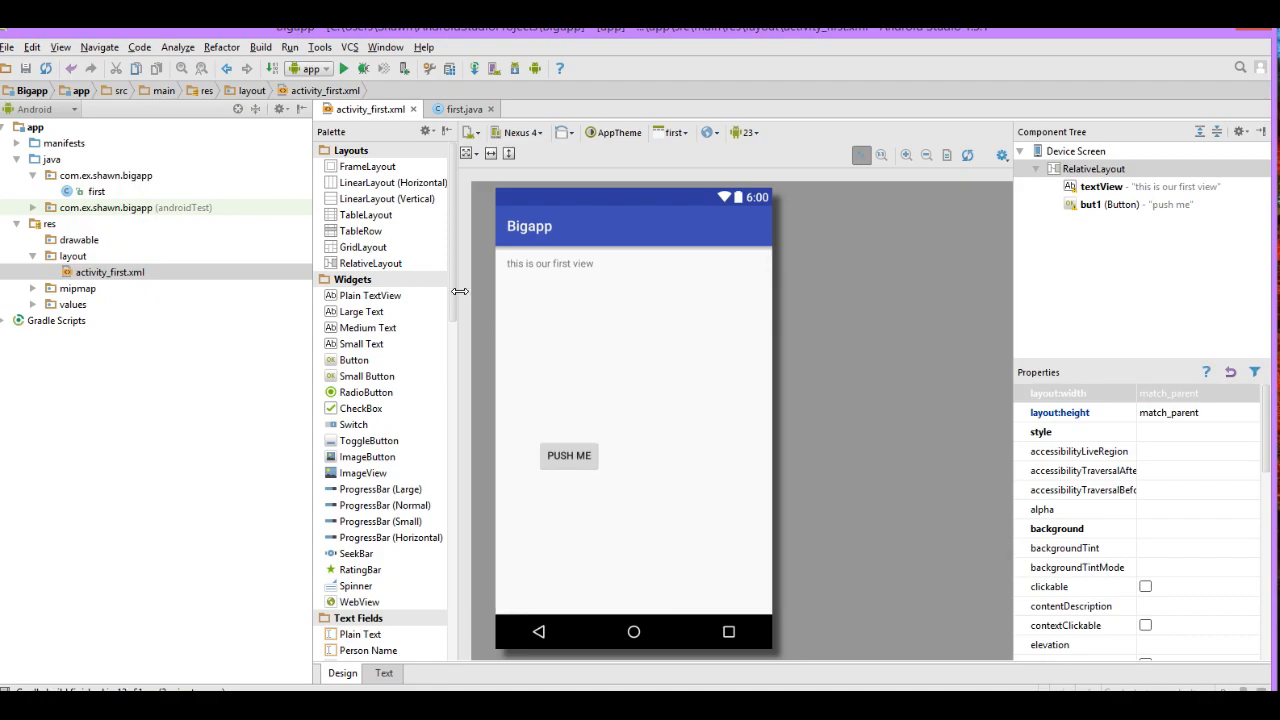
pyautogui.moveTo(574, 364)
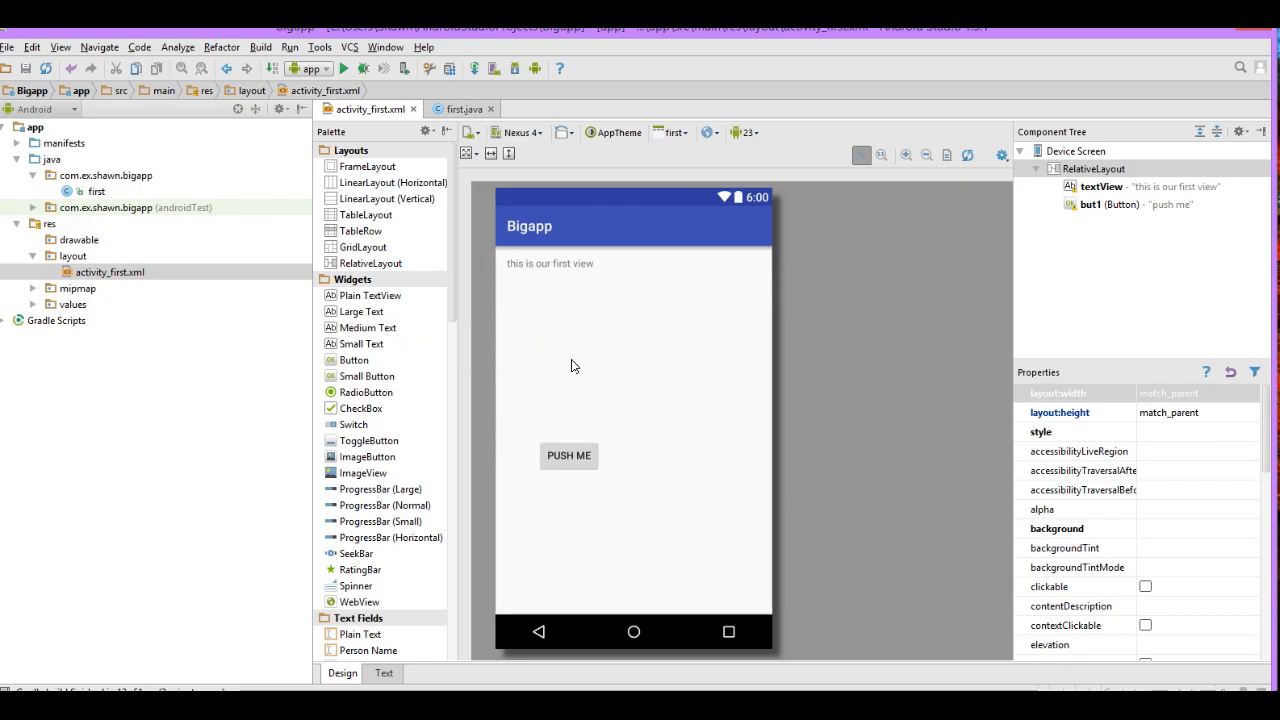
pyautogui.moveTo(596, 370)
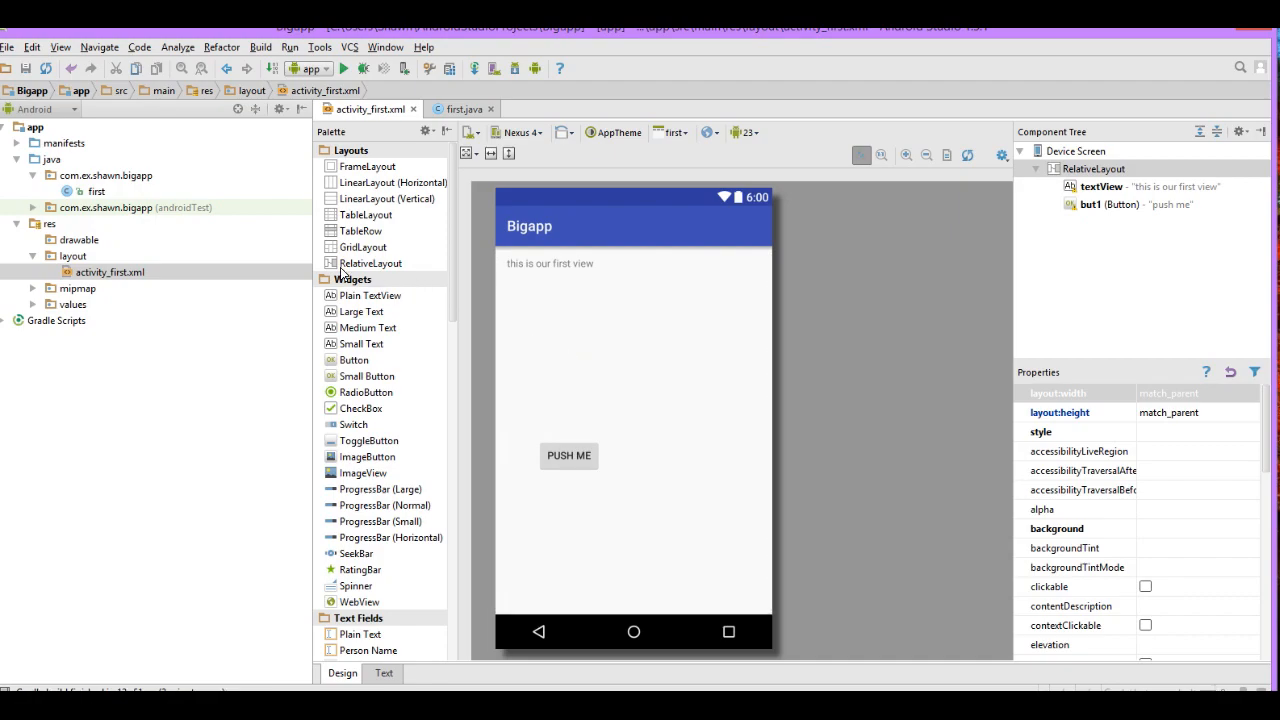
pyautogui.moveTo(232, 218)
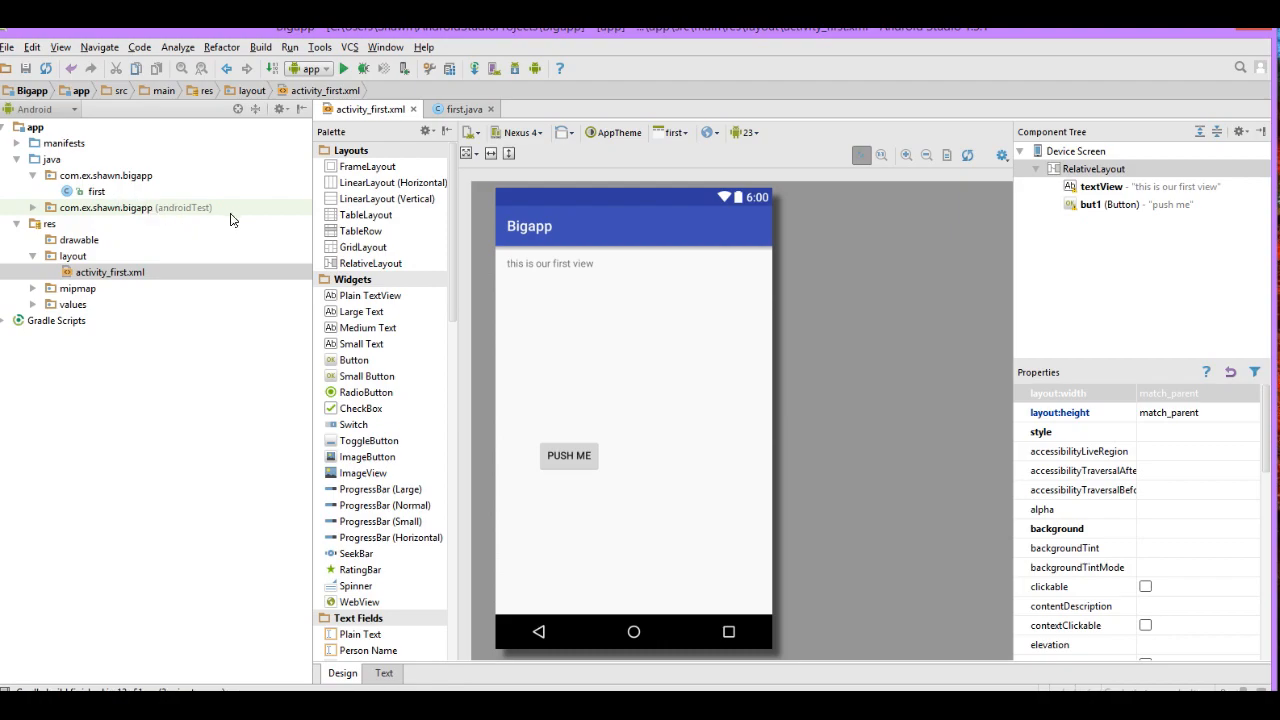
pyautogui.moveTo(130, 196)
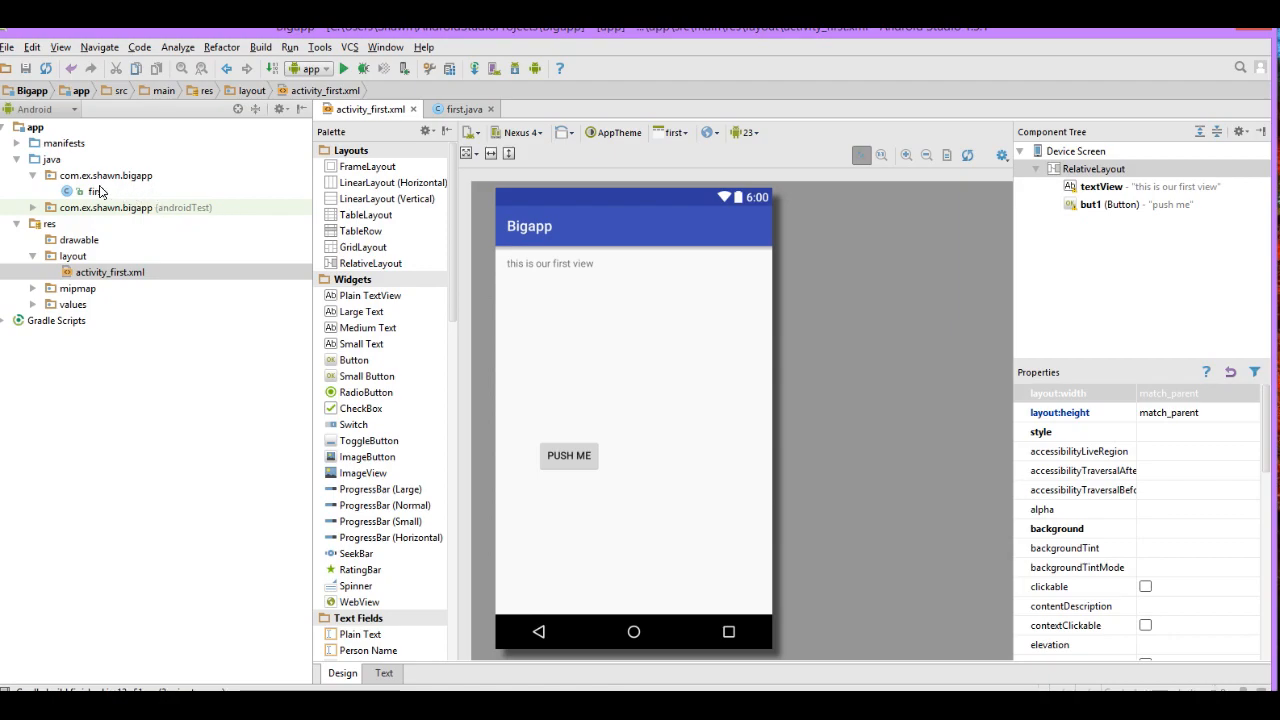
# Step: Locate the first activity's class in the app's source package
pyautogui.click(106, 176)
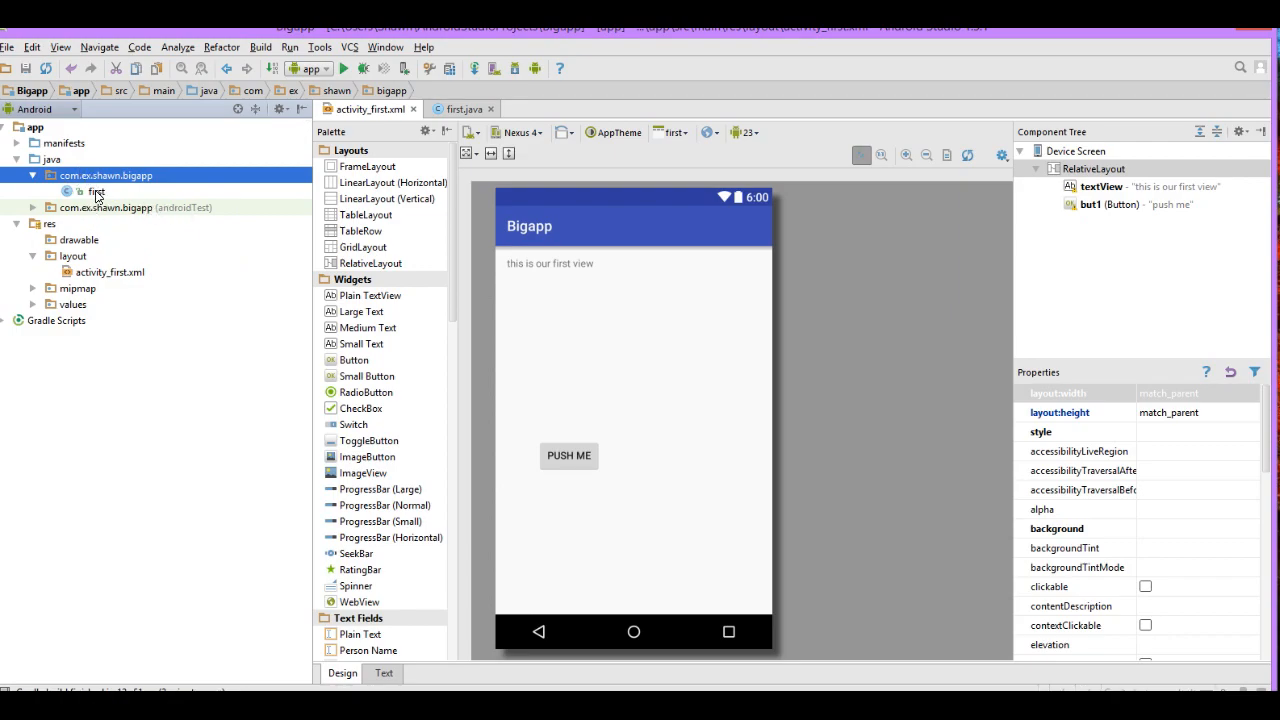
pyautogui.click(98, 192)
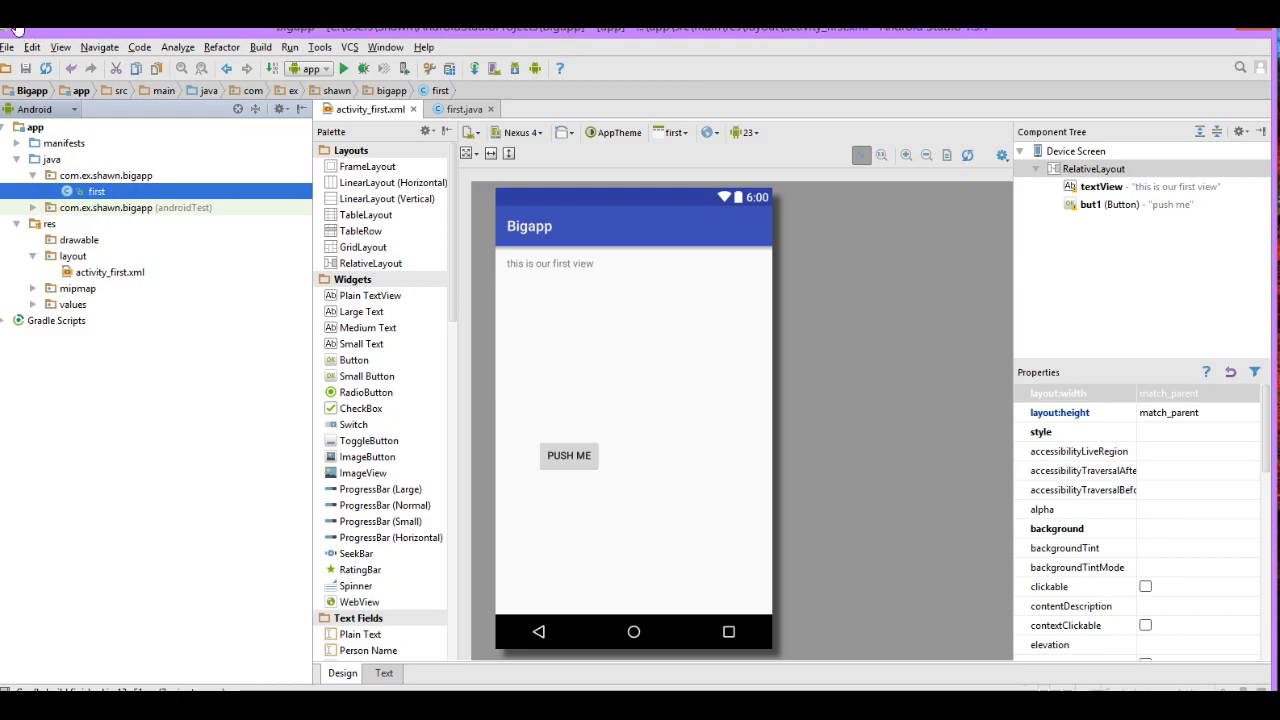
# Step: Create a new empty activity named second with layout activity_second
pyautogui.click(8, 48)
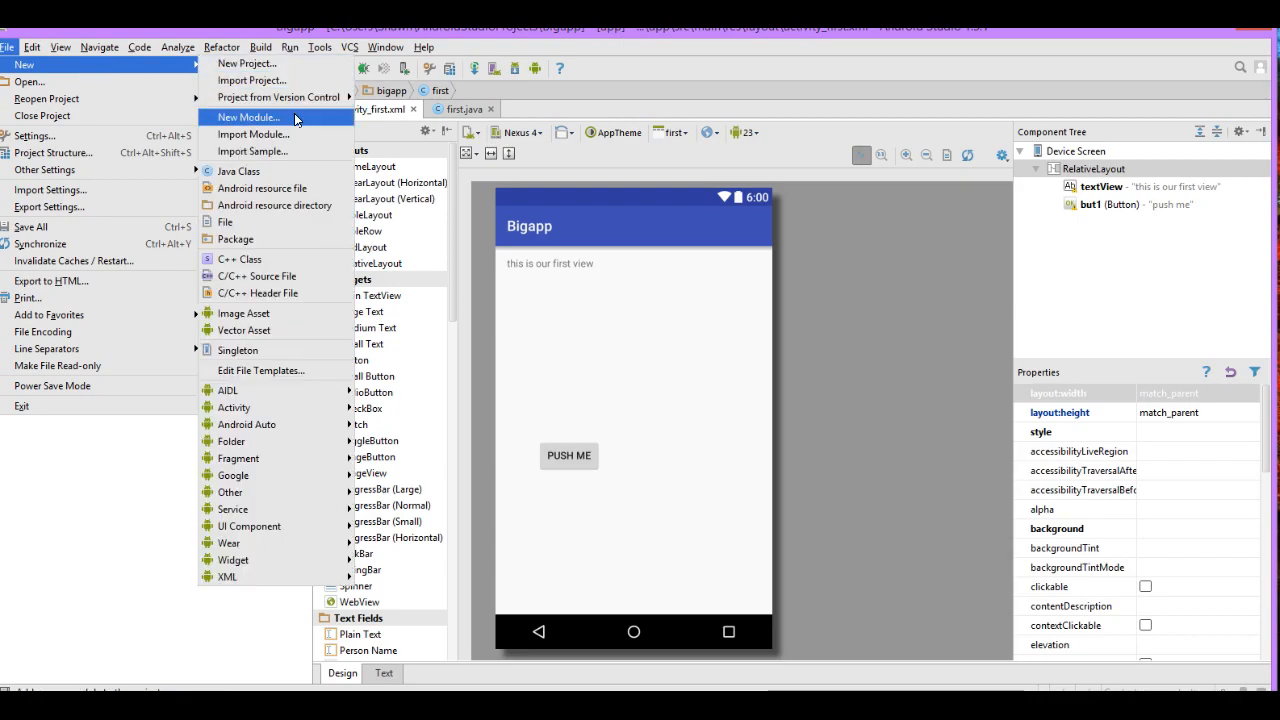
pyautogui.moveTo(248, 424)
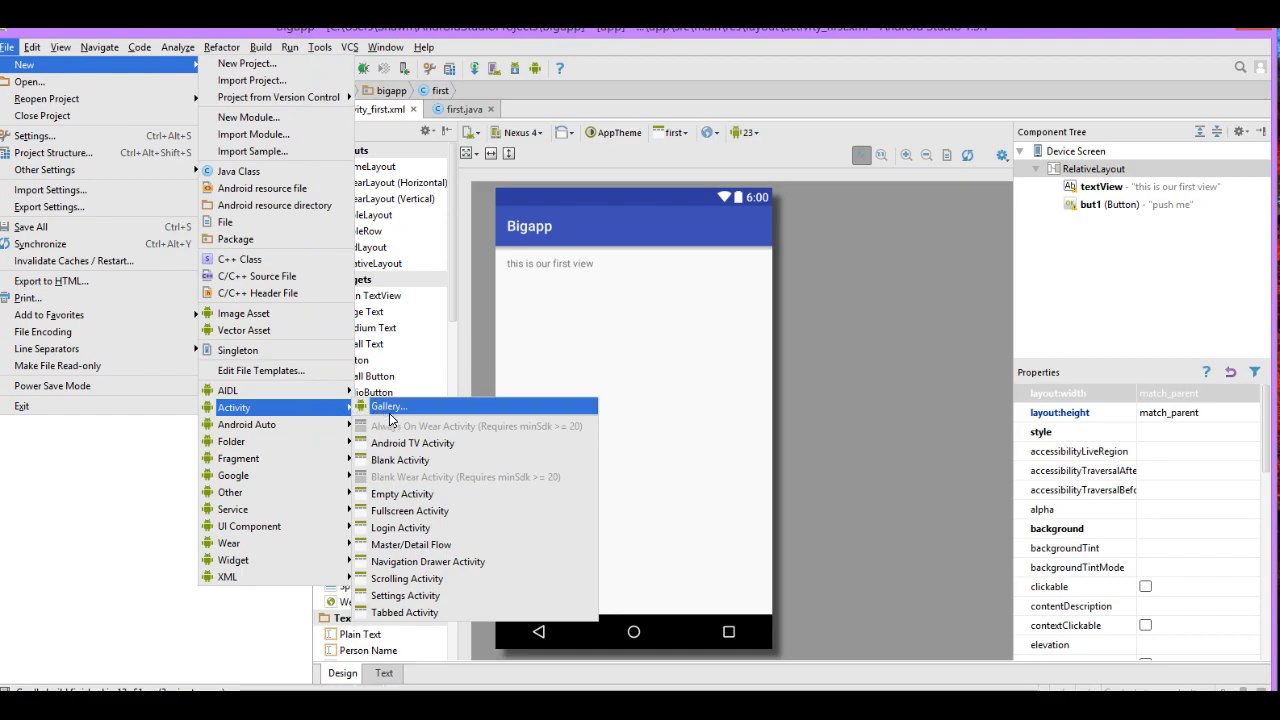
pyautogui.moveTo(404, 492)
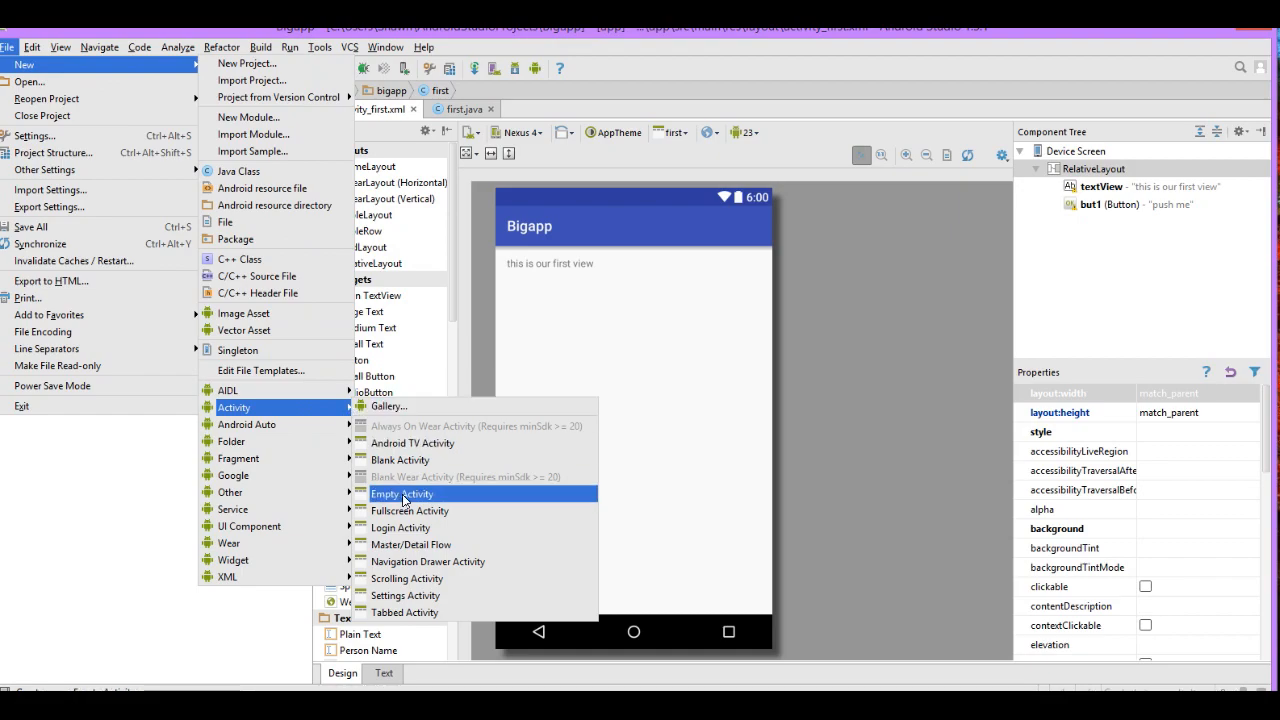
pyautogui.click(402, 492)
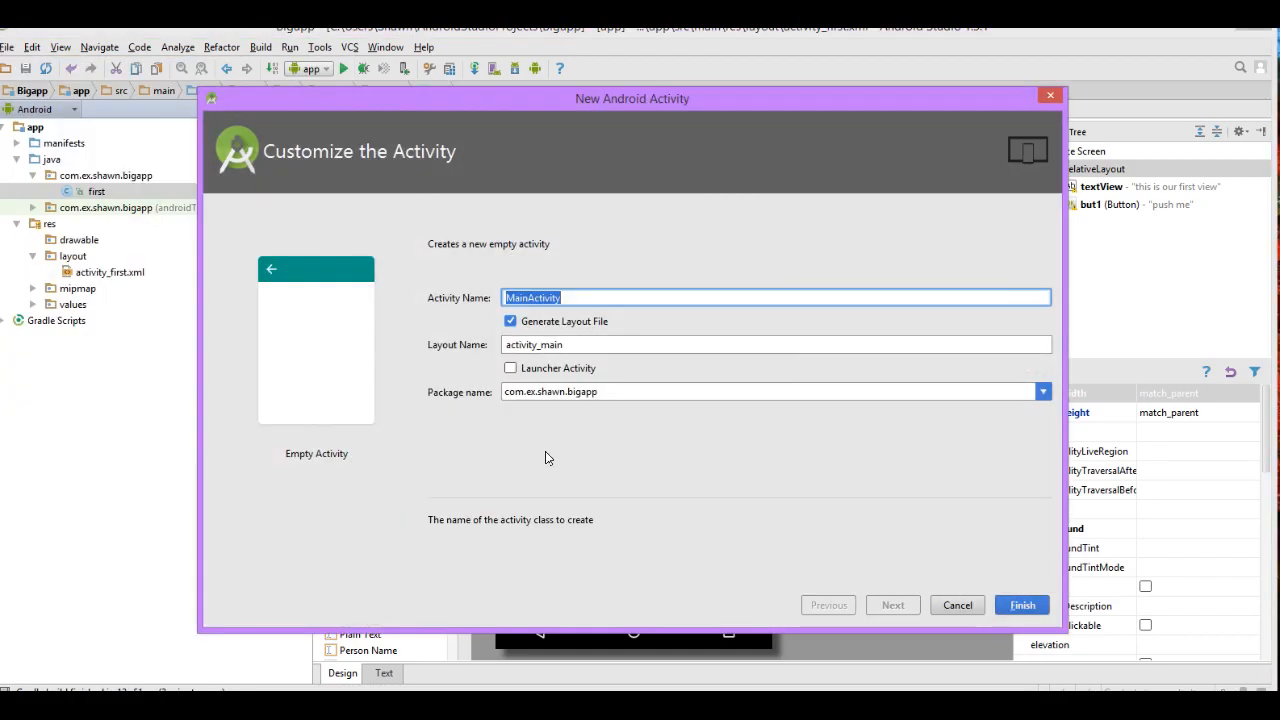
pyautogui.moveTo(608, 444)
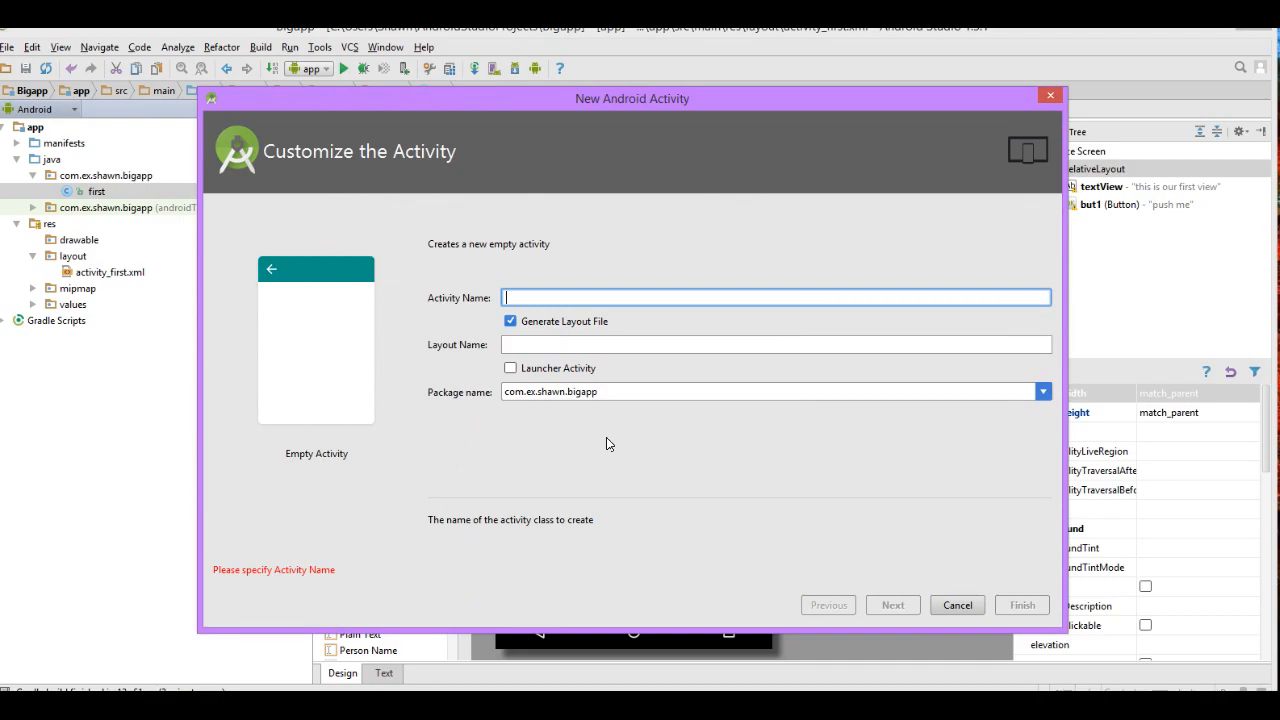
pyautogui.write('secon')
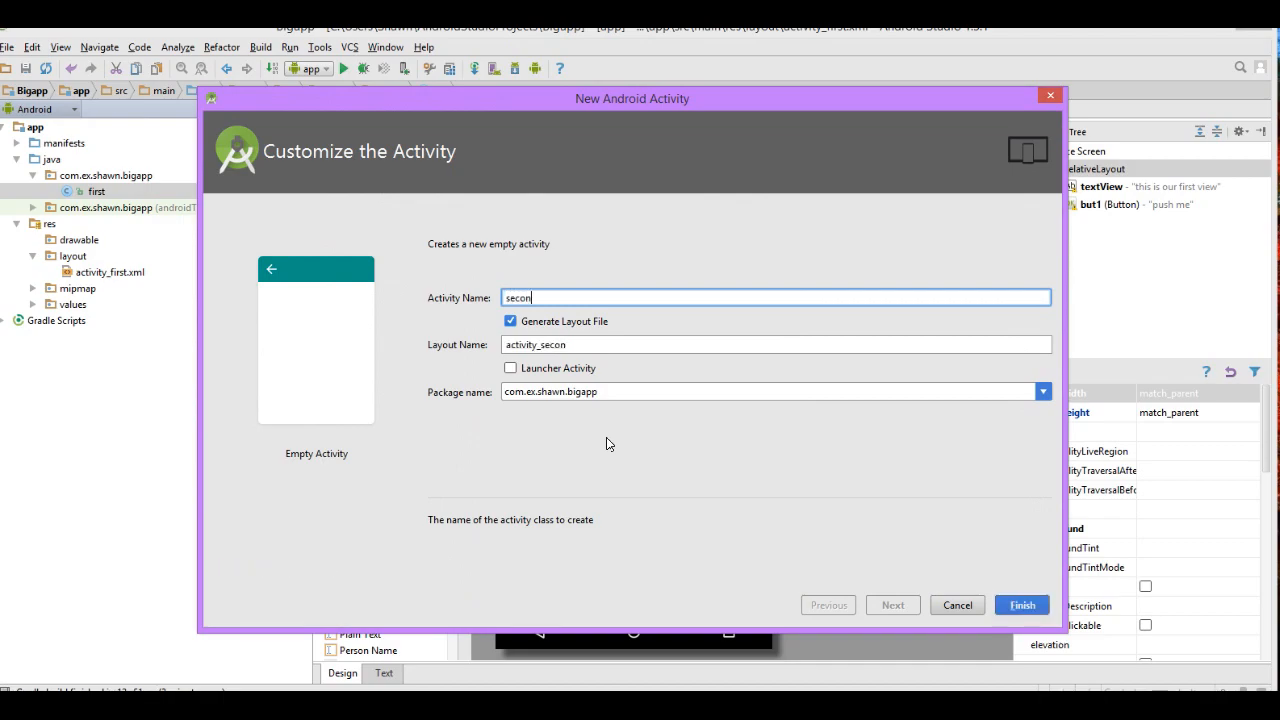
pyautogui.write('d')
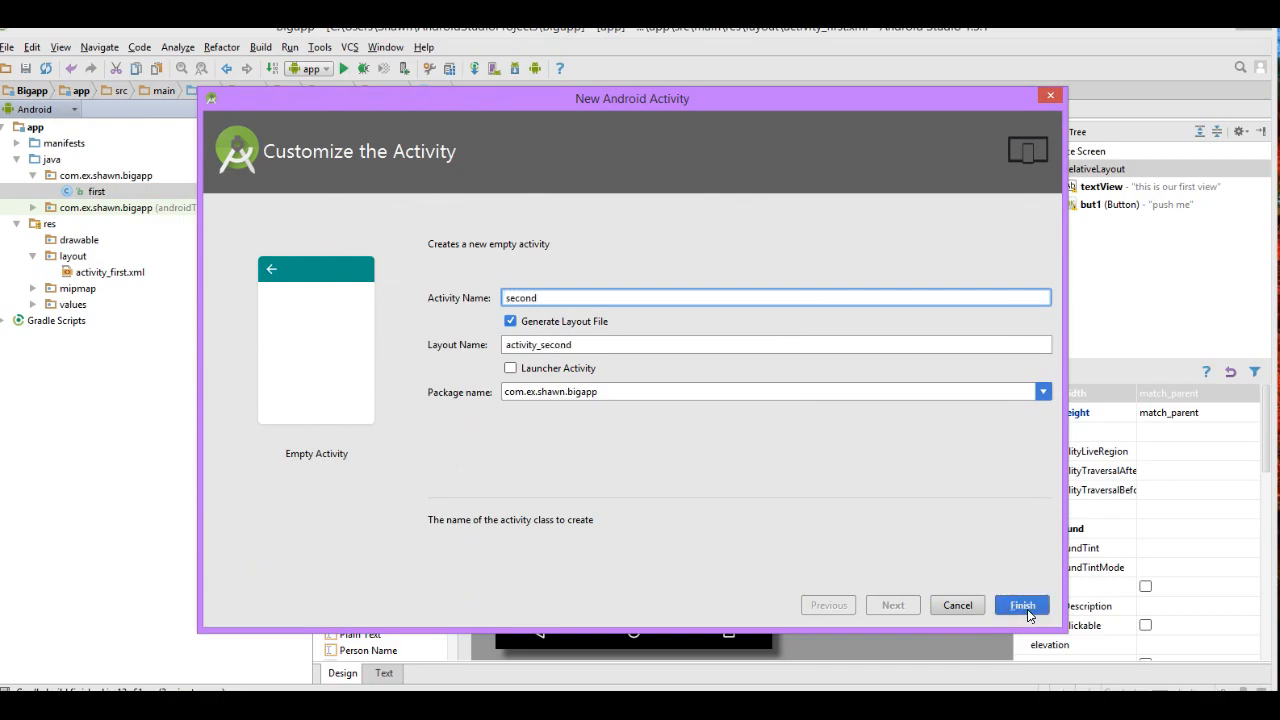
pyautogui.click(1020, 604)
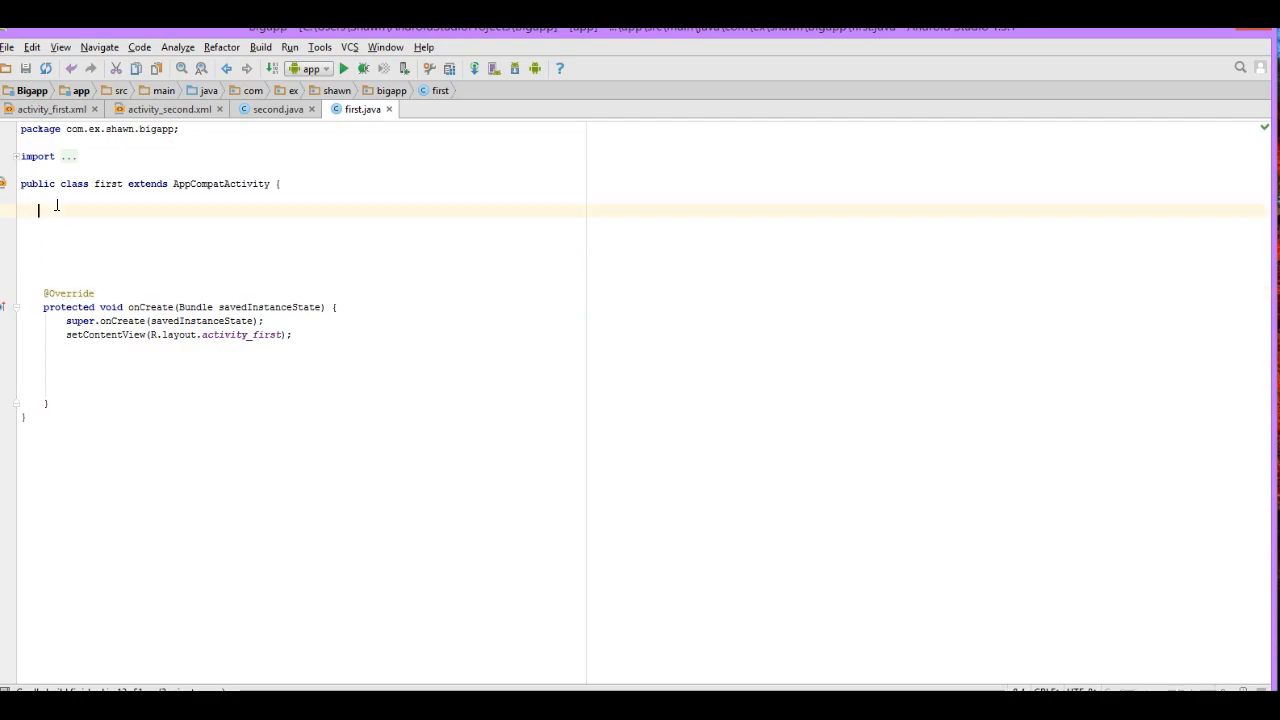
# Step: Declare a public Button field but1 in first.java
pyautogui.write('public')
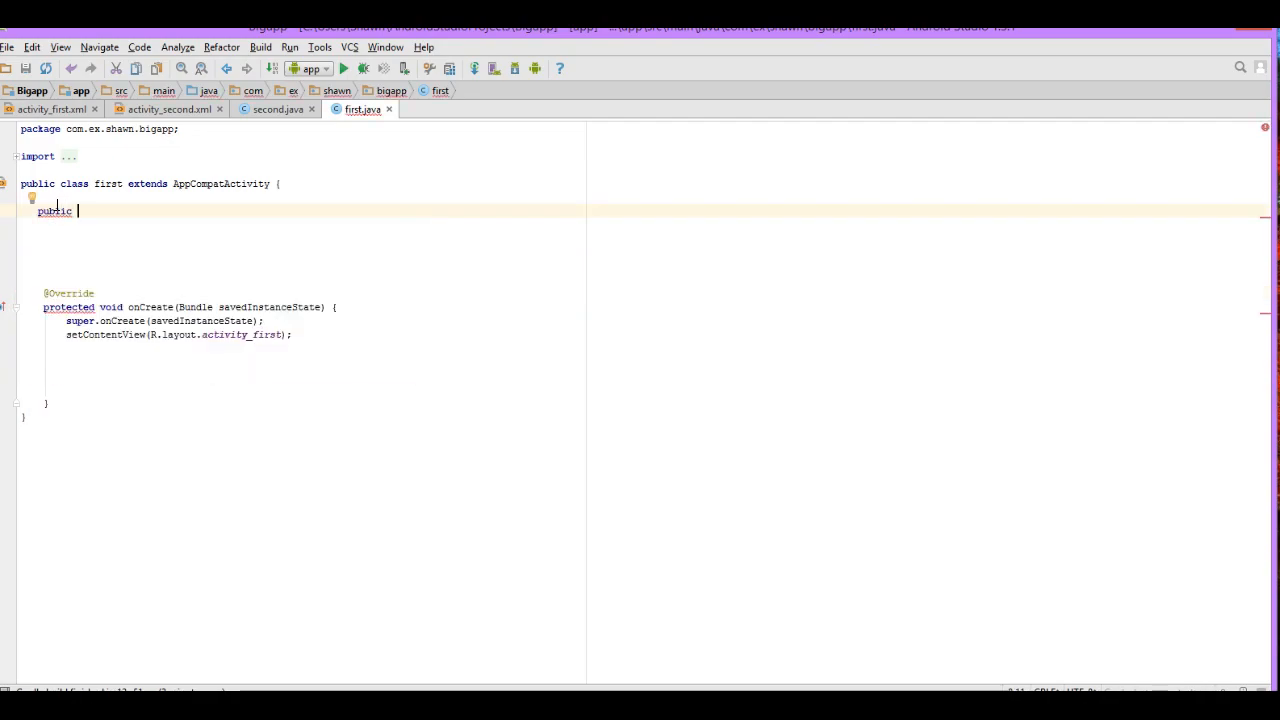
pyautogui.write('B')
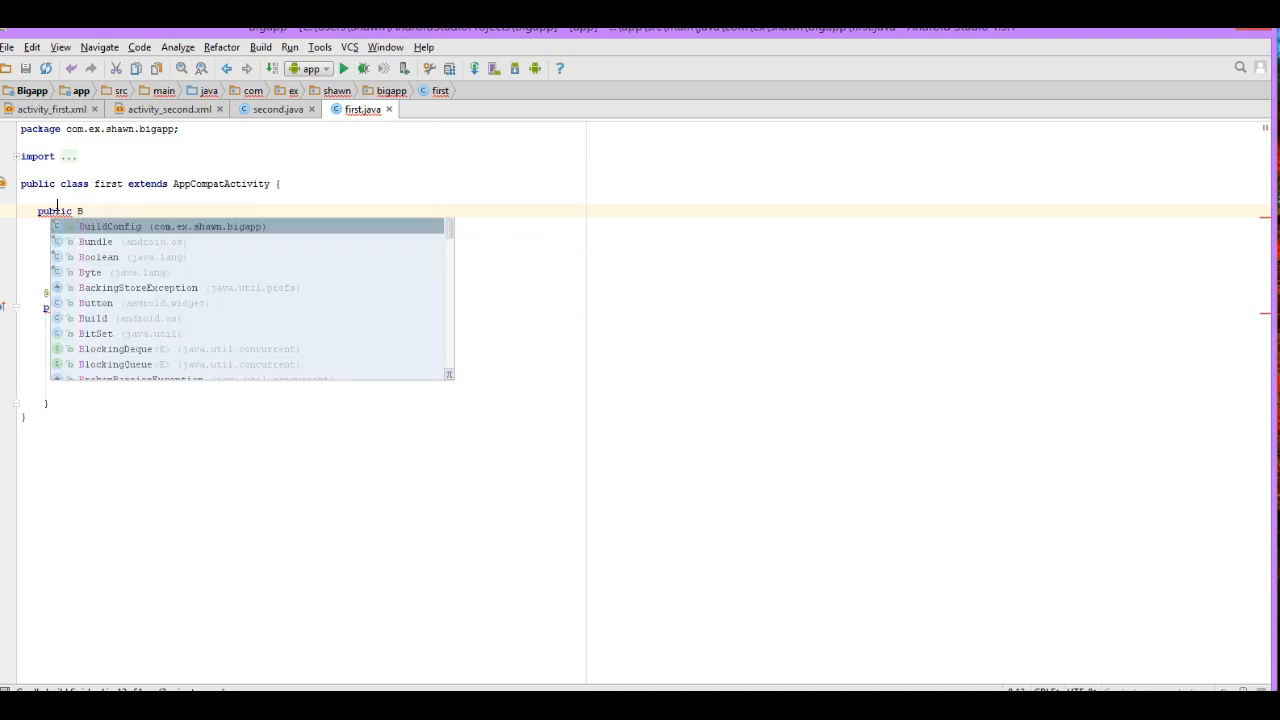
pyautogui.write('utton')
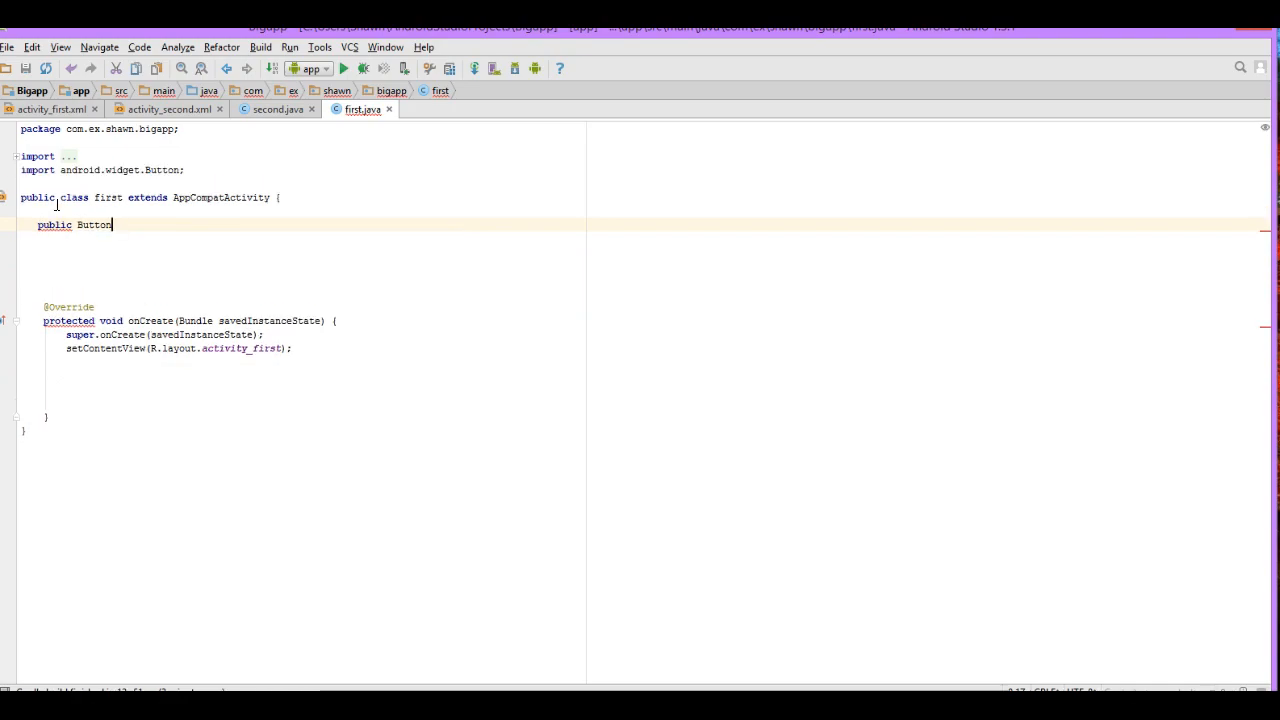
pyautogui.write('b')
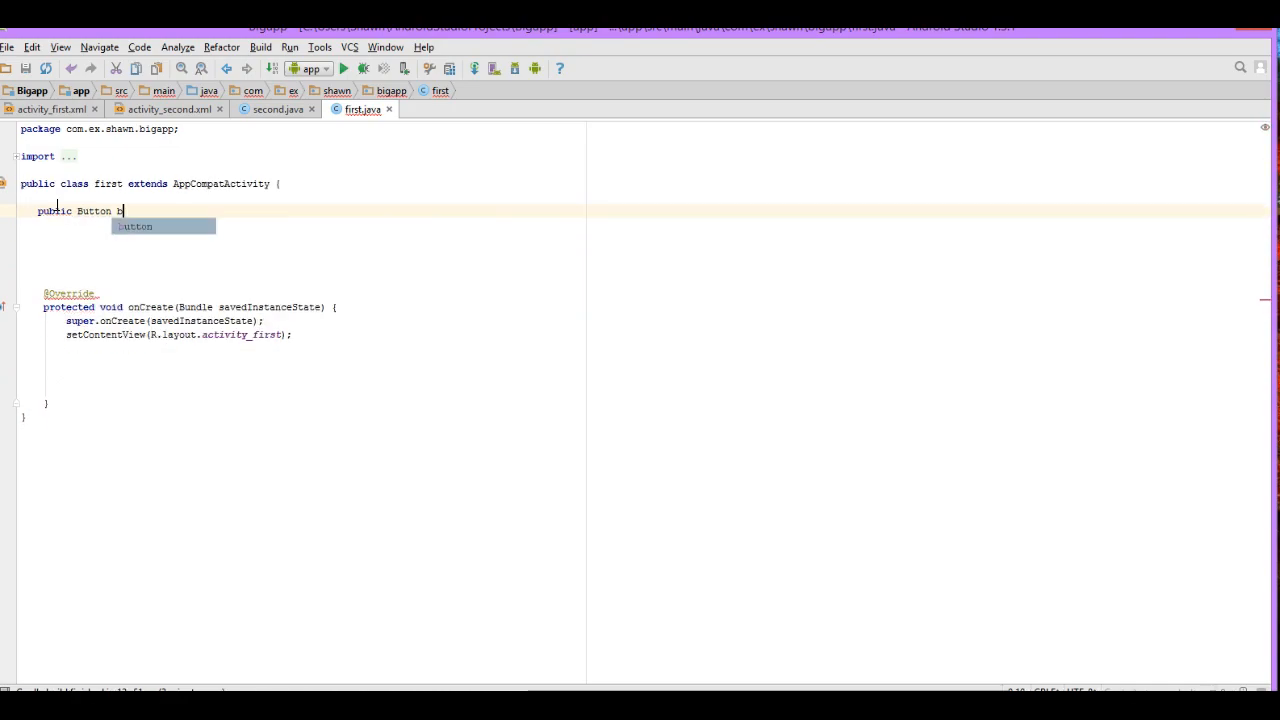
pyautogui.write('ut1;')
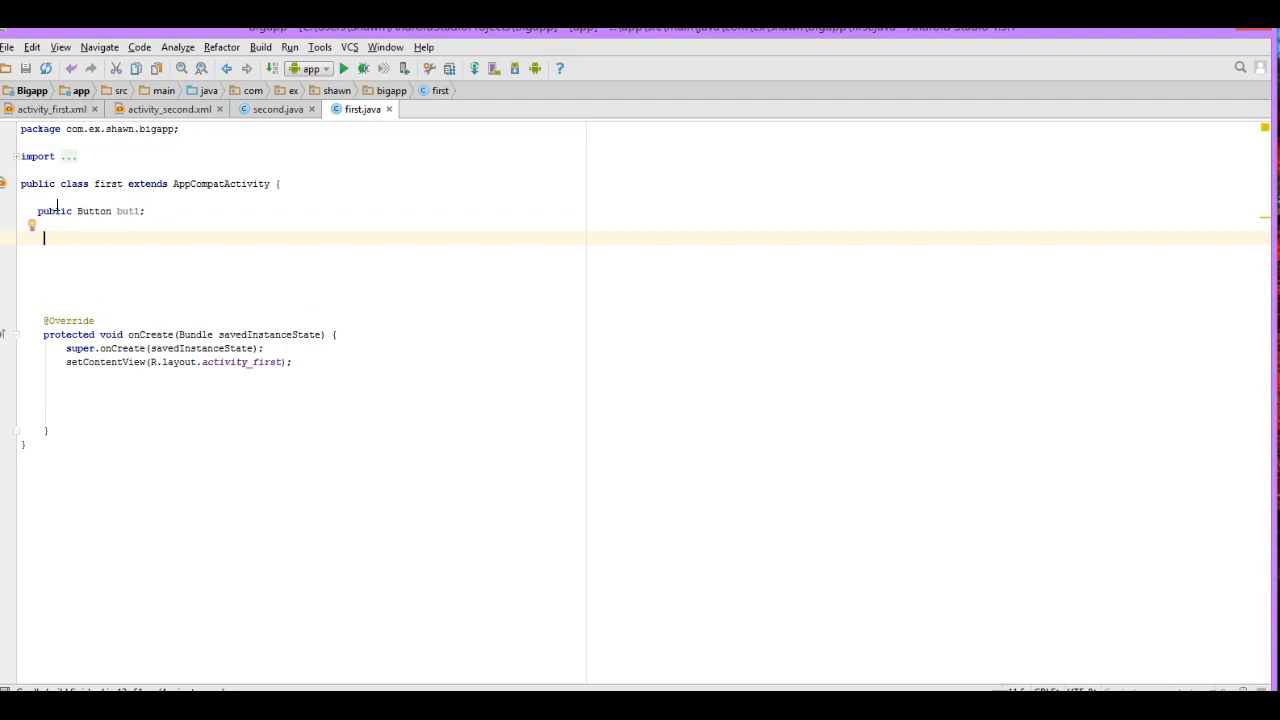
# Step: Add an empty public void init() method below the Button field
pyautogui.write('public')
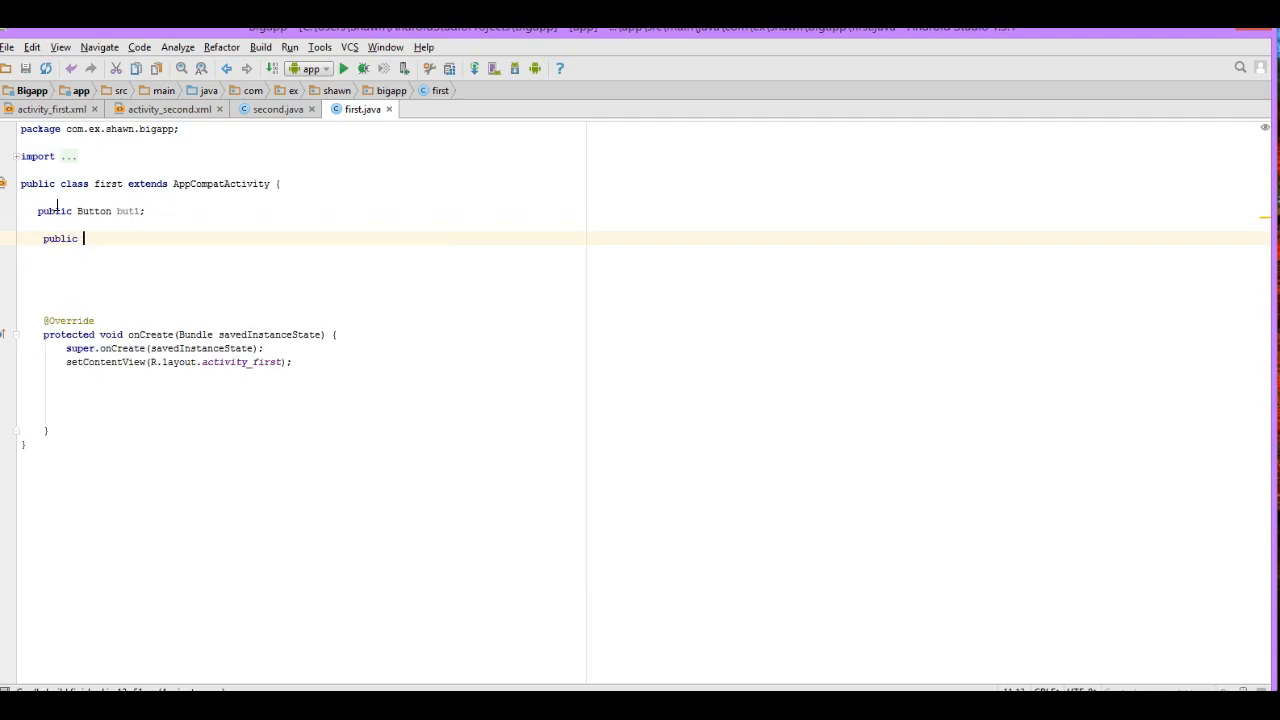
pyautogui.write('void')
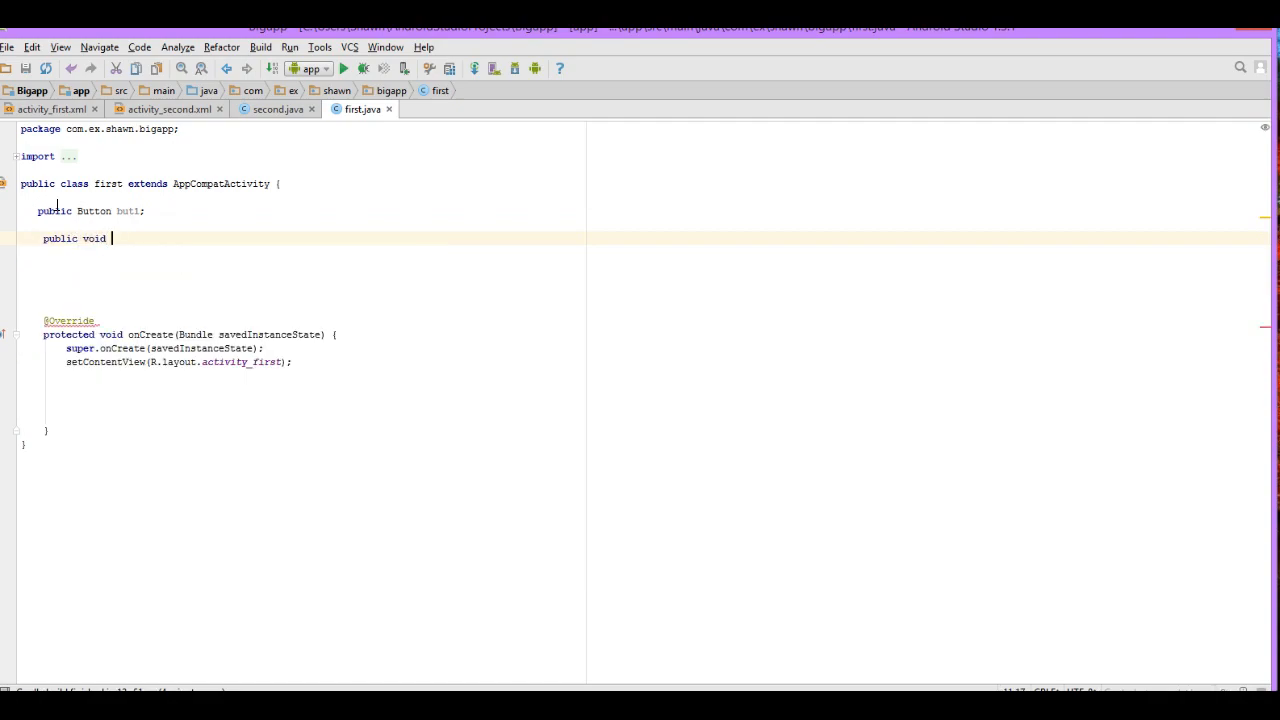
pyautogui.write('init')
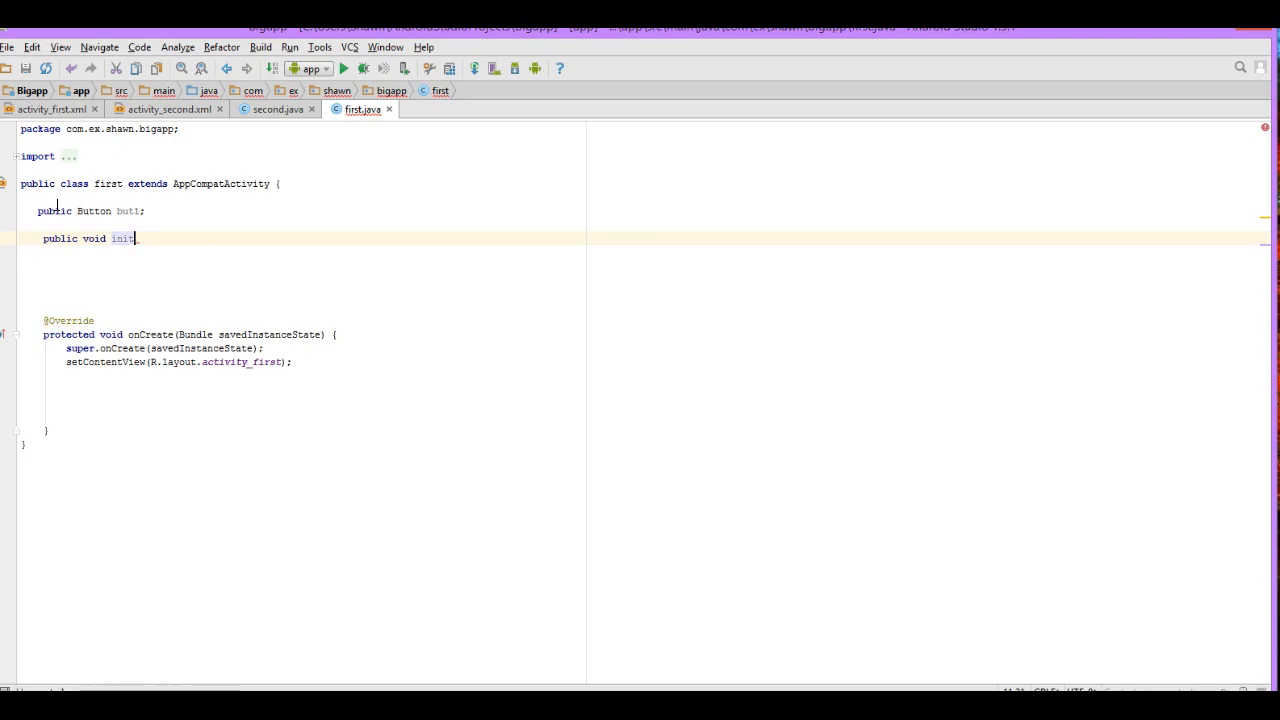
pyautogui.write('(){}')
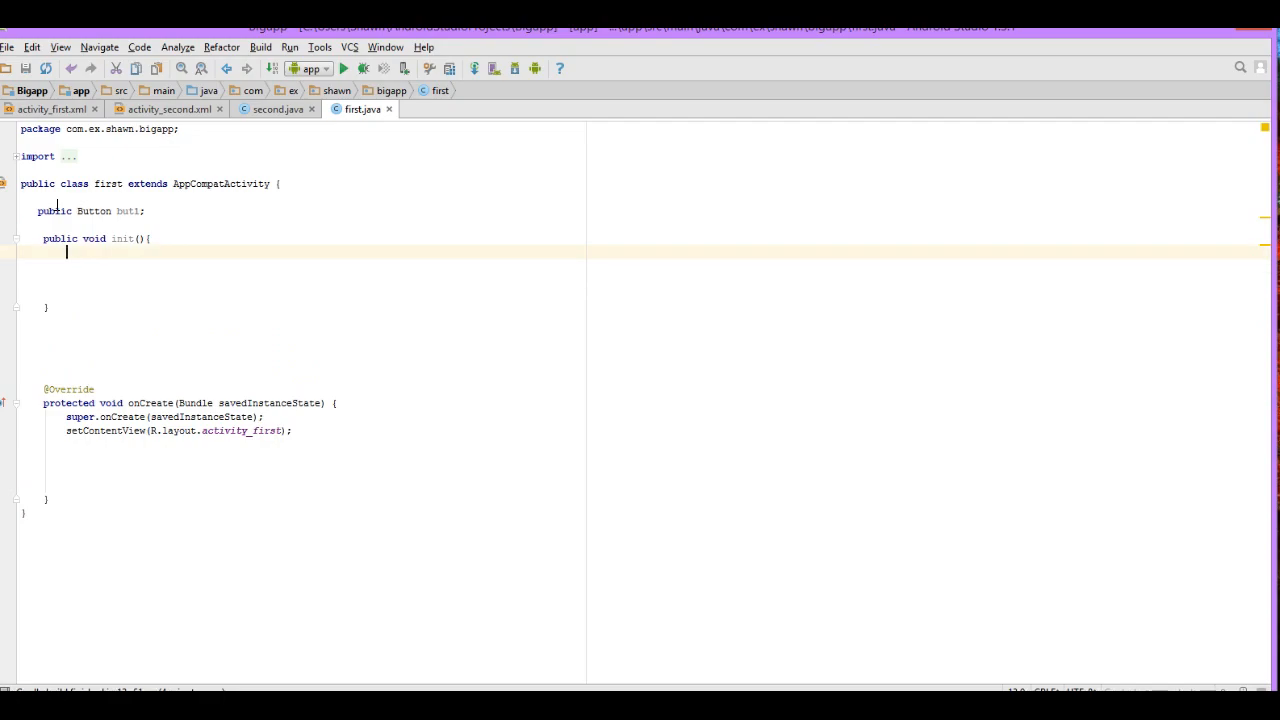
# Step: Write but1 = (Button) findViewById(R.id.but1); inside init using autocomplete
pyautogui.write('but1= (')
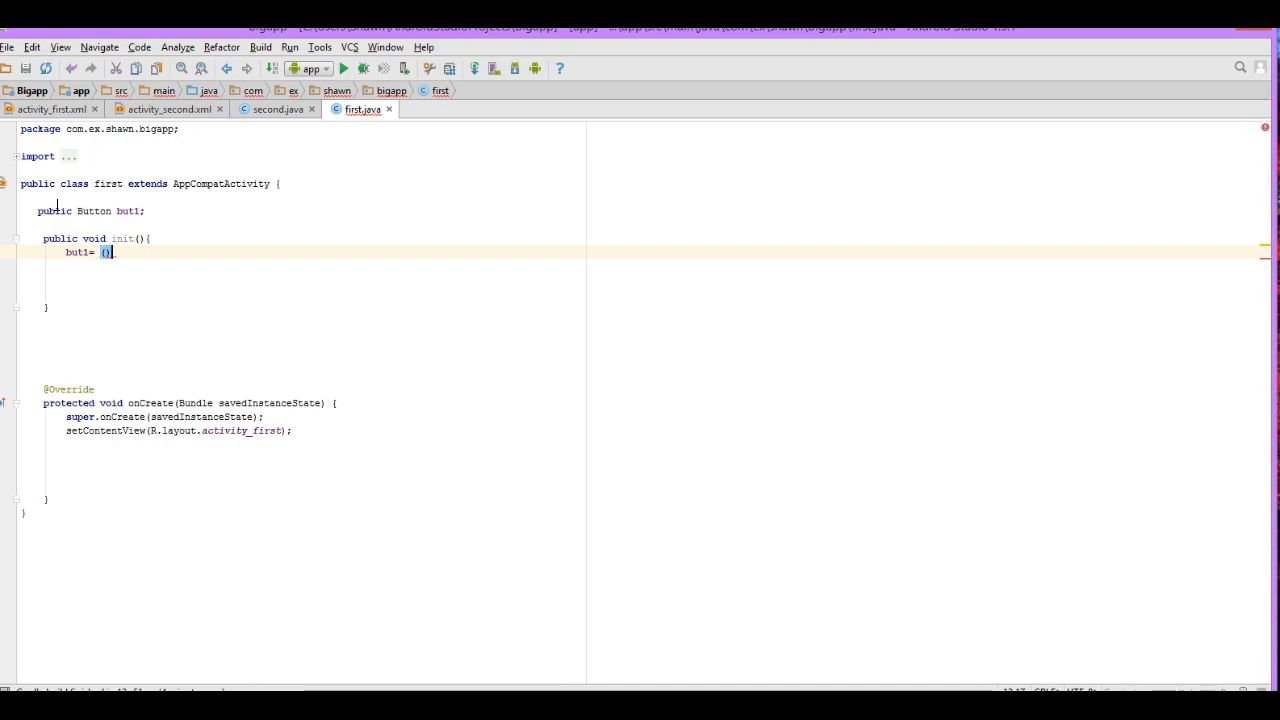
pyautogui.write('b')
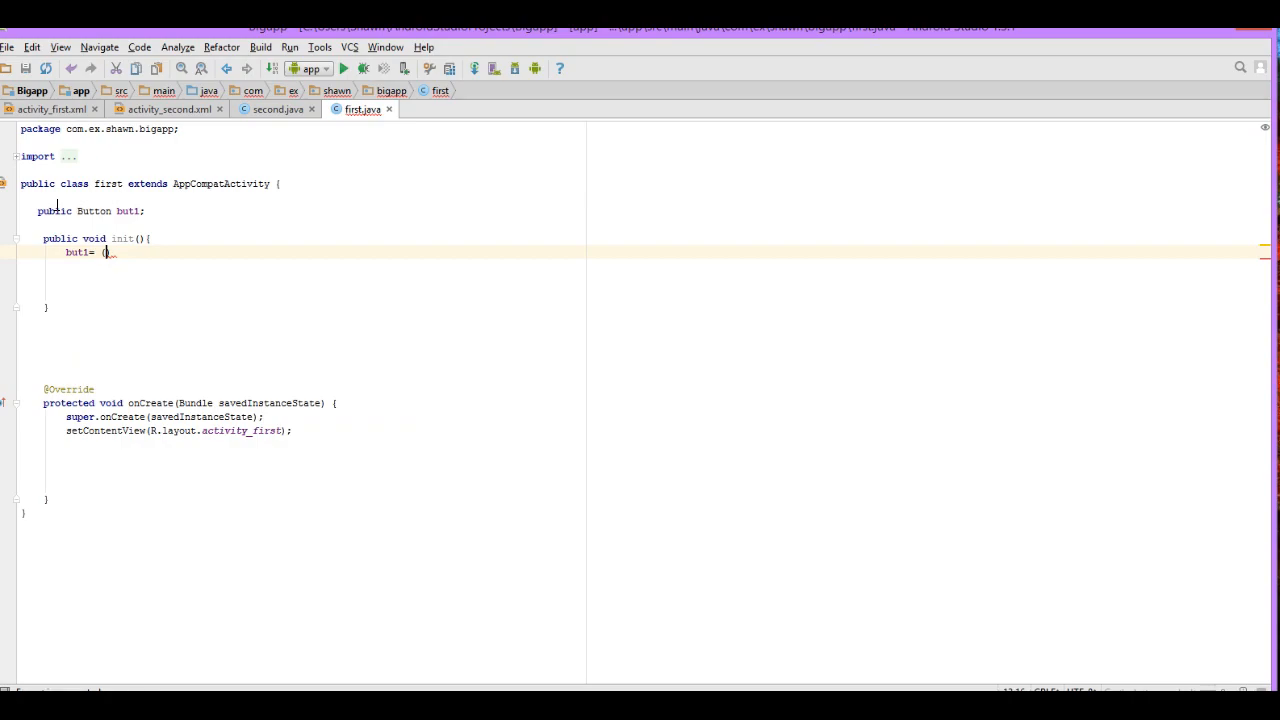
pyautogui.write('Button')
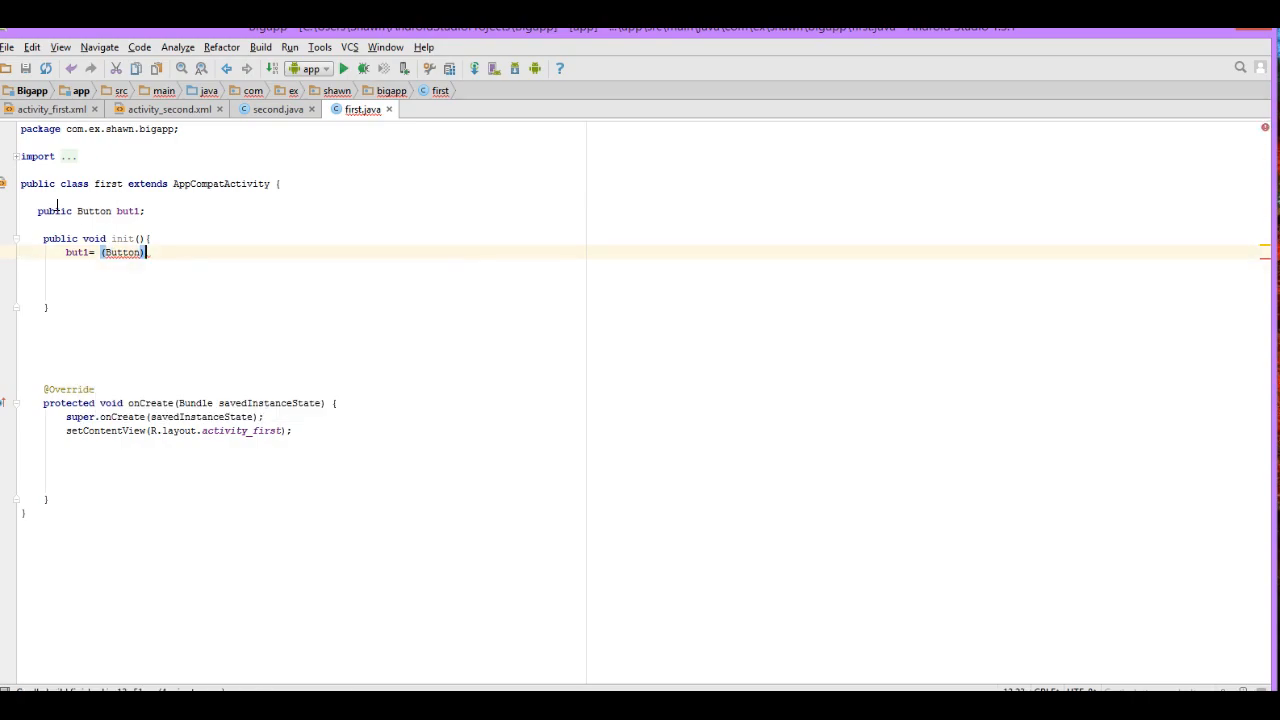
pyautogui.write('f')
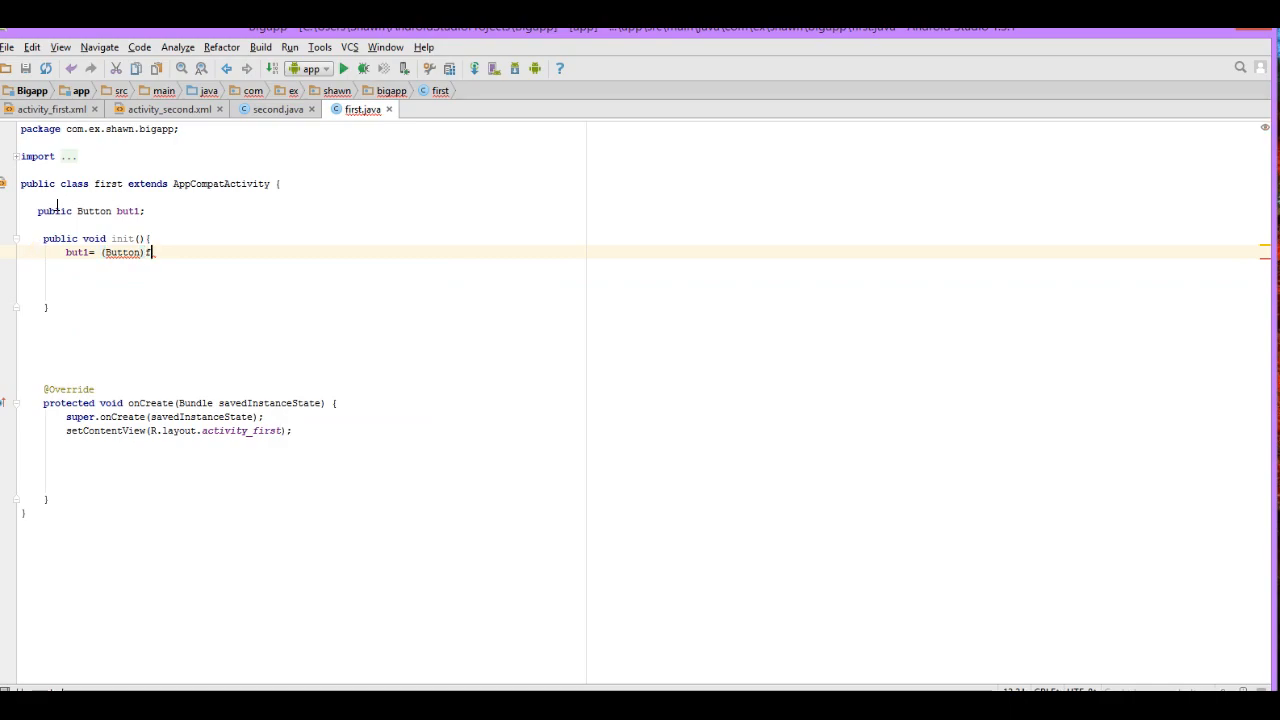
pyautogui.write('indViewById(')
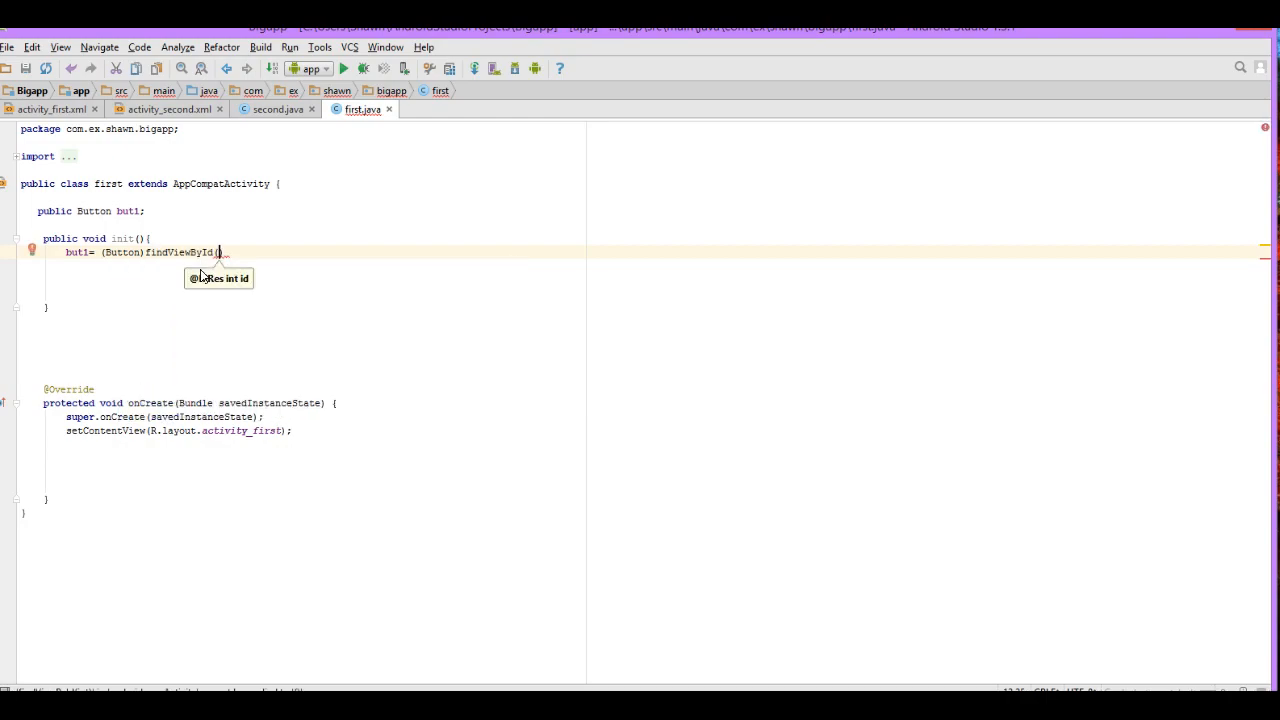
pyautogui.write('R')
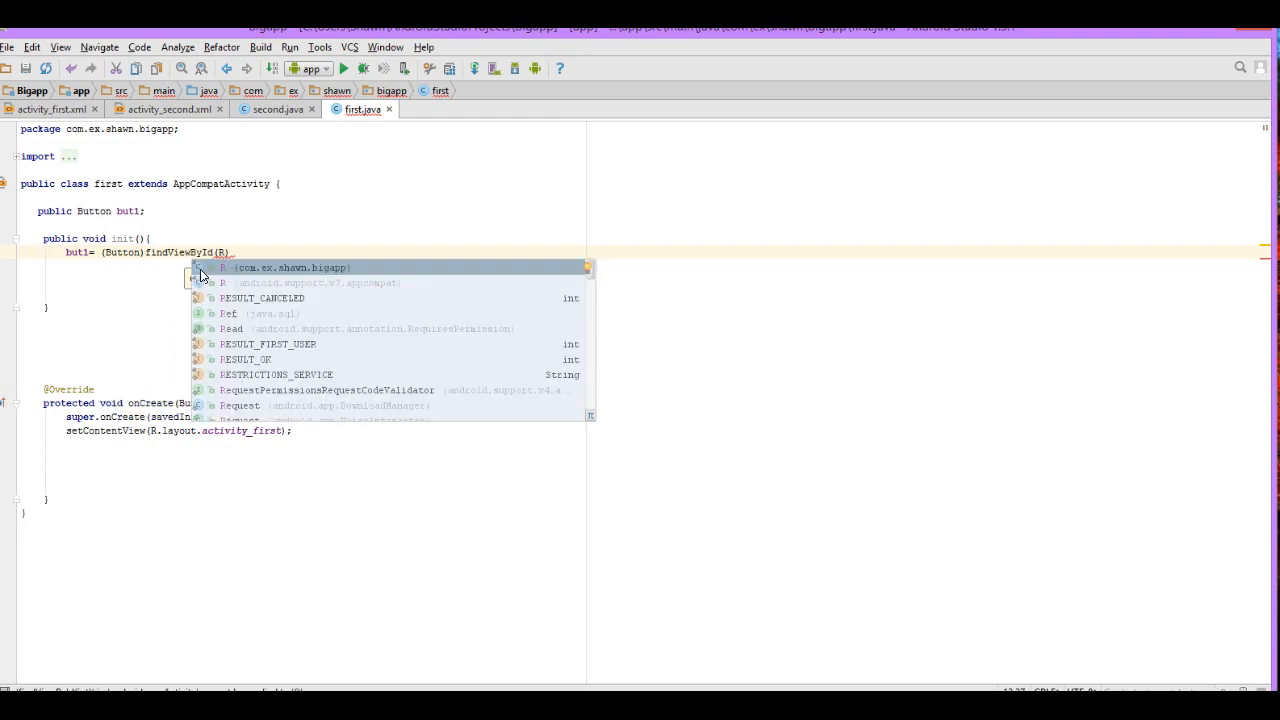
pyautogui.write('.id')
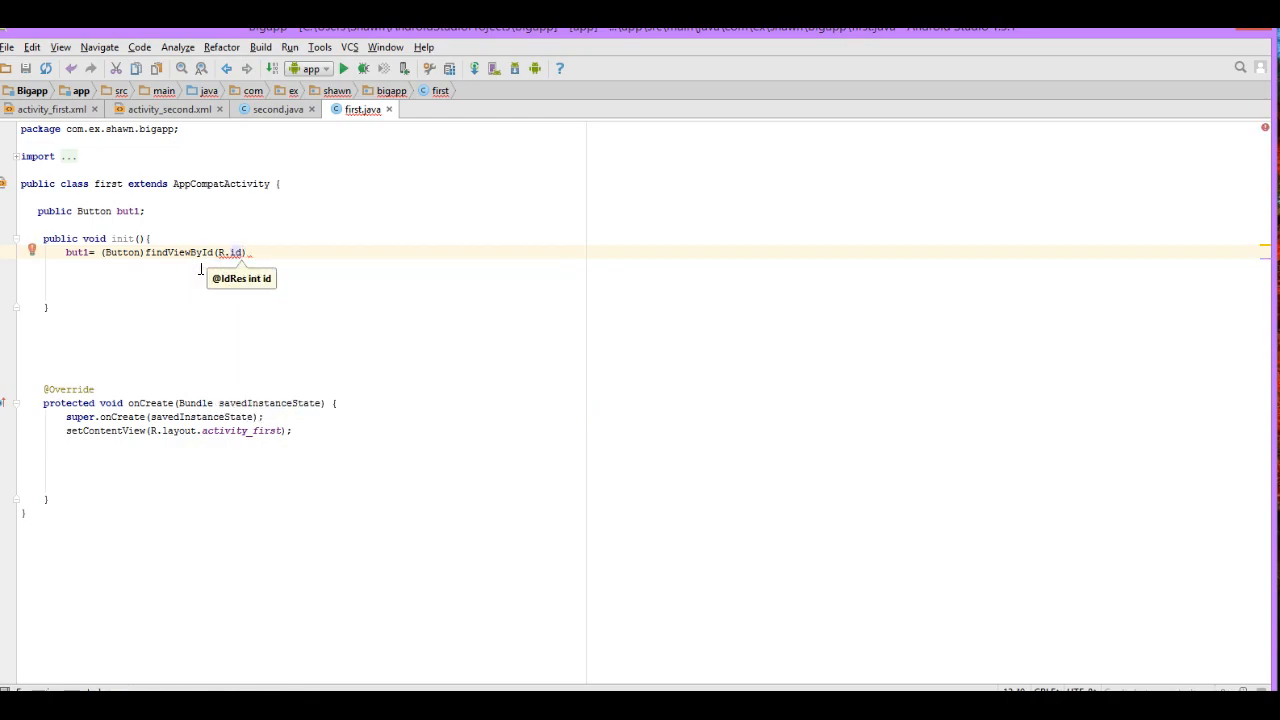
pyautogui.write('.but1')
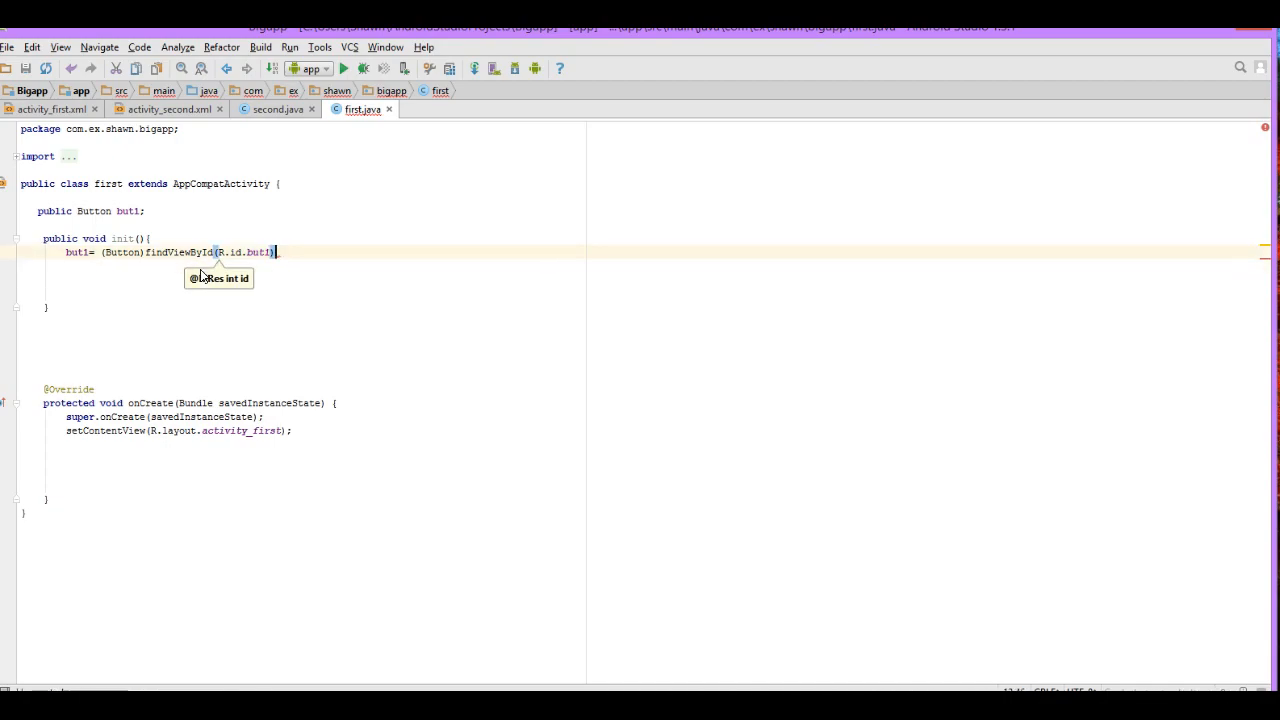
pyautogui.write(';')
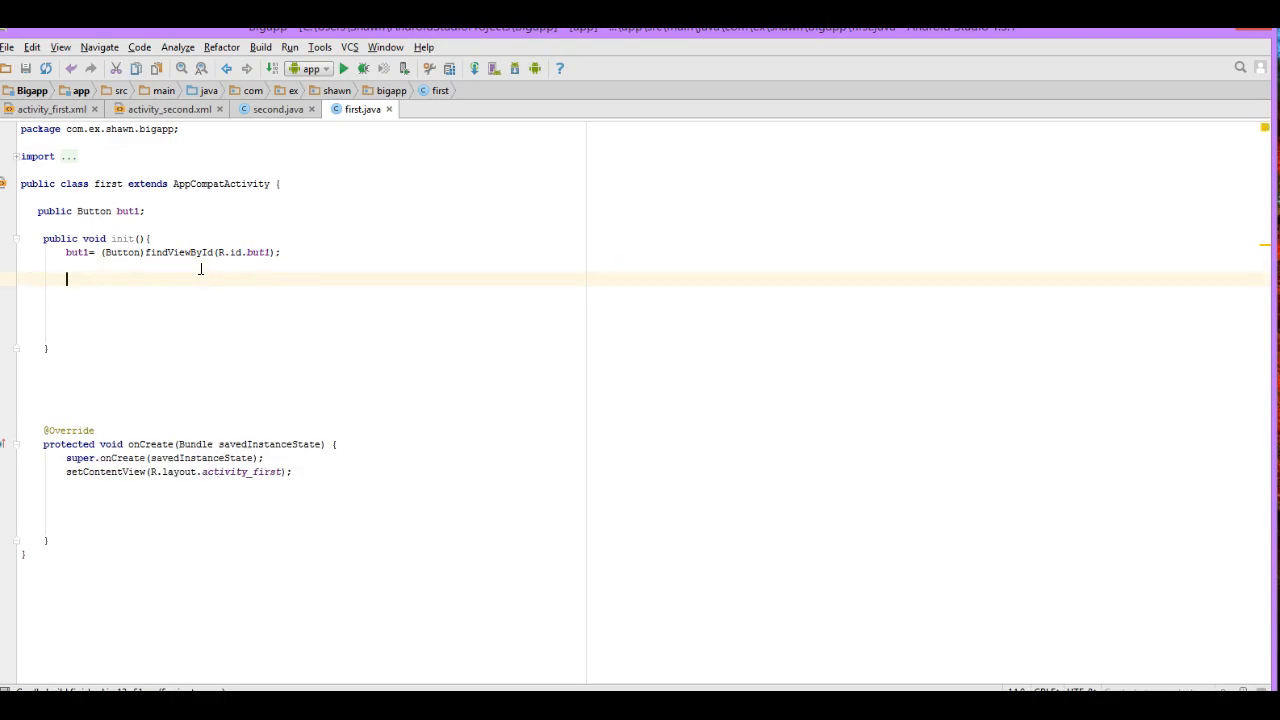
# Step: Attach a new View.OnClickListener to the button with butt.setOnClickListener
pyautogui.write('but1')
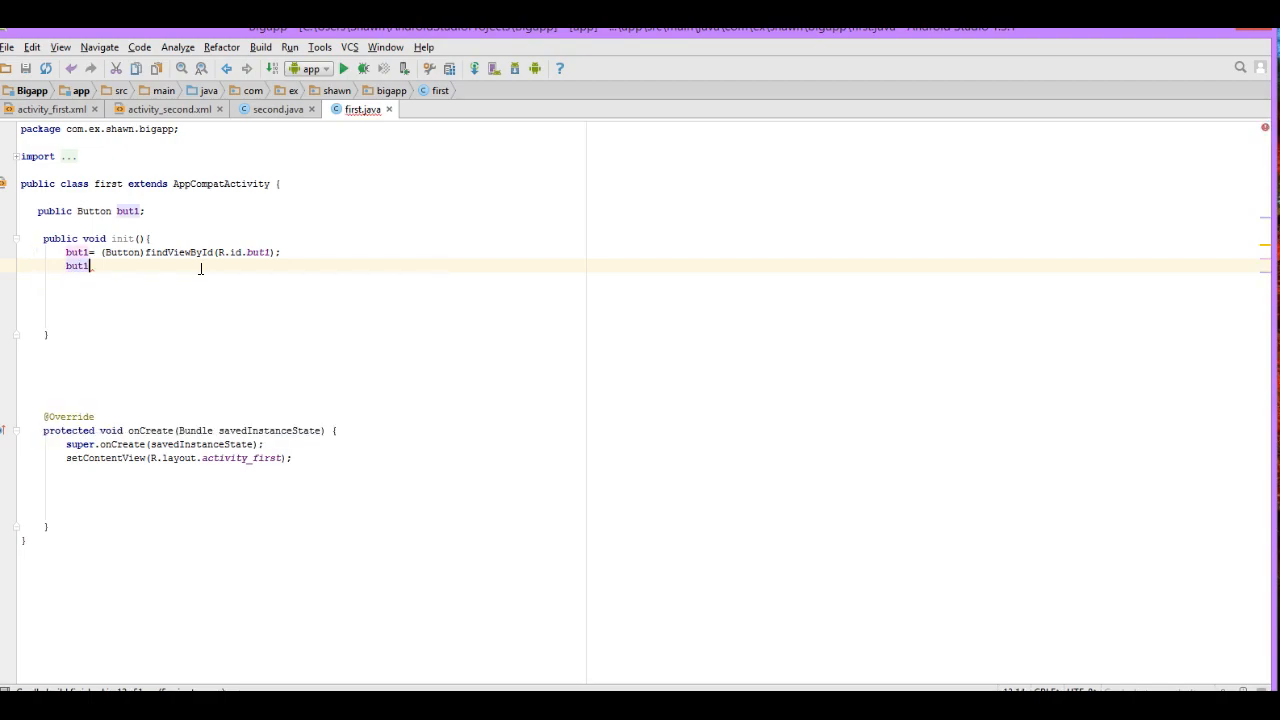
pyautogui.write('.')
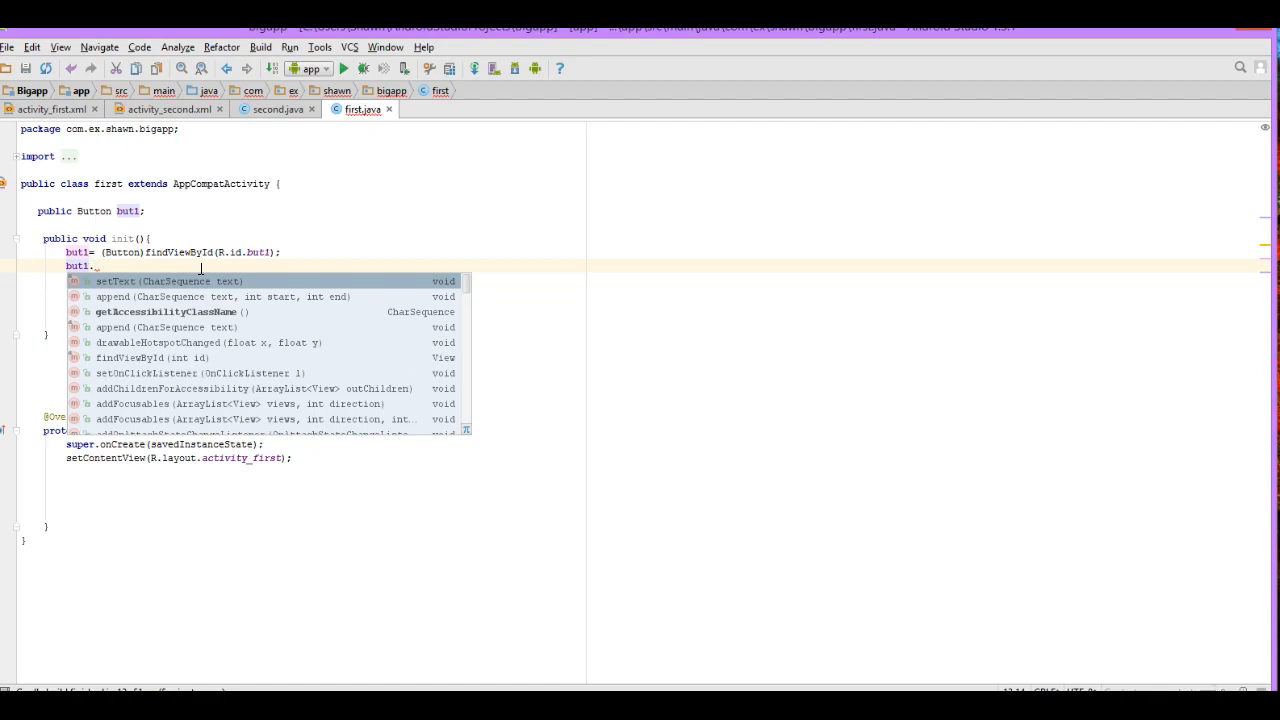
pyautogui.write('setOnClickListener();')
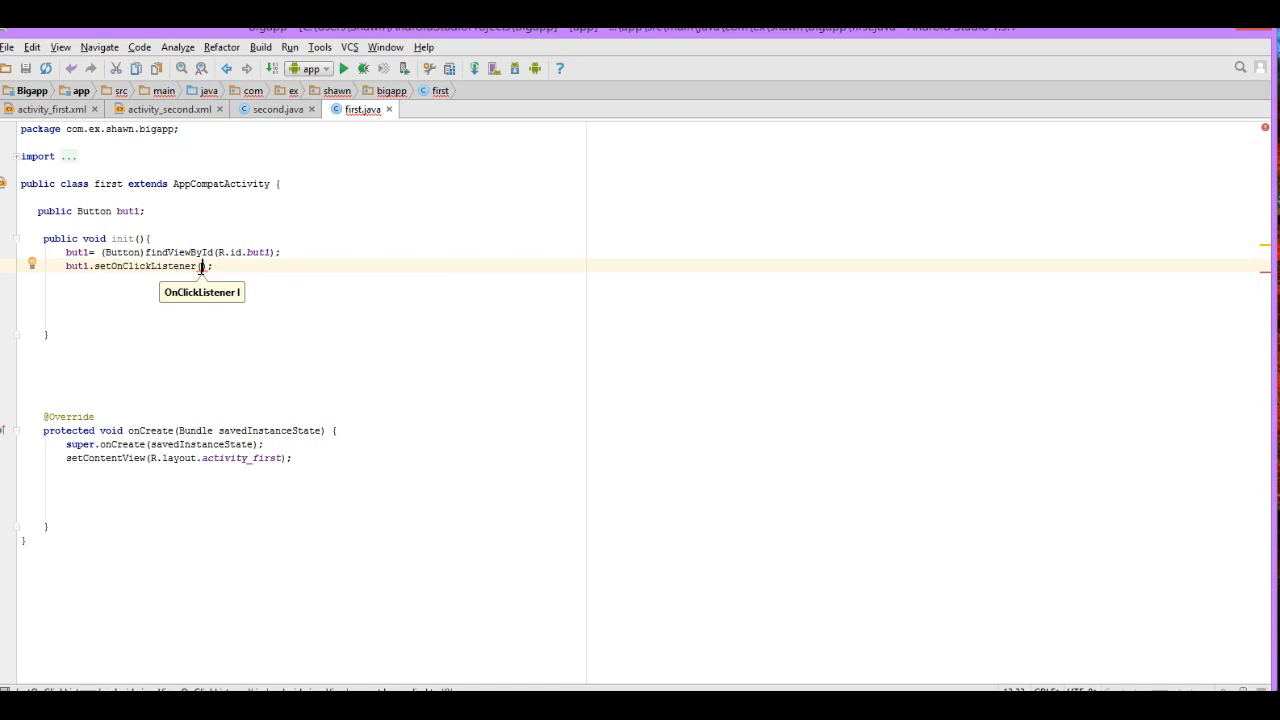
pyautogui.write('new')
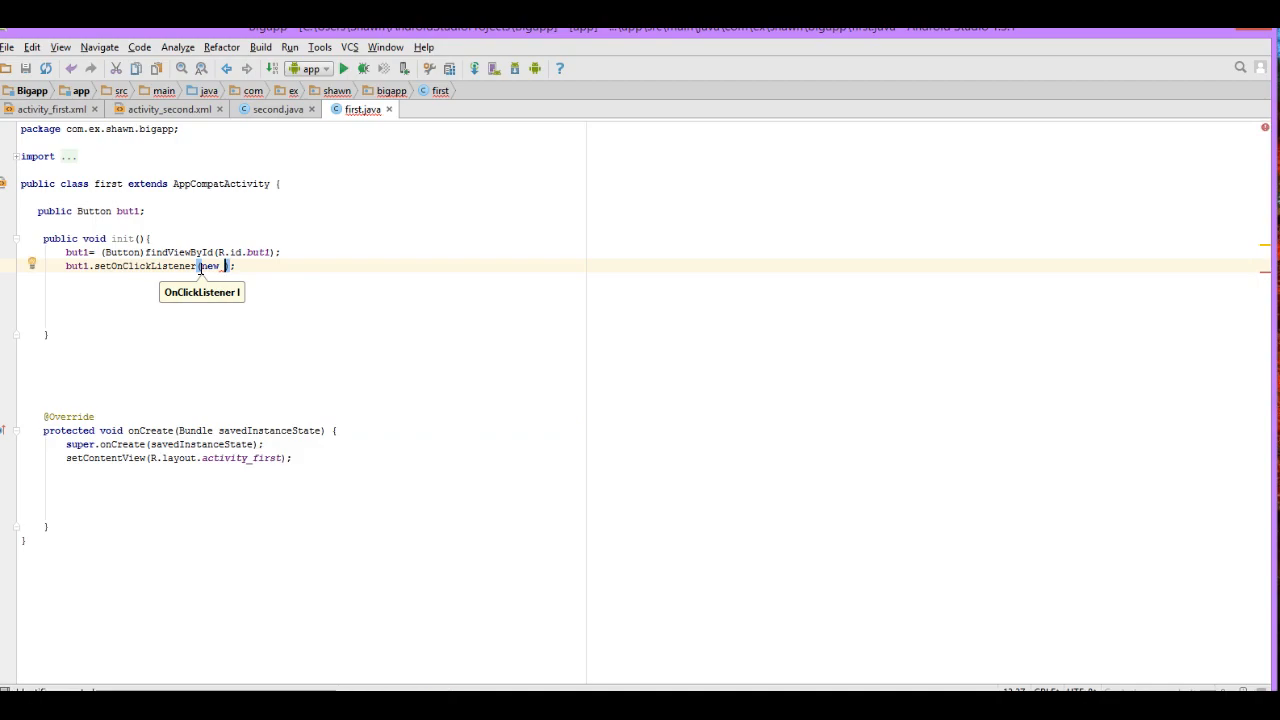
pyautogui.write('O')
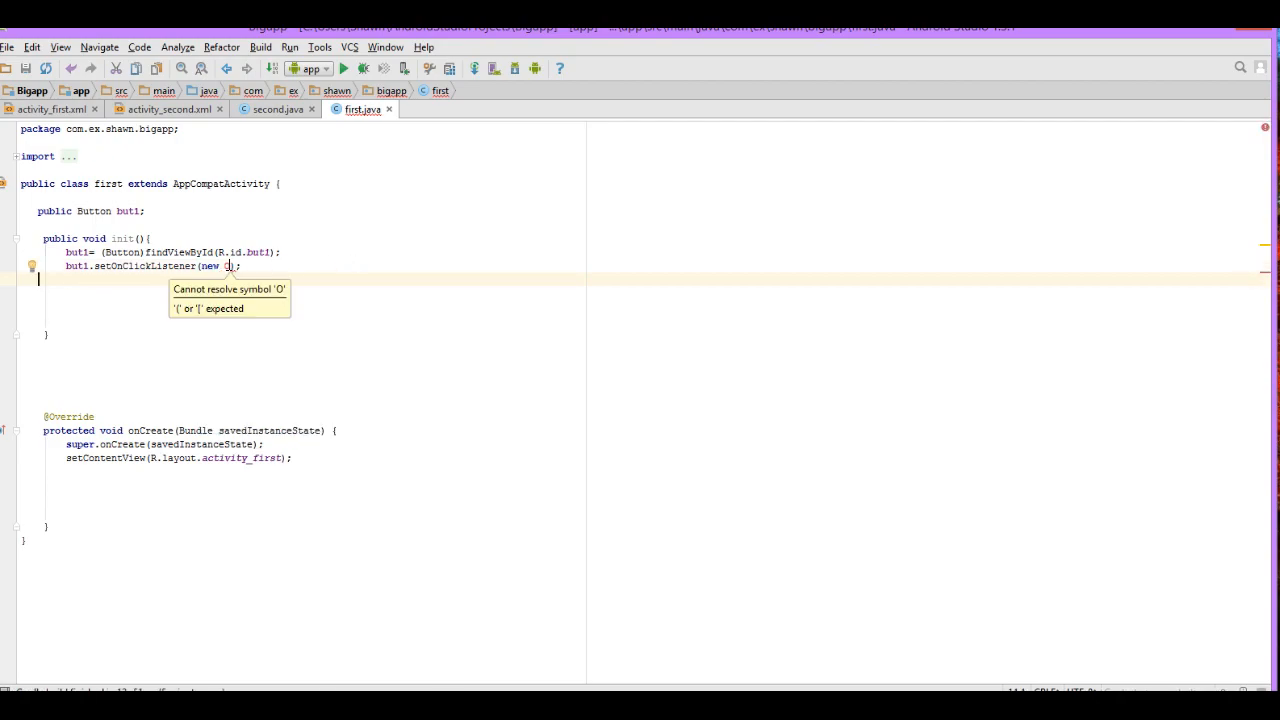
pyautogui.write('stener(')
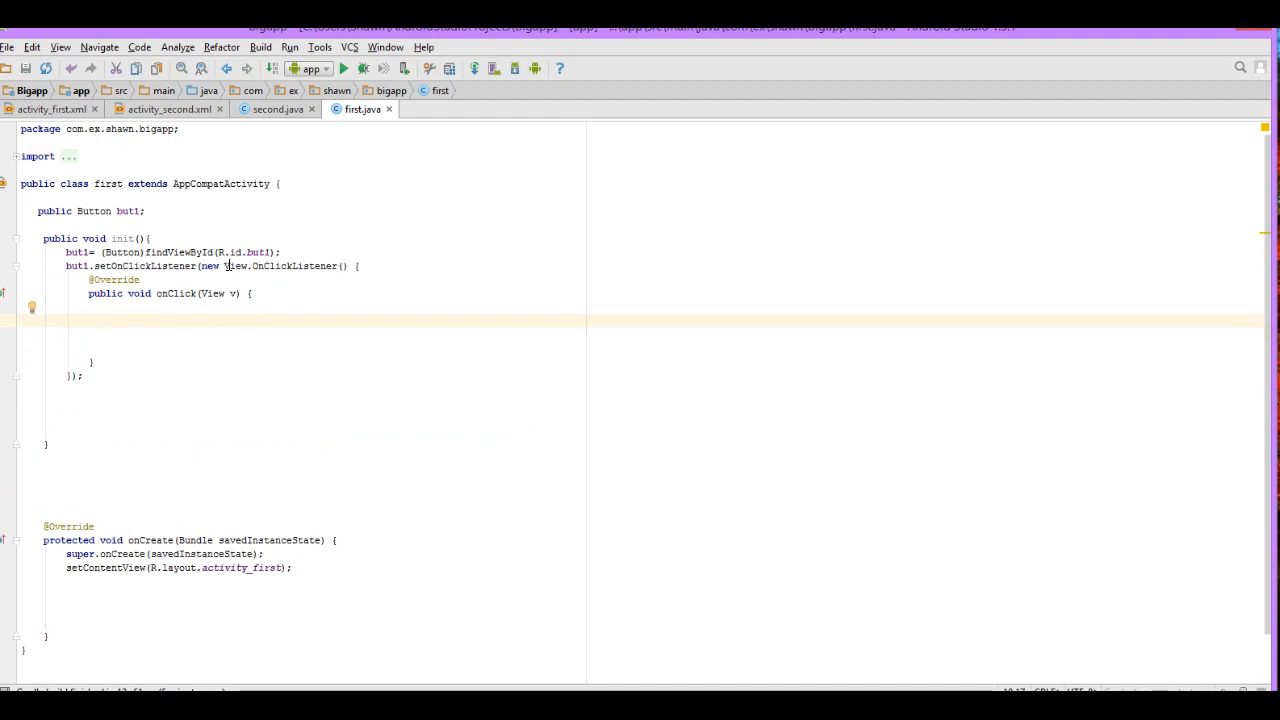
# Step: Inside onClick, create `Intent toy = new Intent(first.this, second.class);` and move into onCreate
pyautogui.write('i')
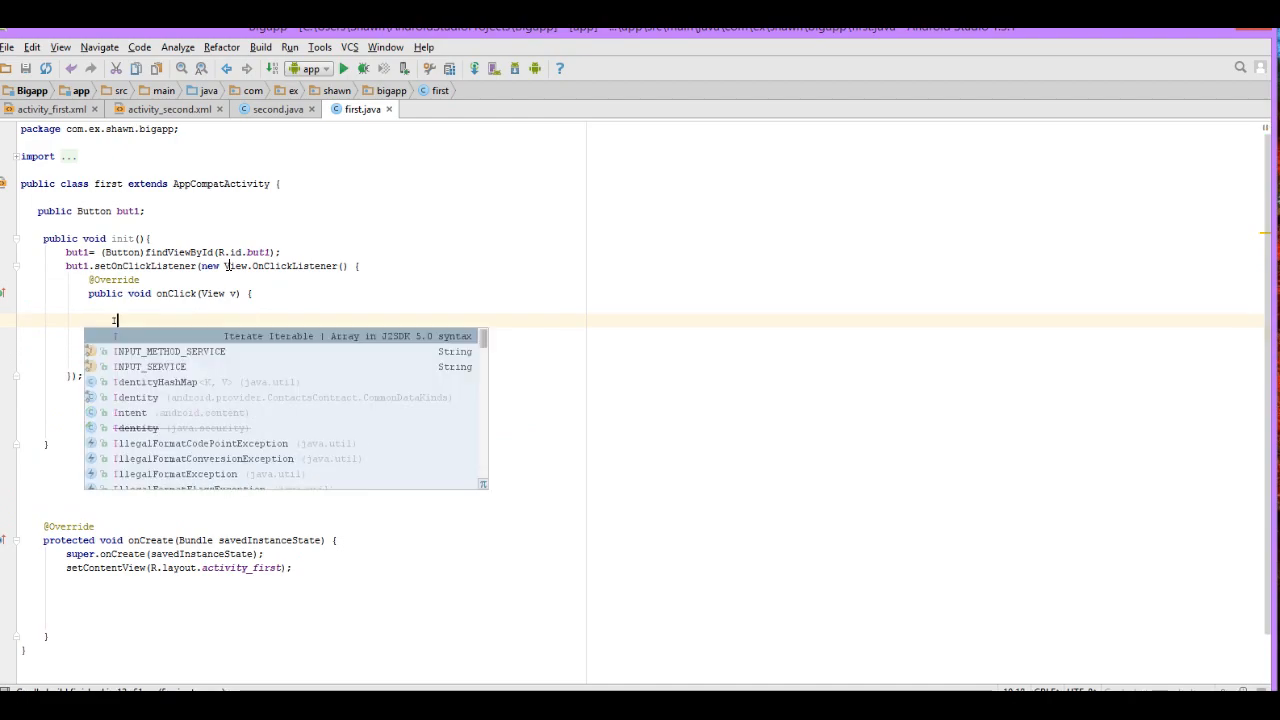
pyautogui.write('Intent')
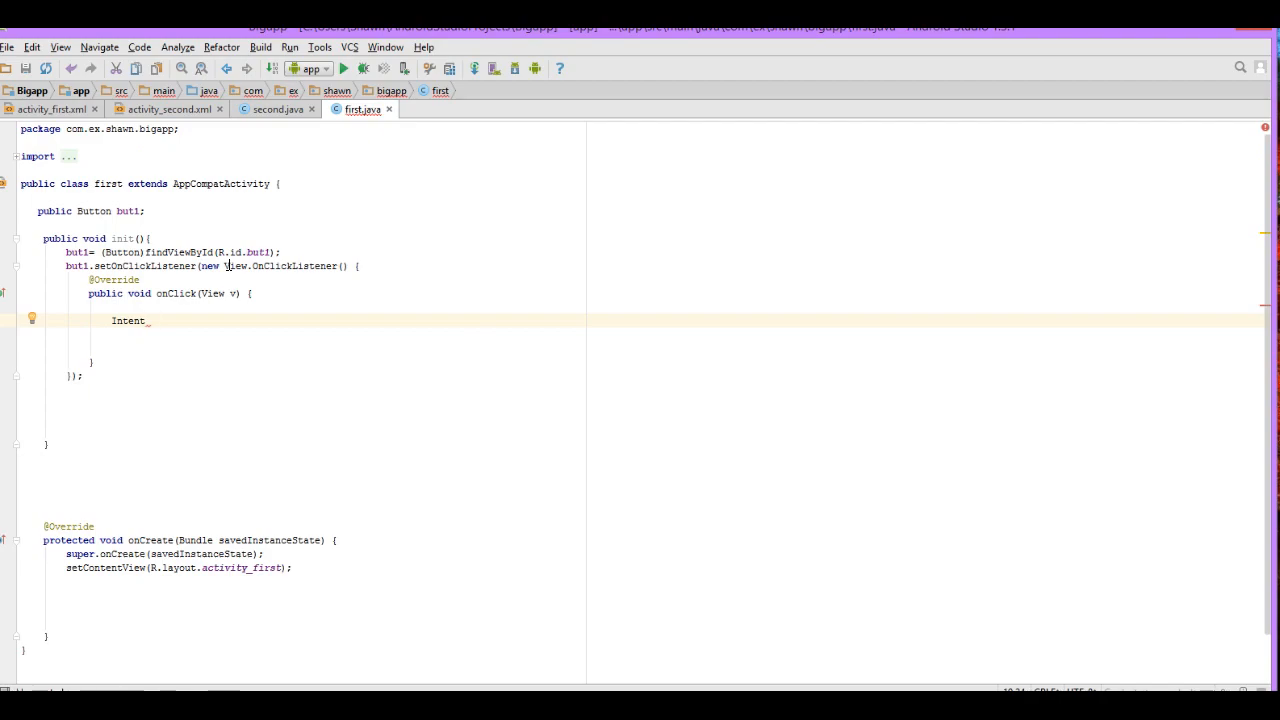
pyautogui.write('_do')
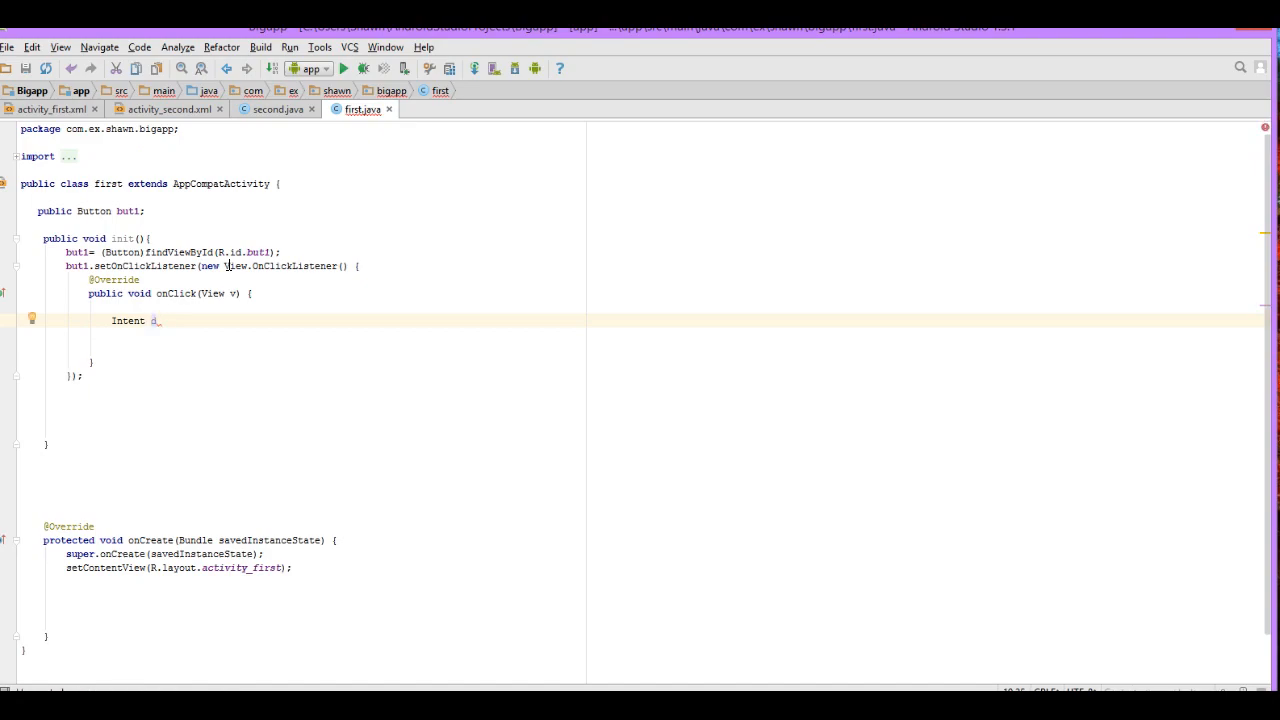
pyautogui.write('toy')
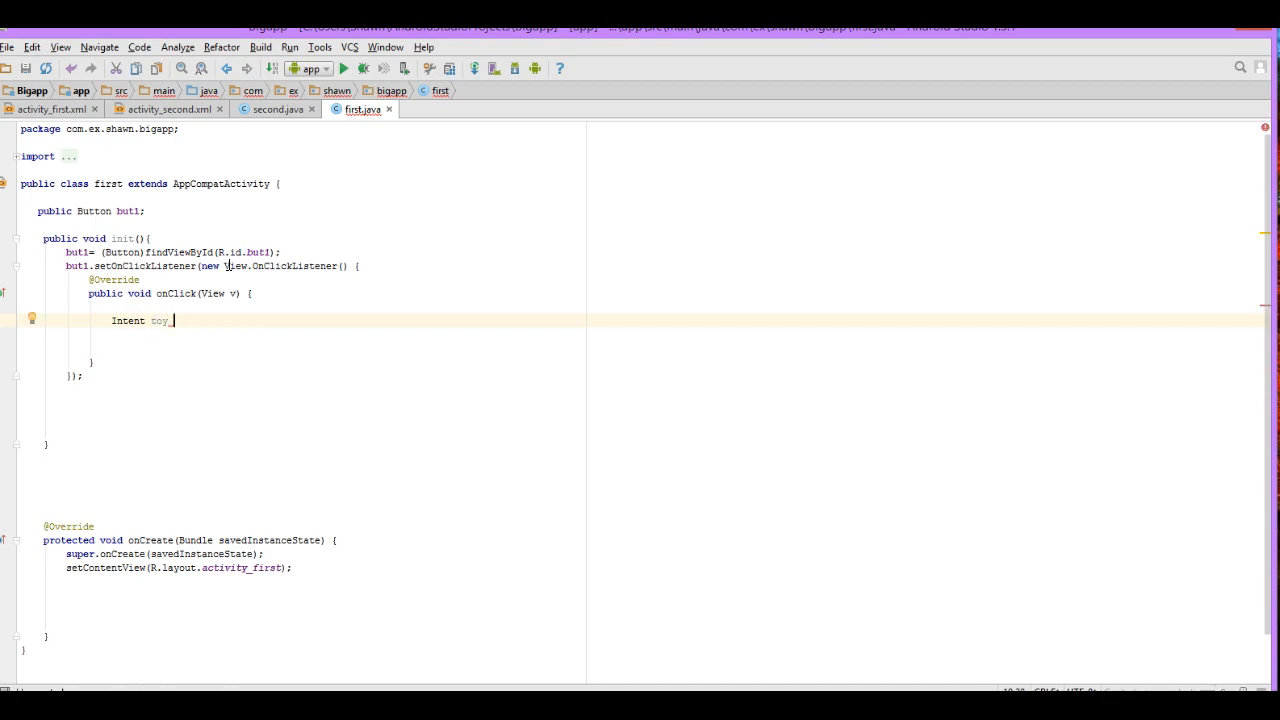
pyautogui.write('=')
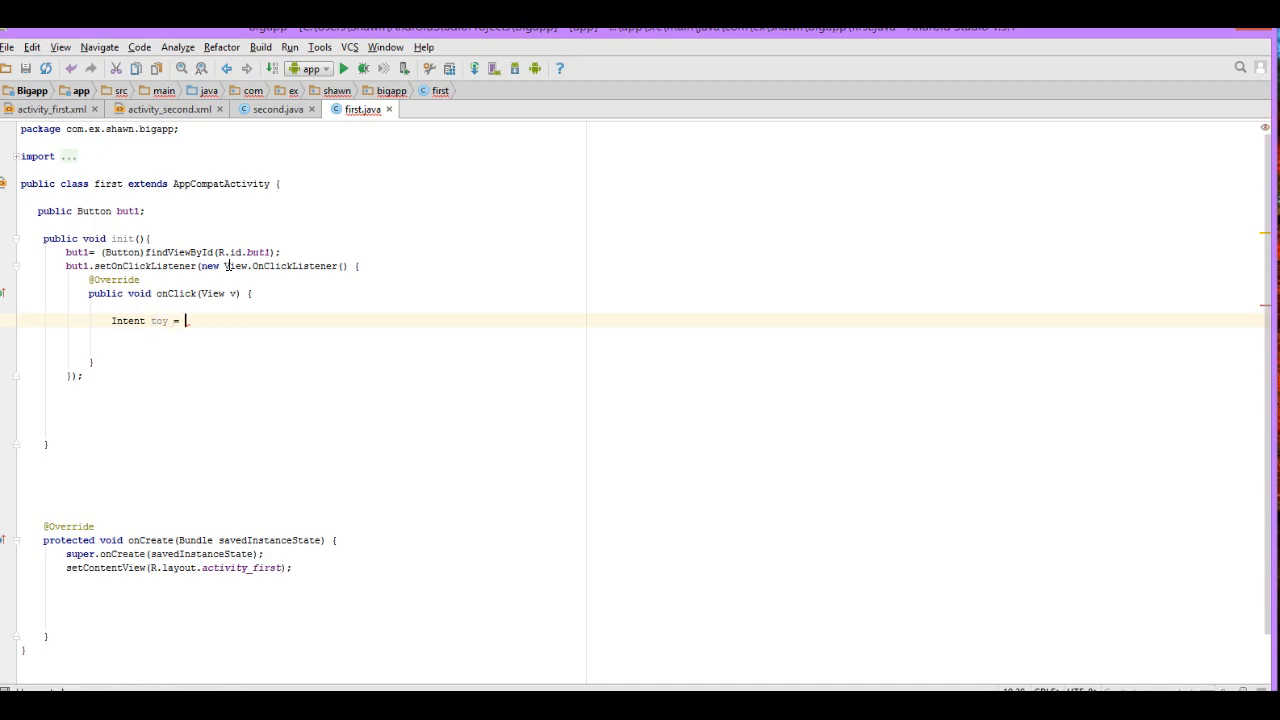
pyautogui.write('new')
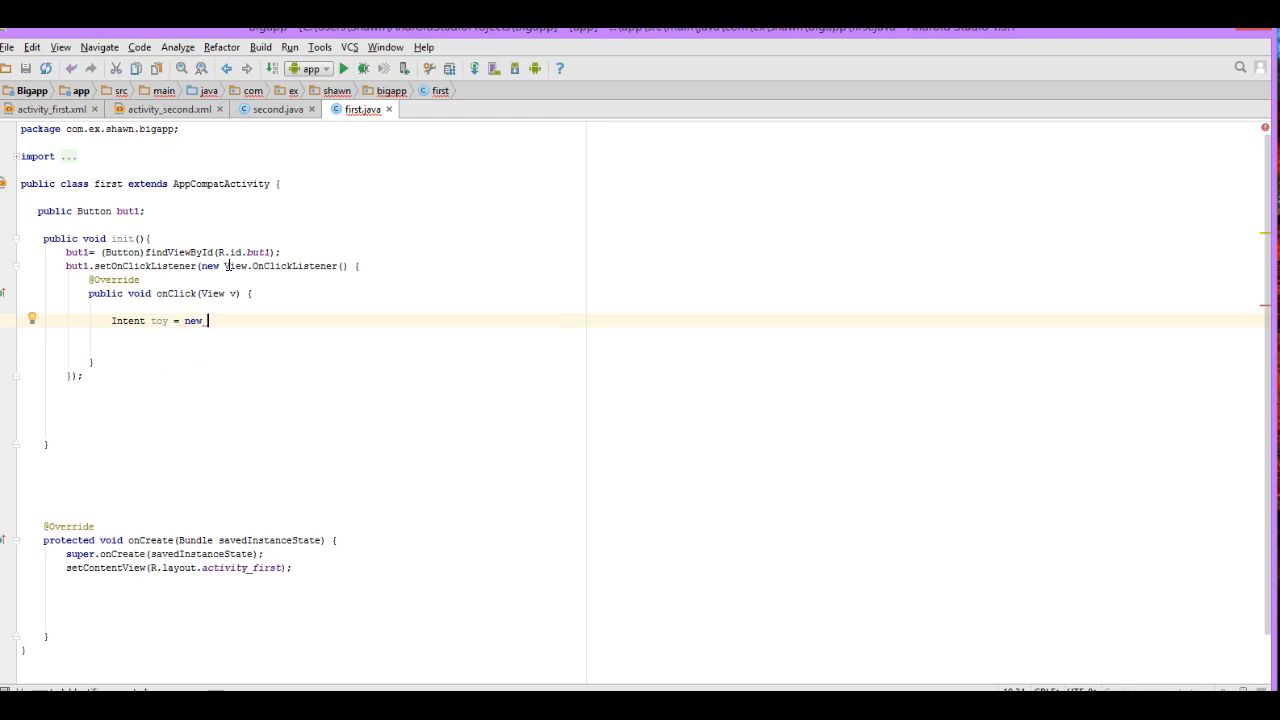
pyautogui.write('Intent (')
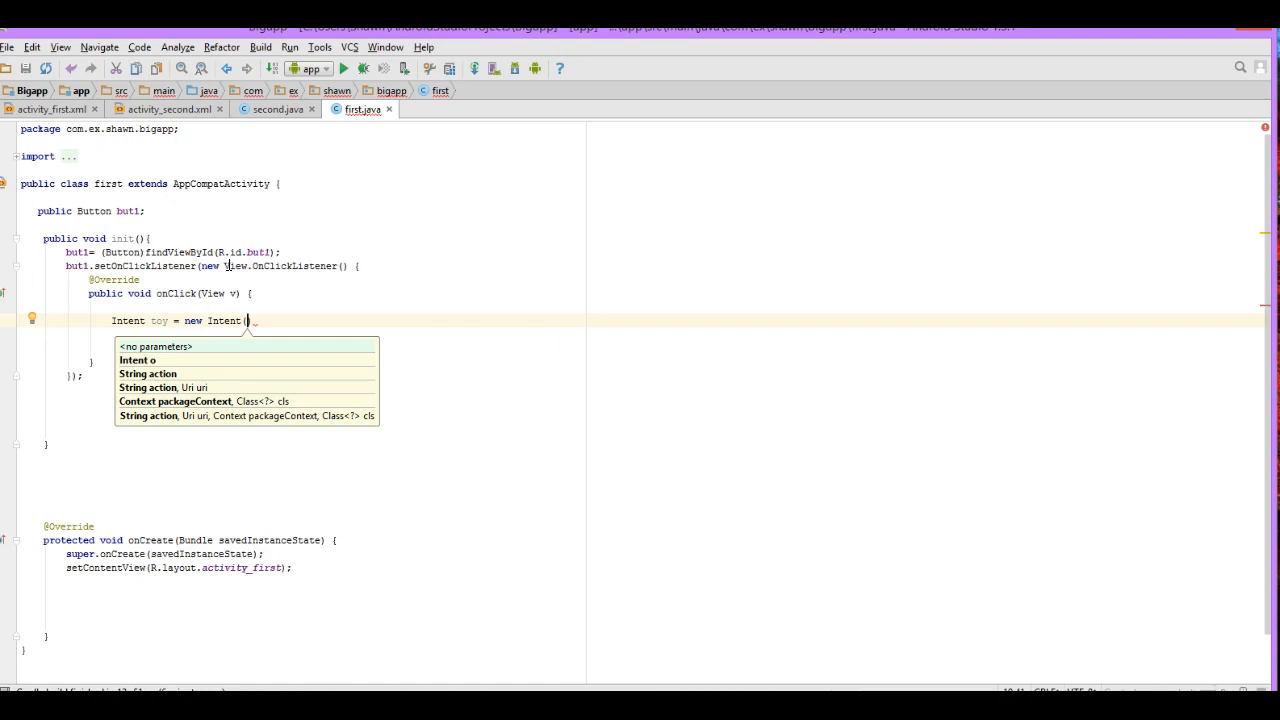
pyautogui.write('first')
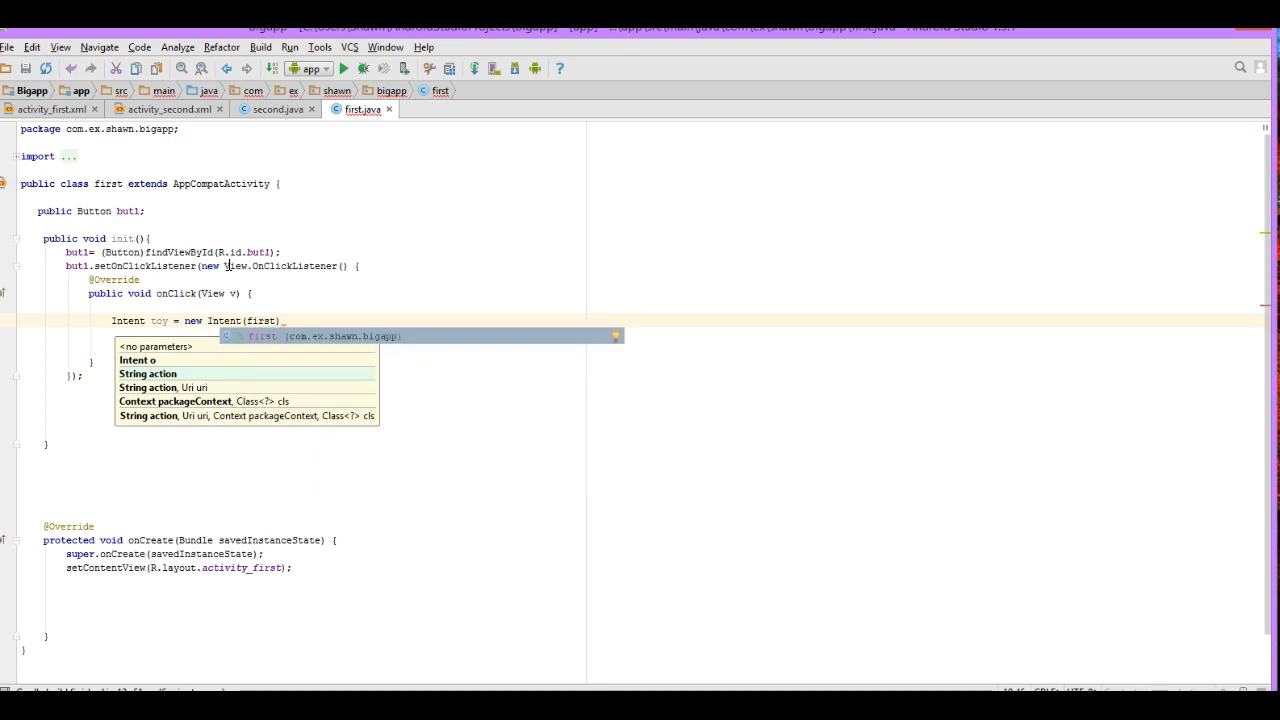
pyautogui.write('.this,seco')
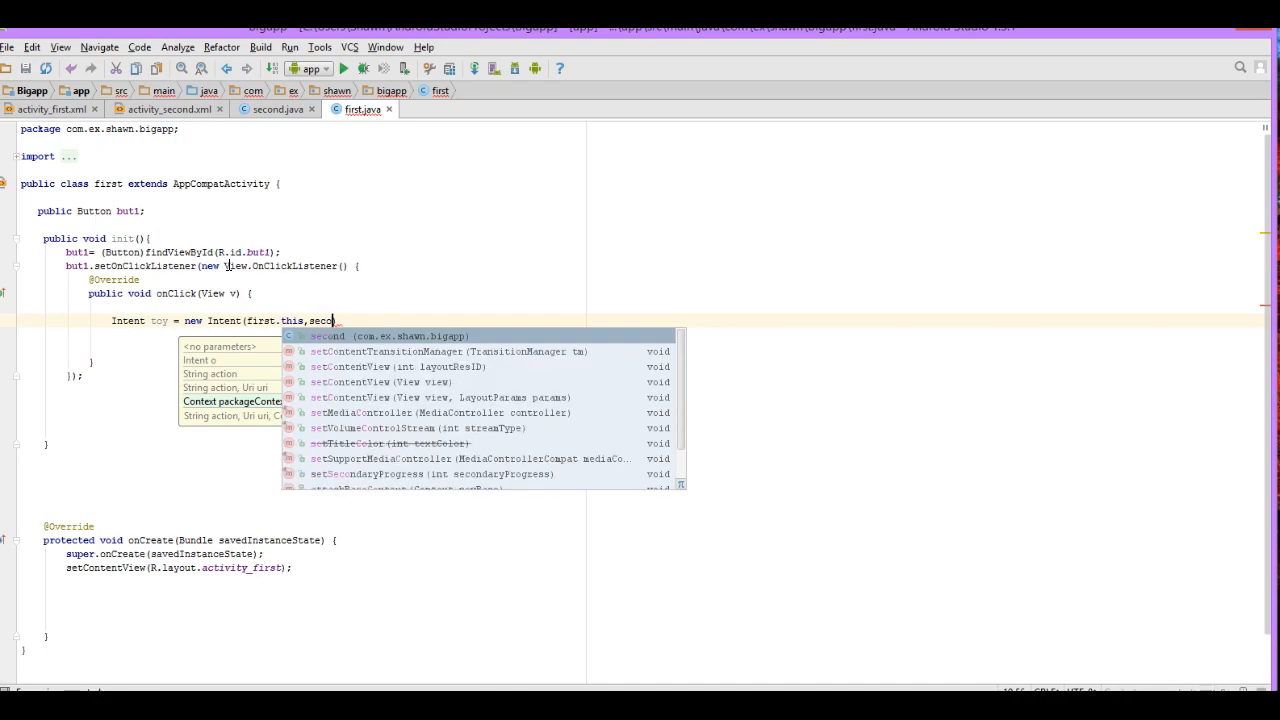
pyautogui.write('.')
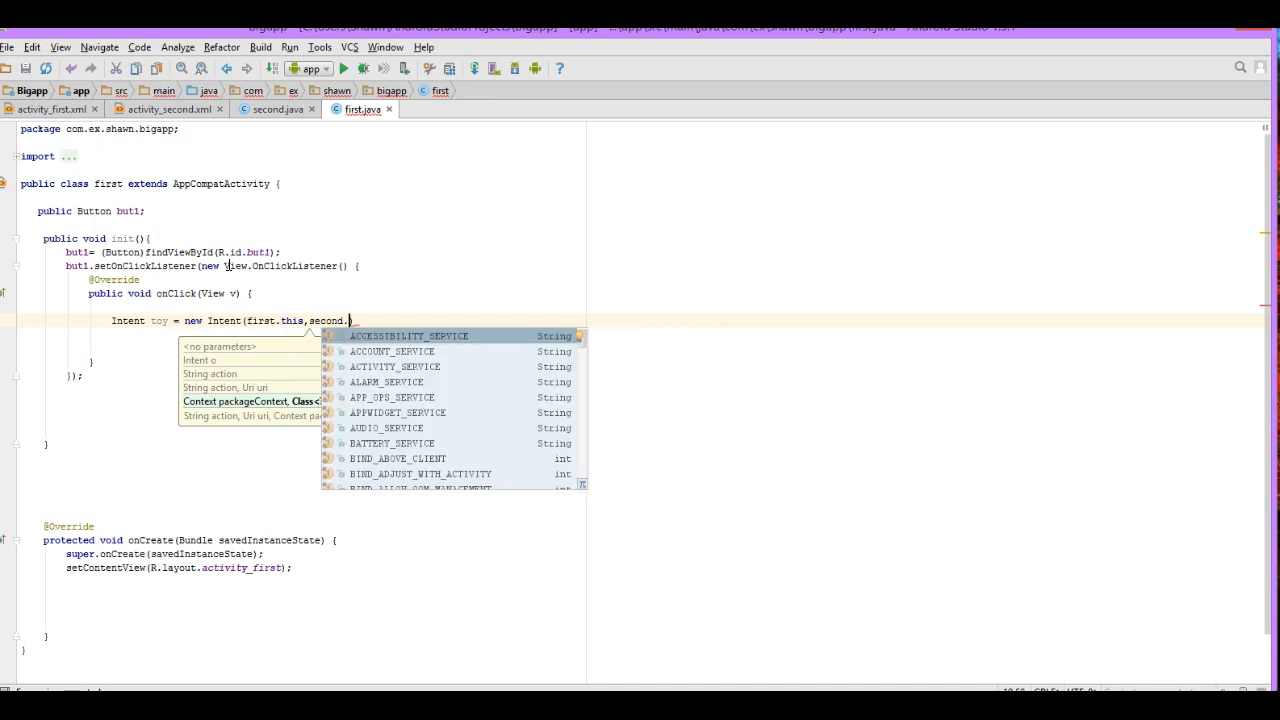
pyautogui.write('cl')
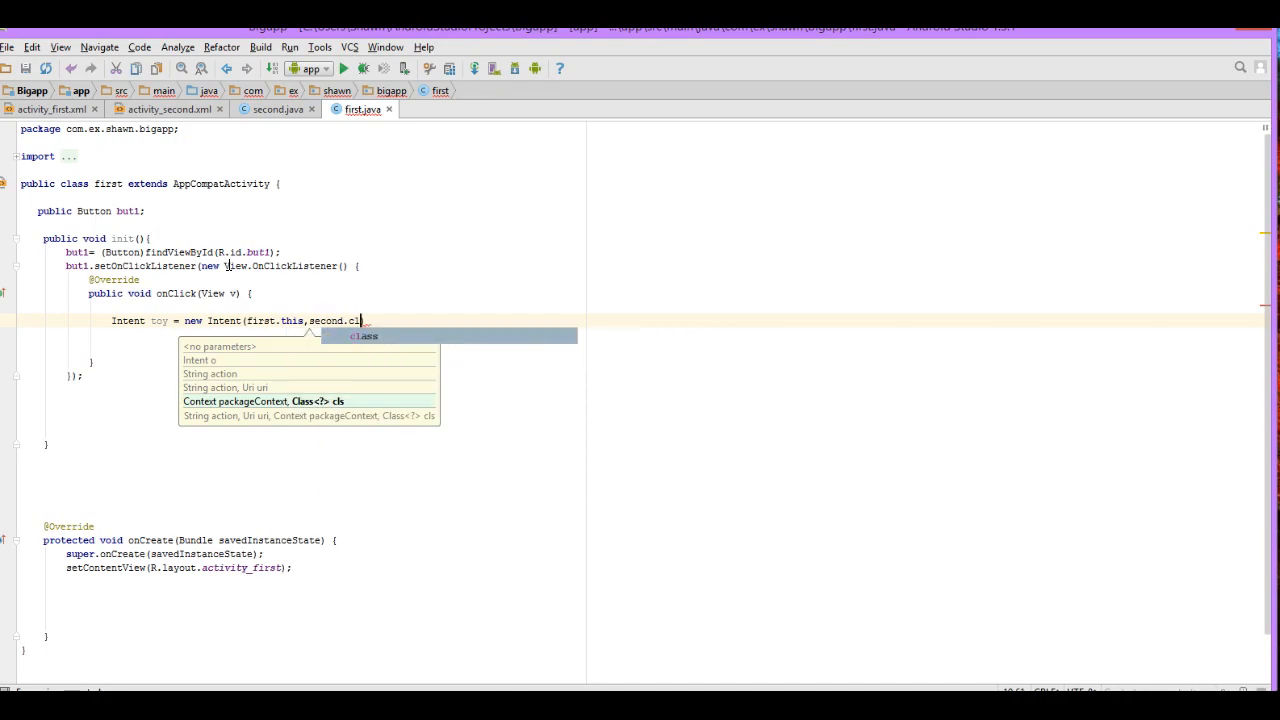
pyautogui.write('class)')
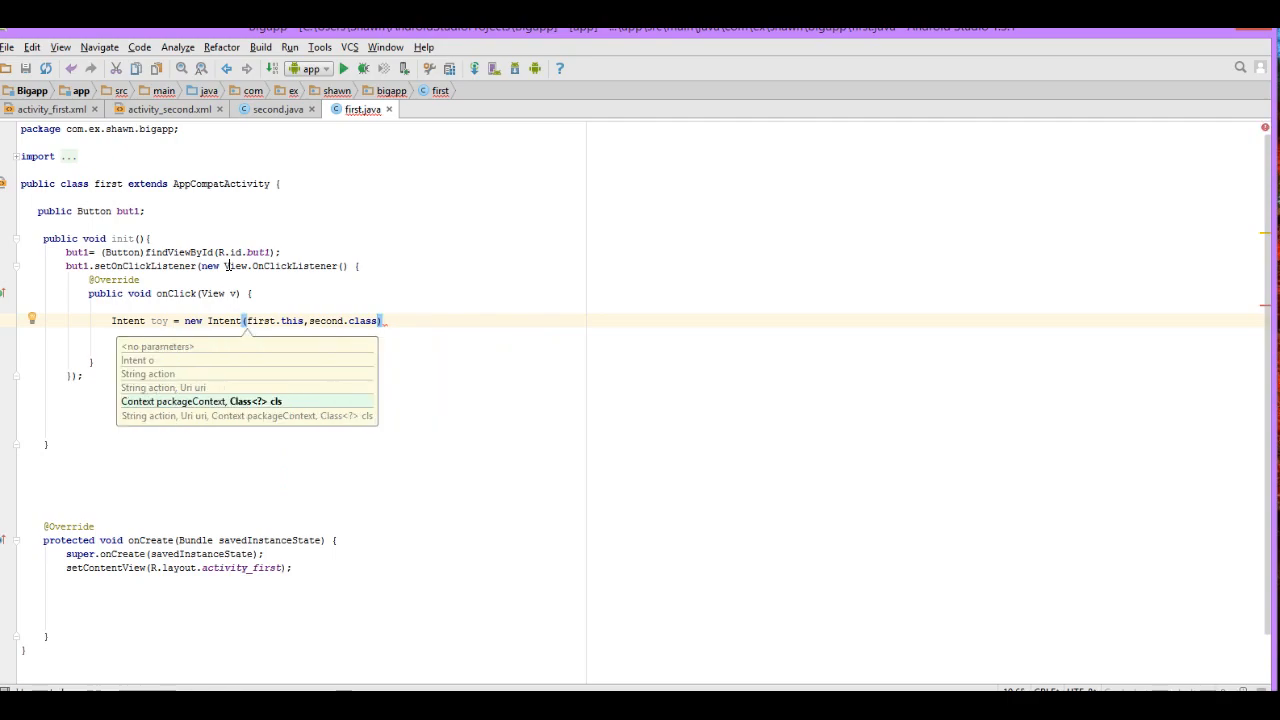
pyautogui.write(';')
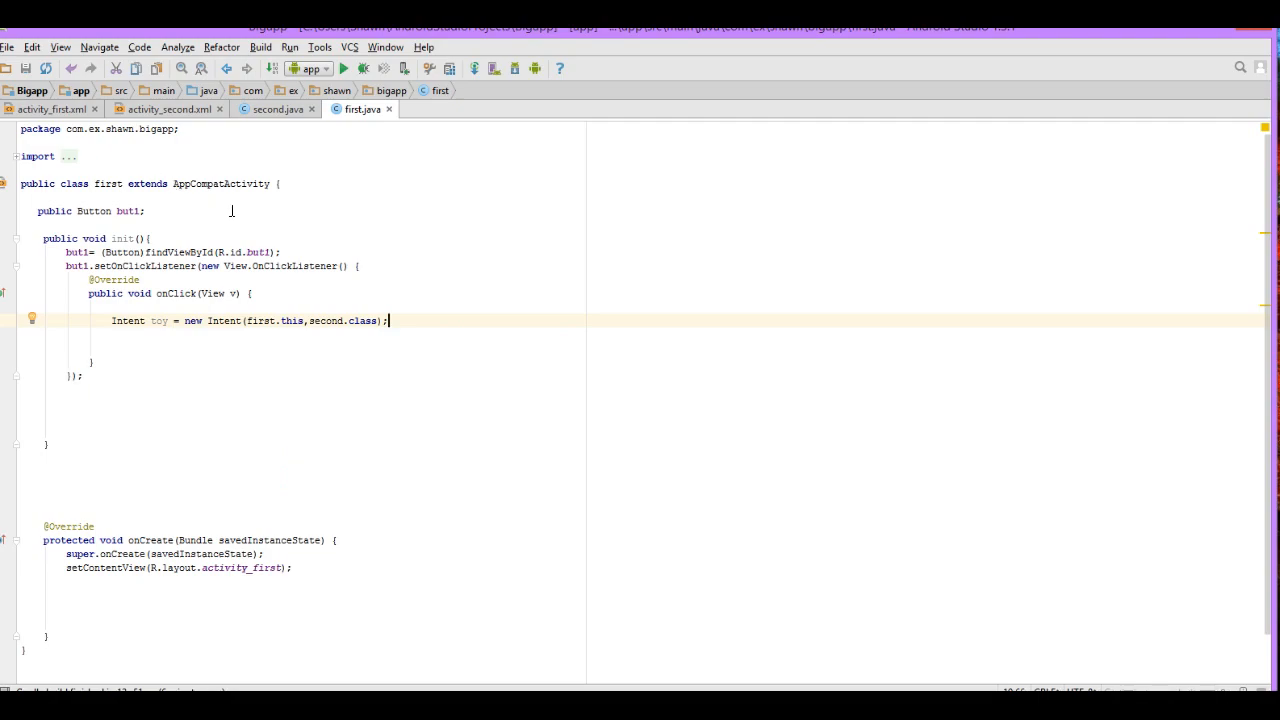
pyautogui.moveTo(360, 226)
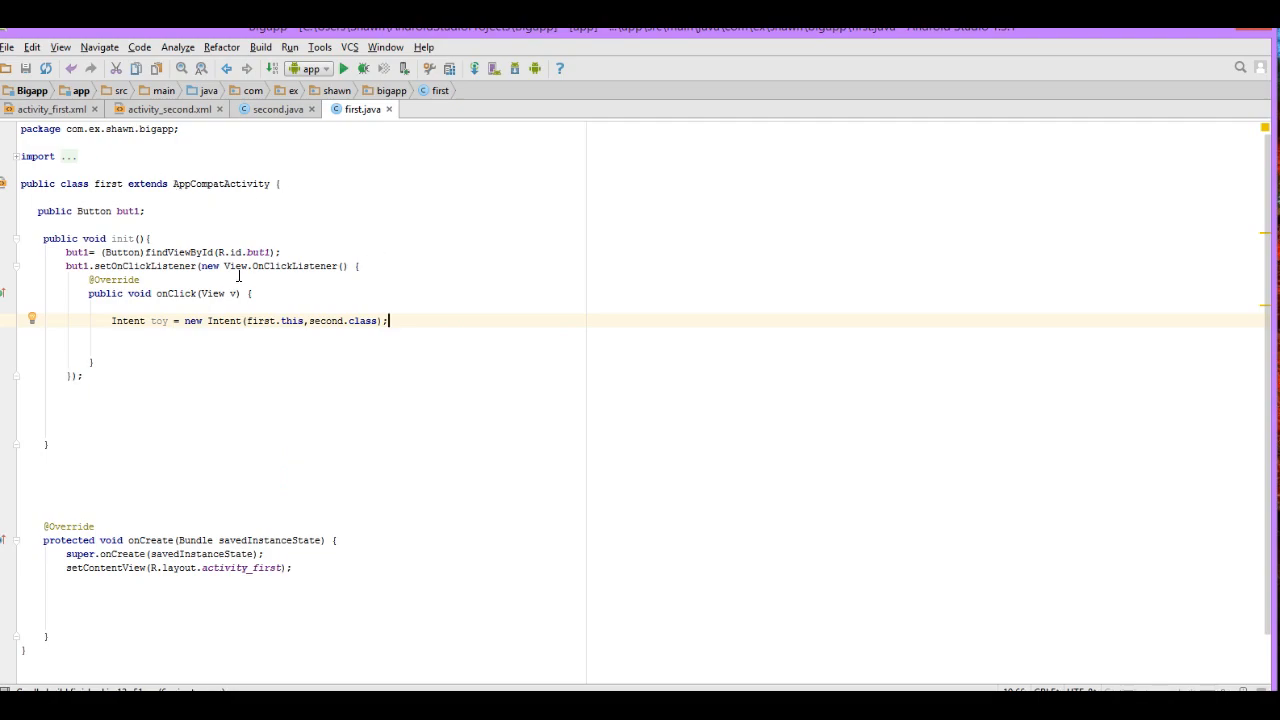
pyautogui.moveTo(308, 572)
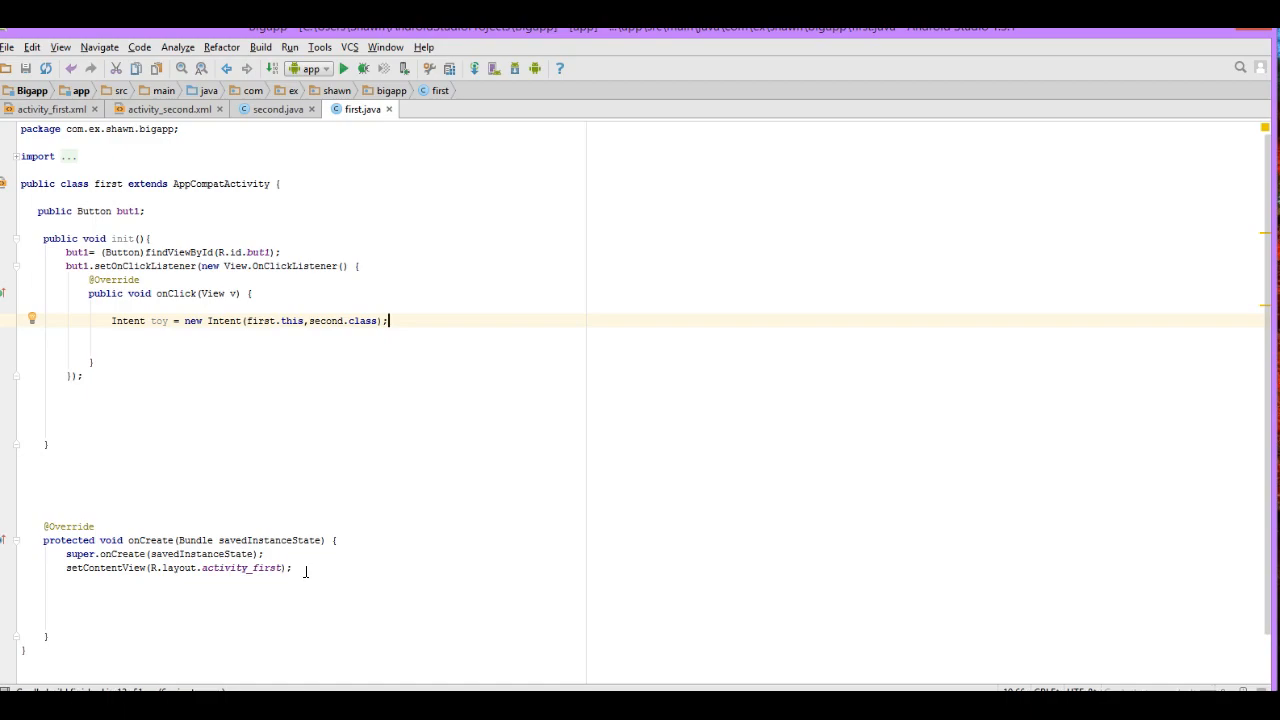
pyautogui.click(300, 582)
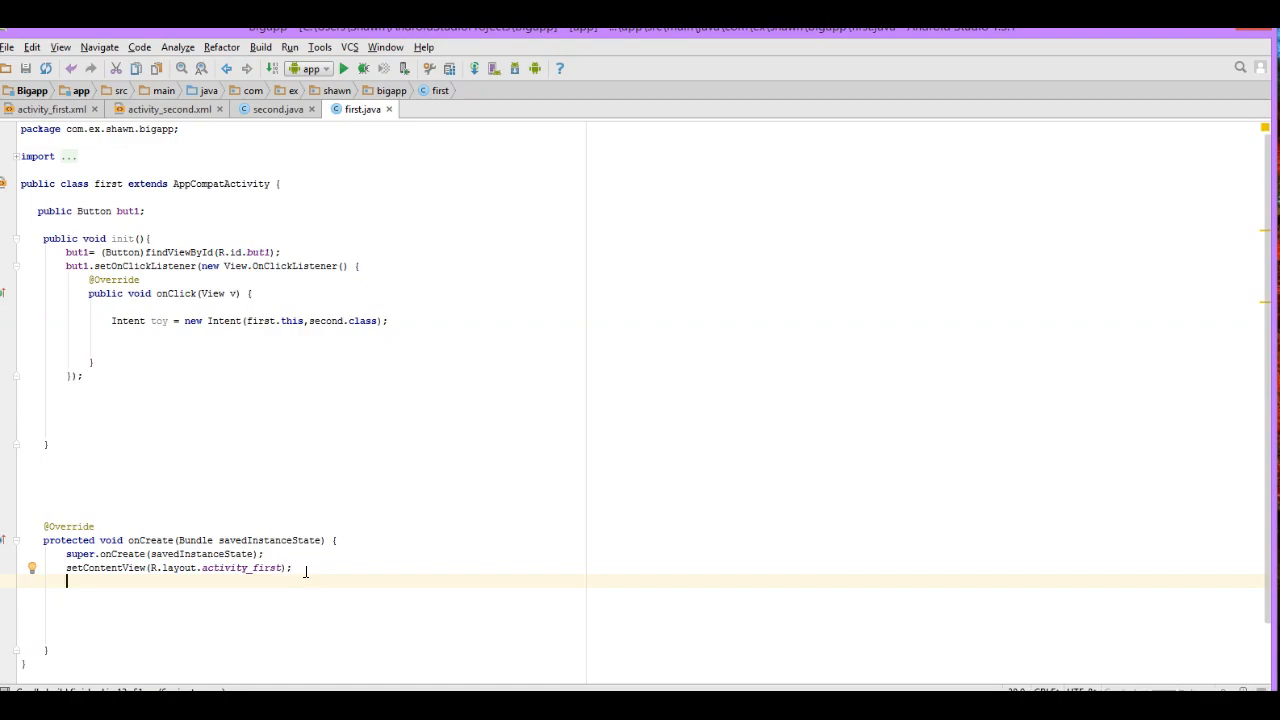
# Step: Add an init(); call in onCreate after setContentView, then switch to activity_second's layout
pyautogui.write('int')
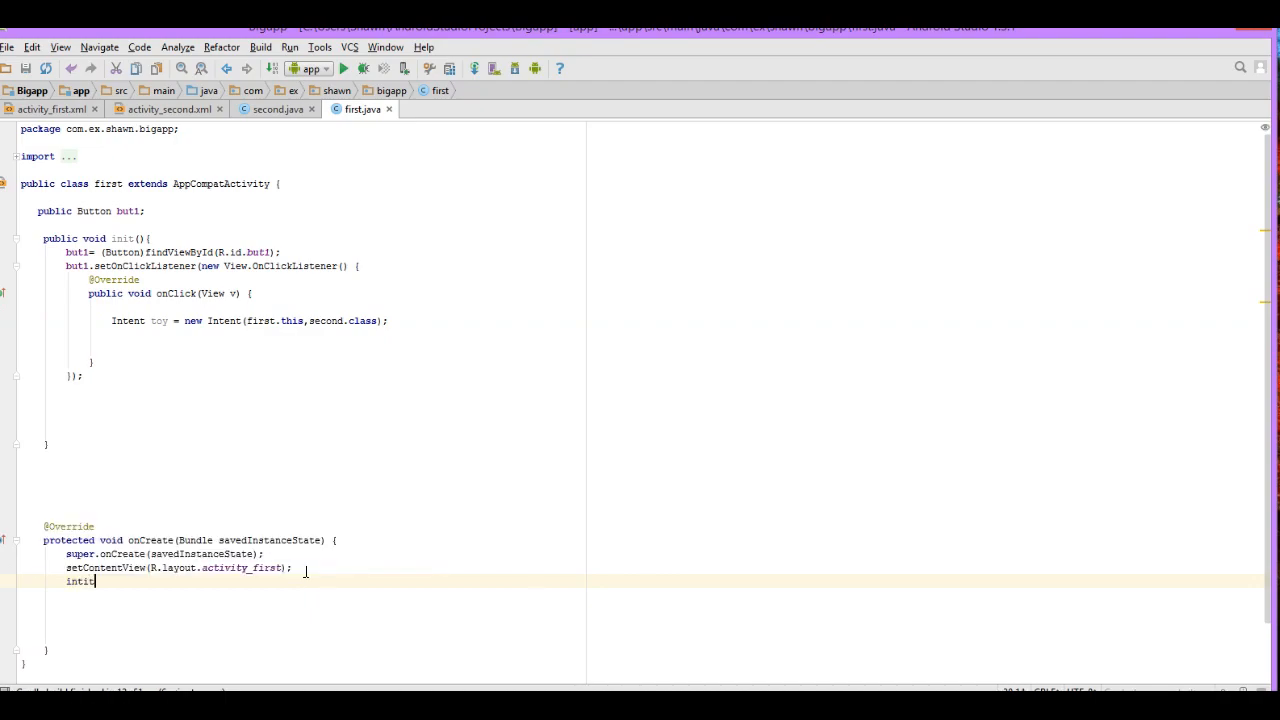
pyautogui.write('();')
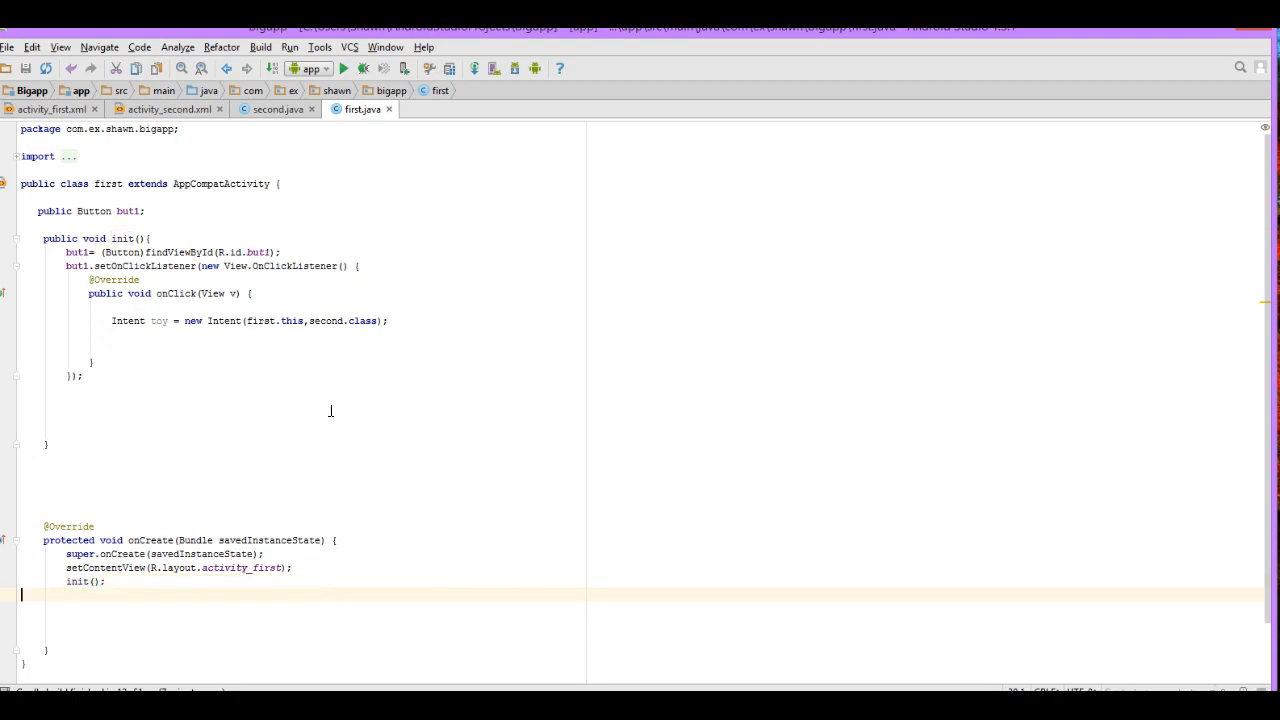
pyautogui.click(164, 108)
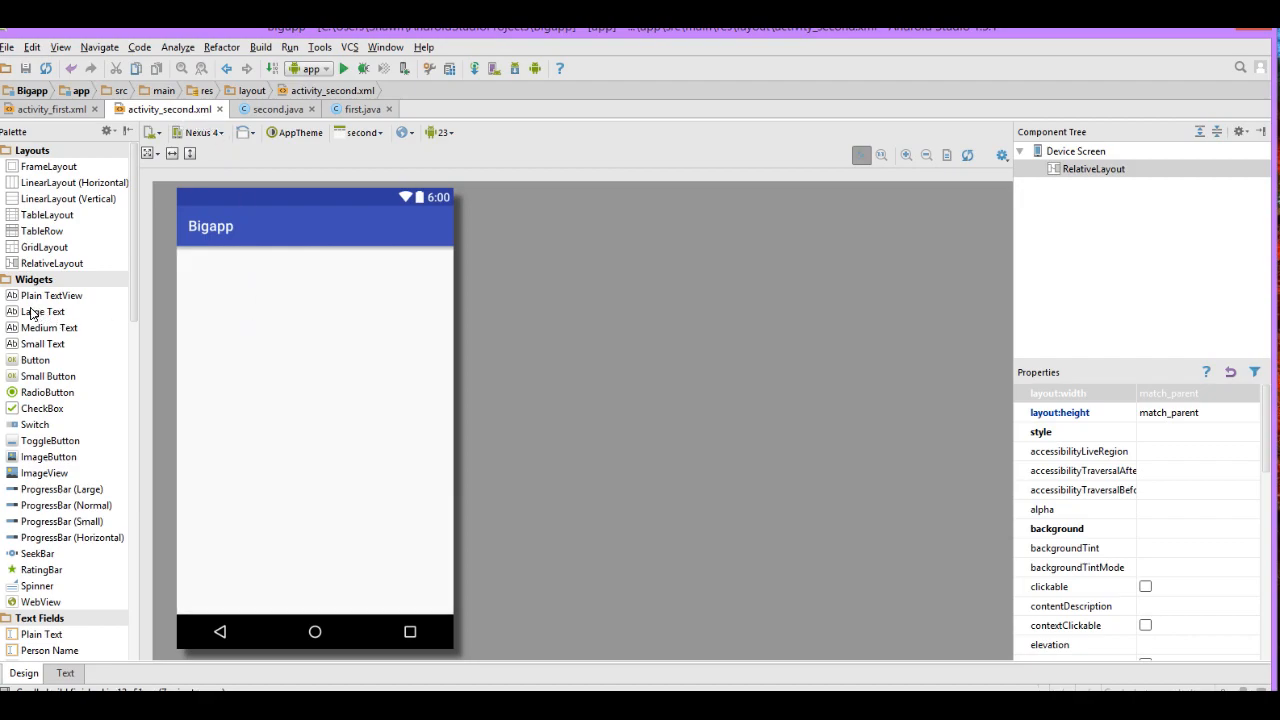
# Step: Drop a Large Text onto activity_second reading 'the second sceen' and return to activity_first
pyautogui.moveTo(44, 312); pyautogui.dragTo(264, 312)
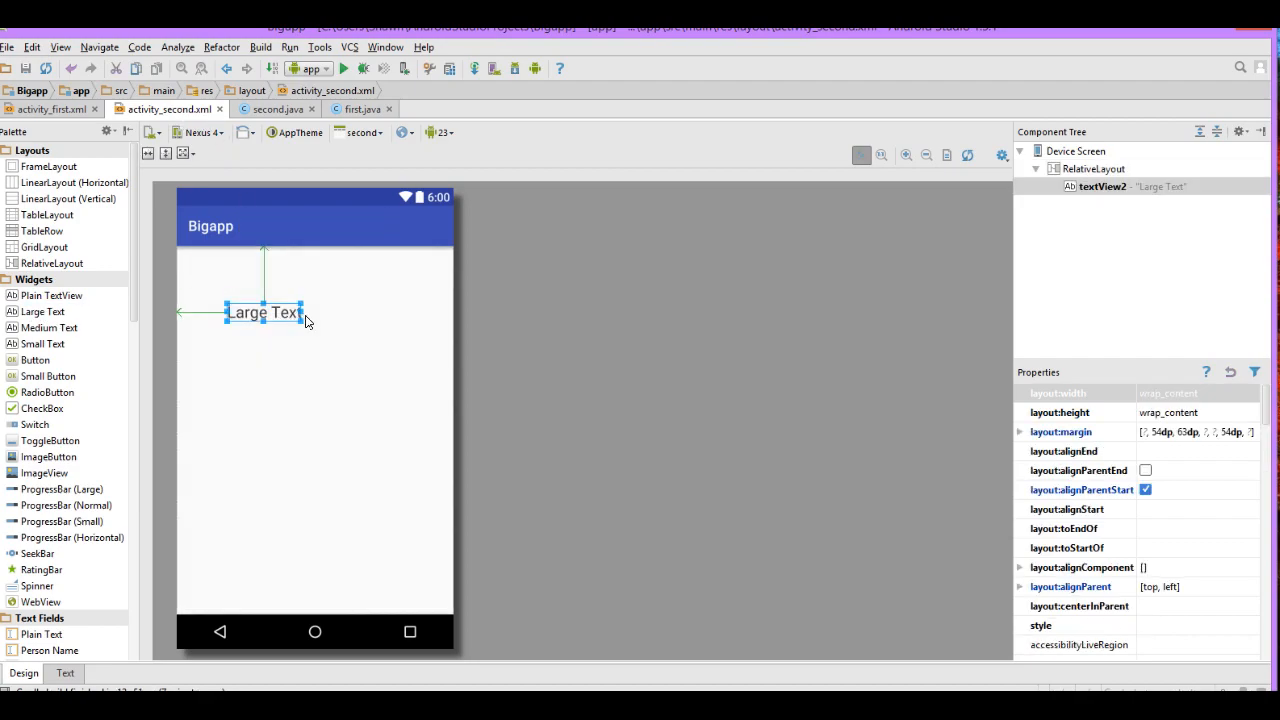
pyautogui.click(1144, 470)
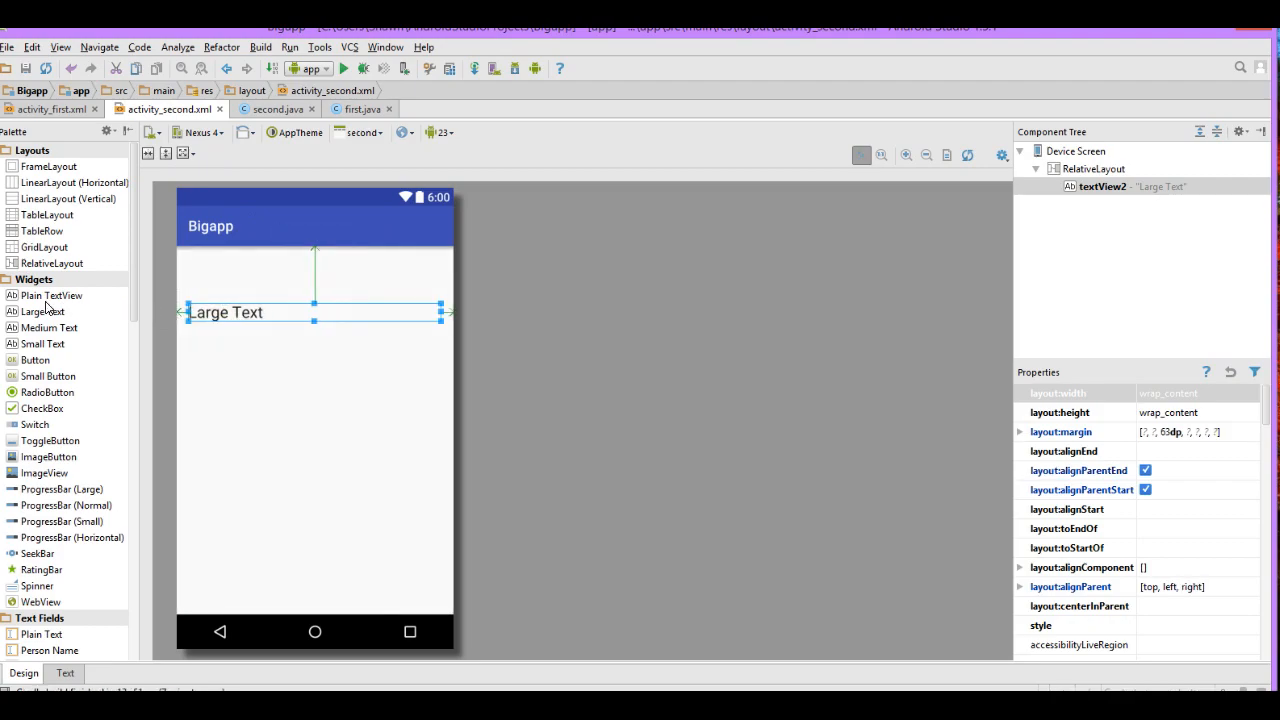
pyautogui.moveTo(196, 358)
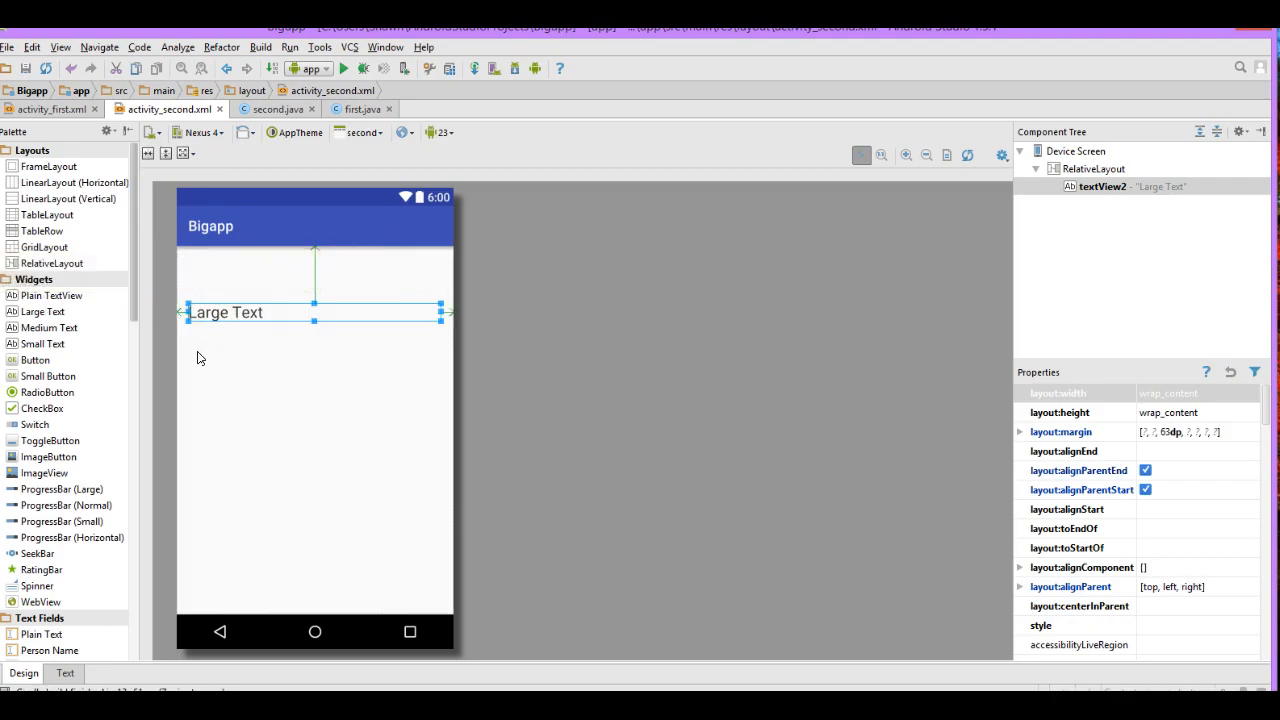
pyautogui.doubleClick(224, 312)
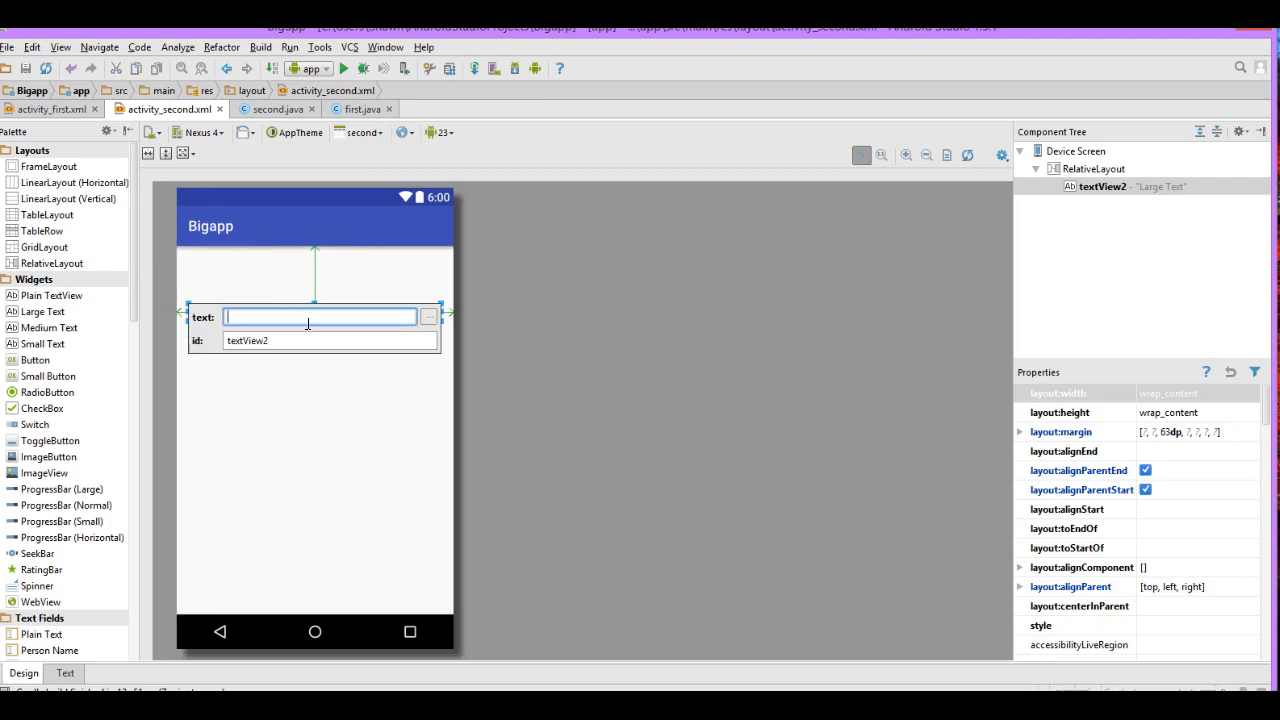
pyautogui.write('the second')
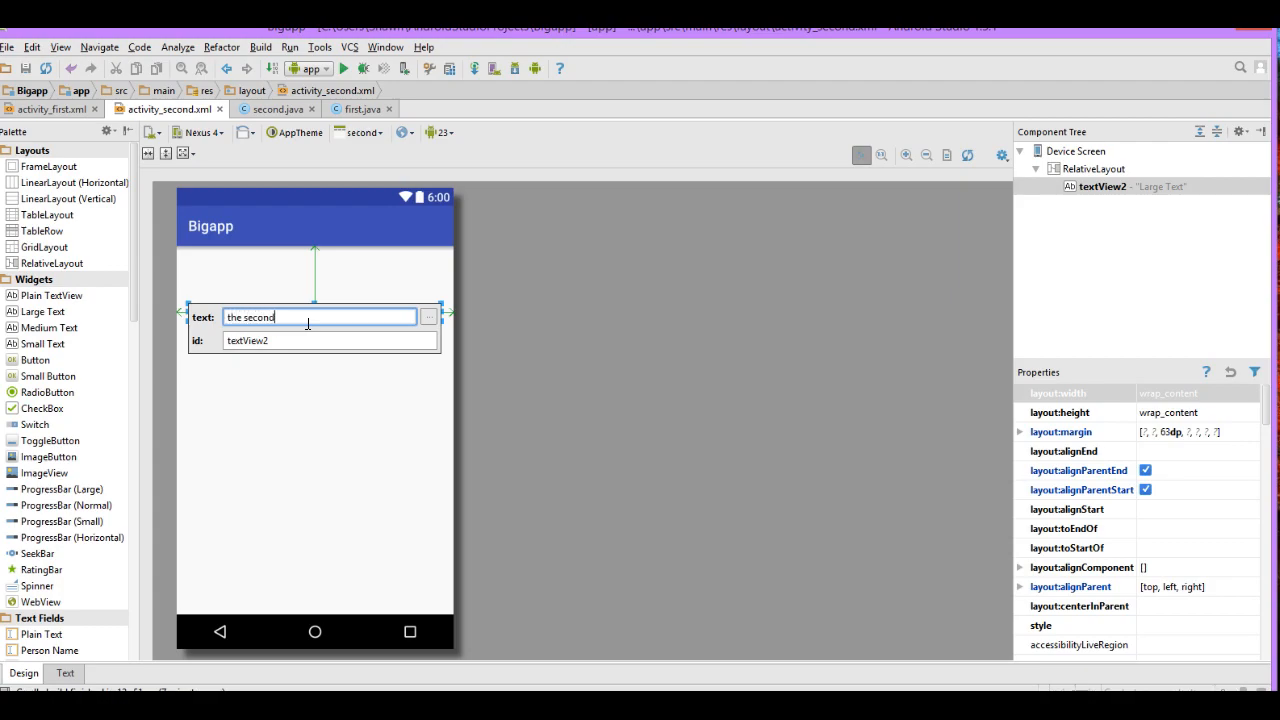
pyautogui.write('sce')
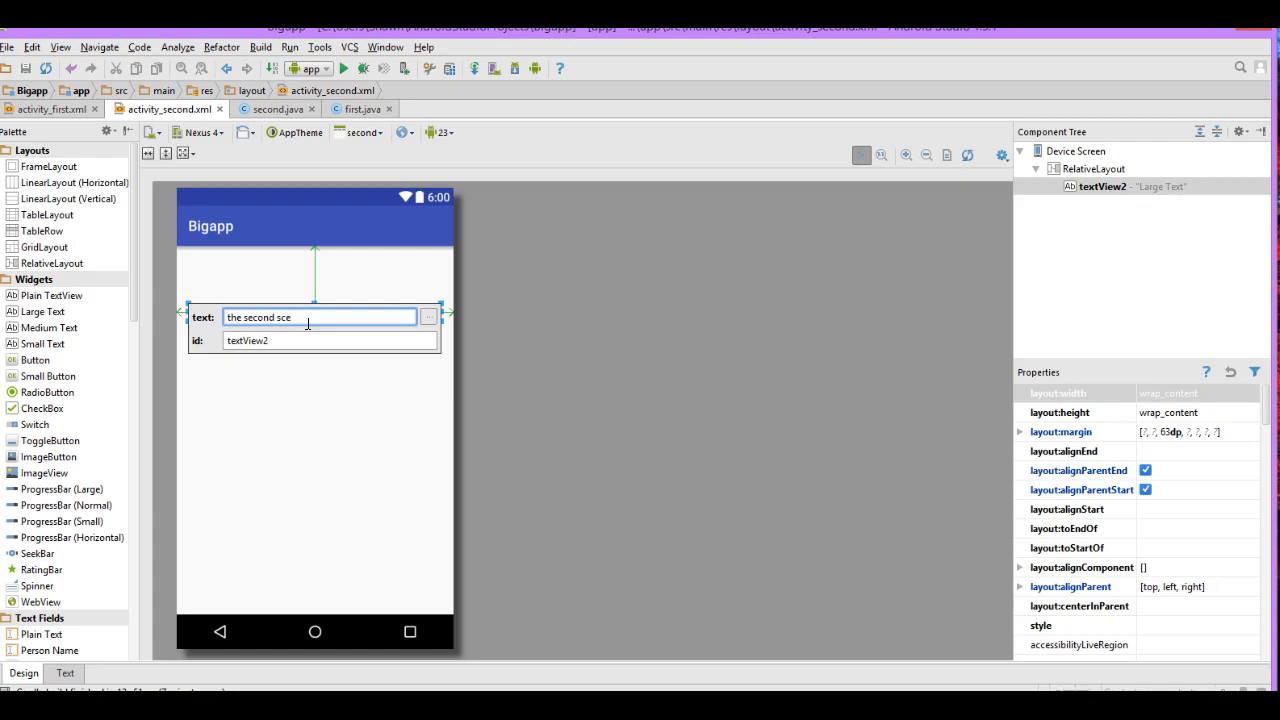
pyautogui.write('en')
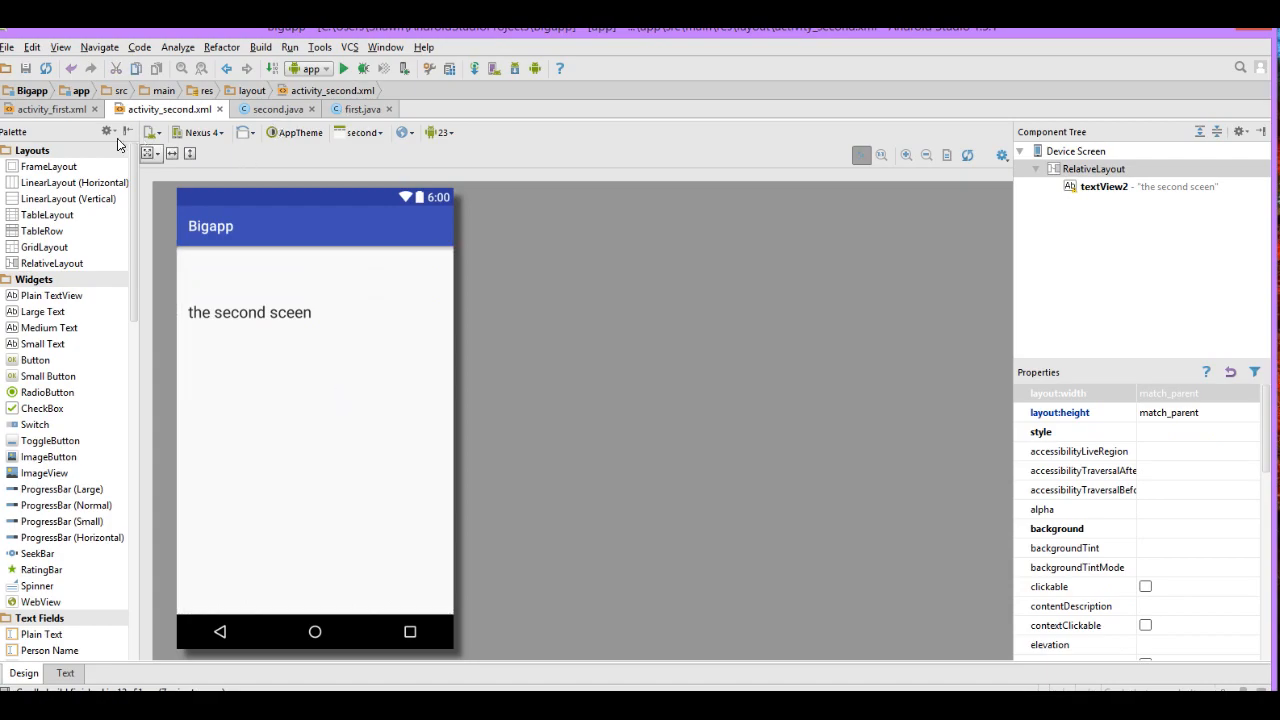
pyautogui.click(48, 108)
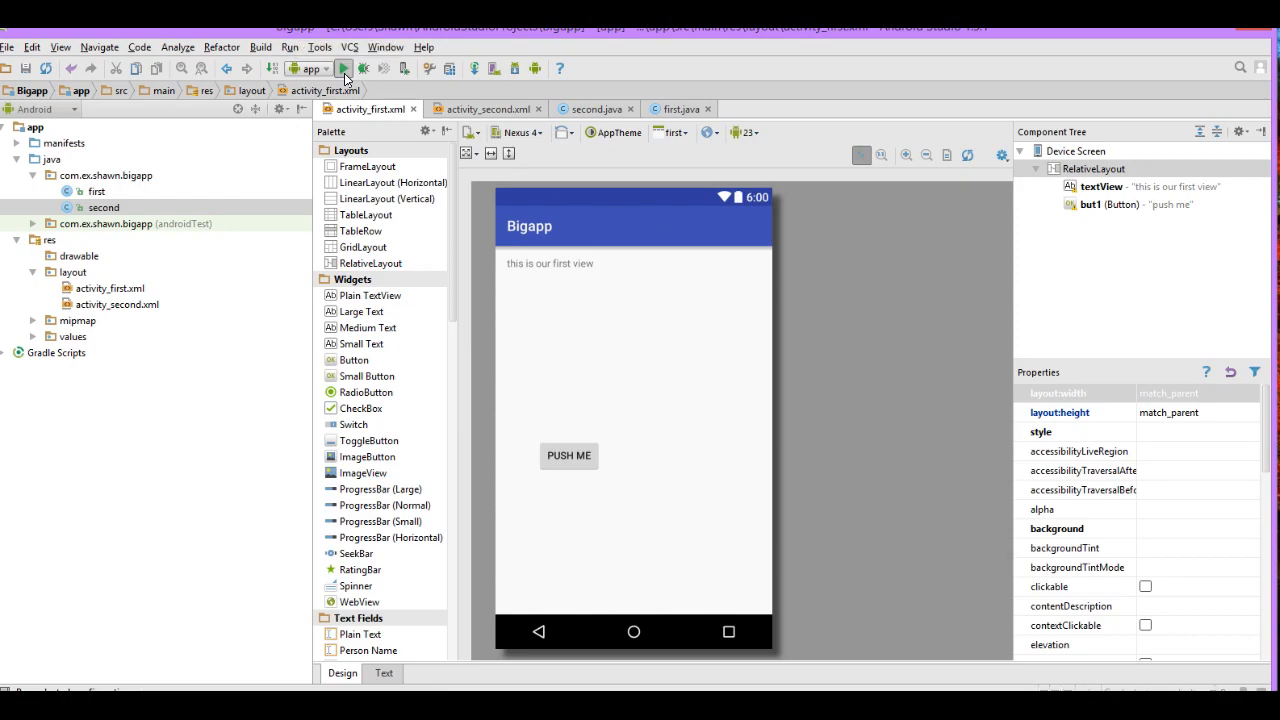
# Step: Run Bigapp on the Nexus 5 emulator chosen in Device Chooser
pyautogui.click(344, 68)
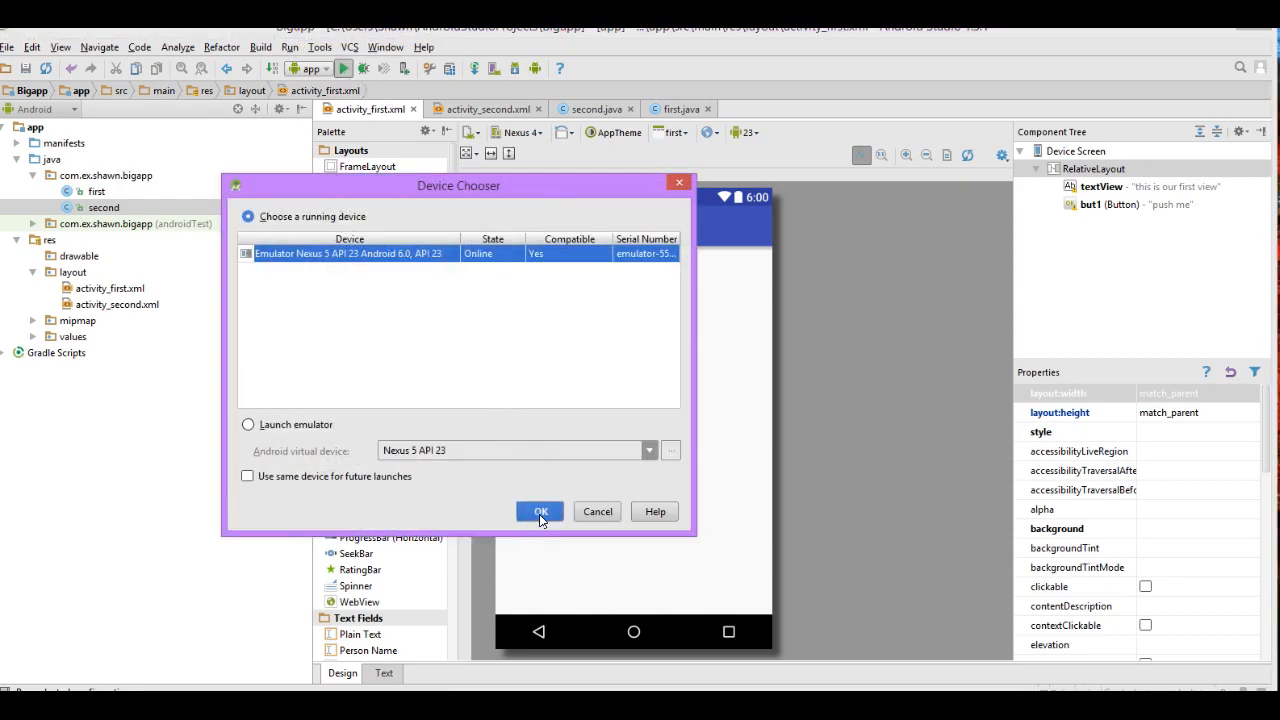
pyautogui.click(538, 512)
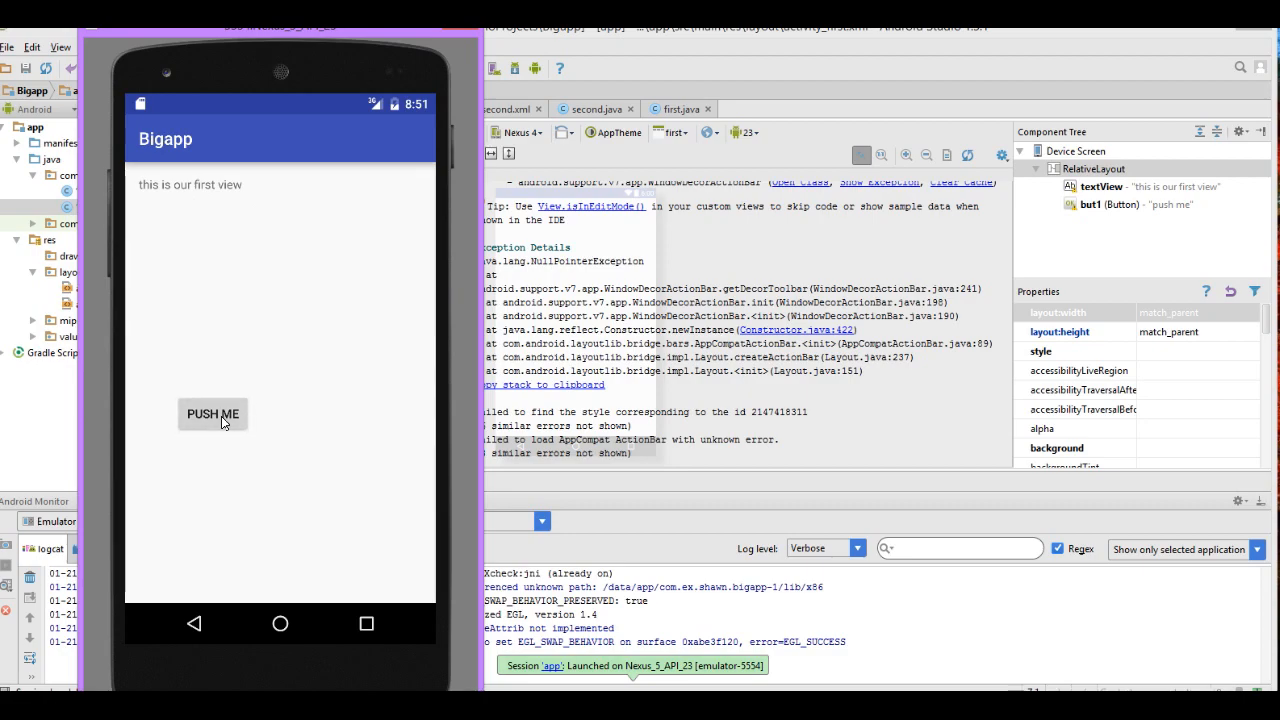
pyautogui.moveTo(196, 460)
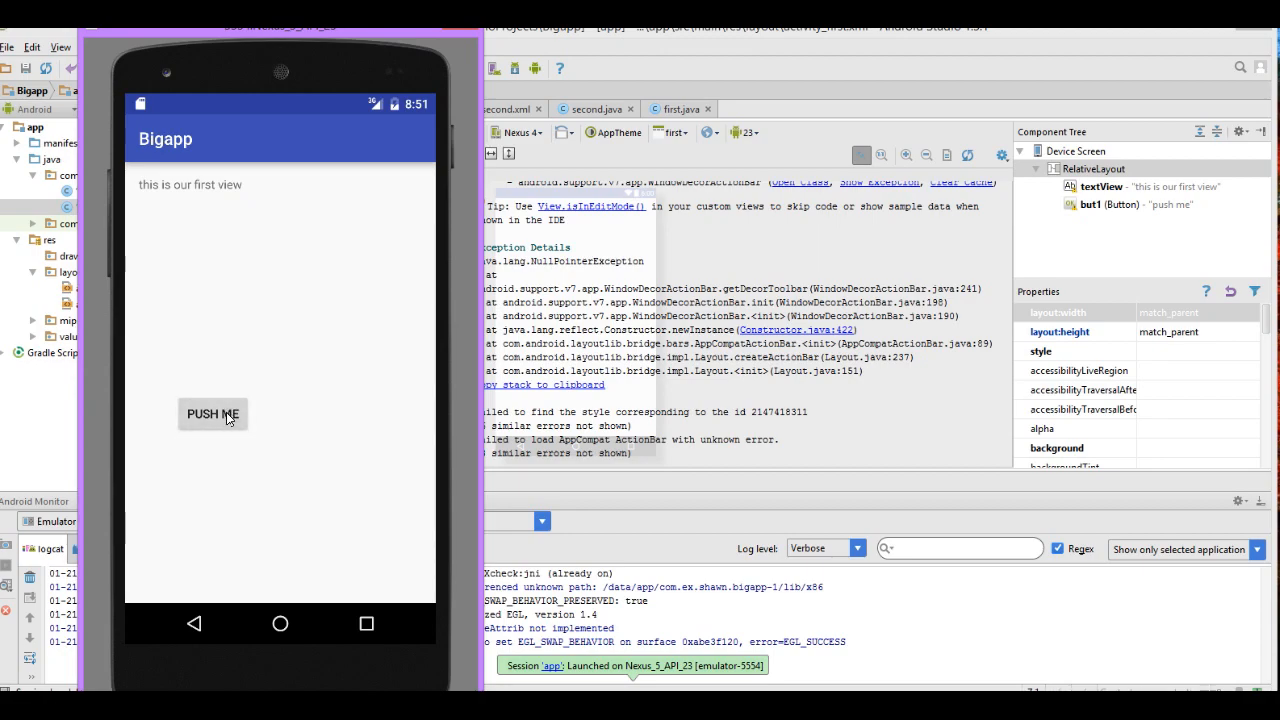
pyautogui.moveTo(948, 228)
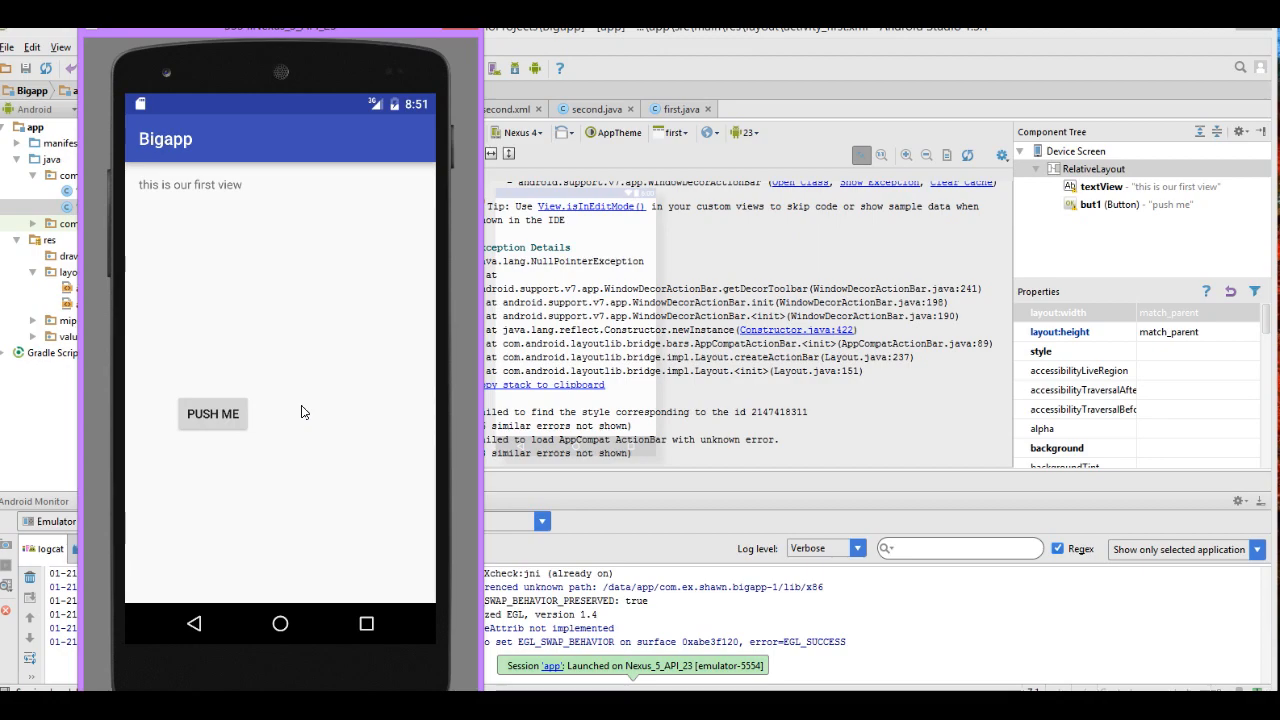
pyautogui.moveTo(470, 400)
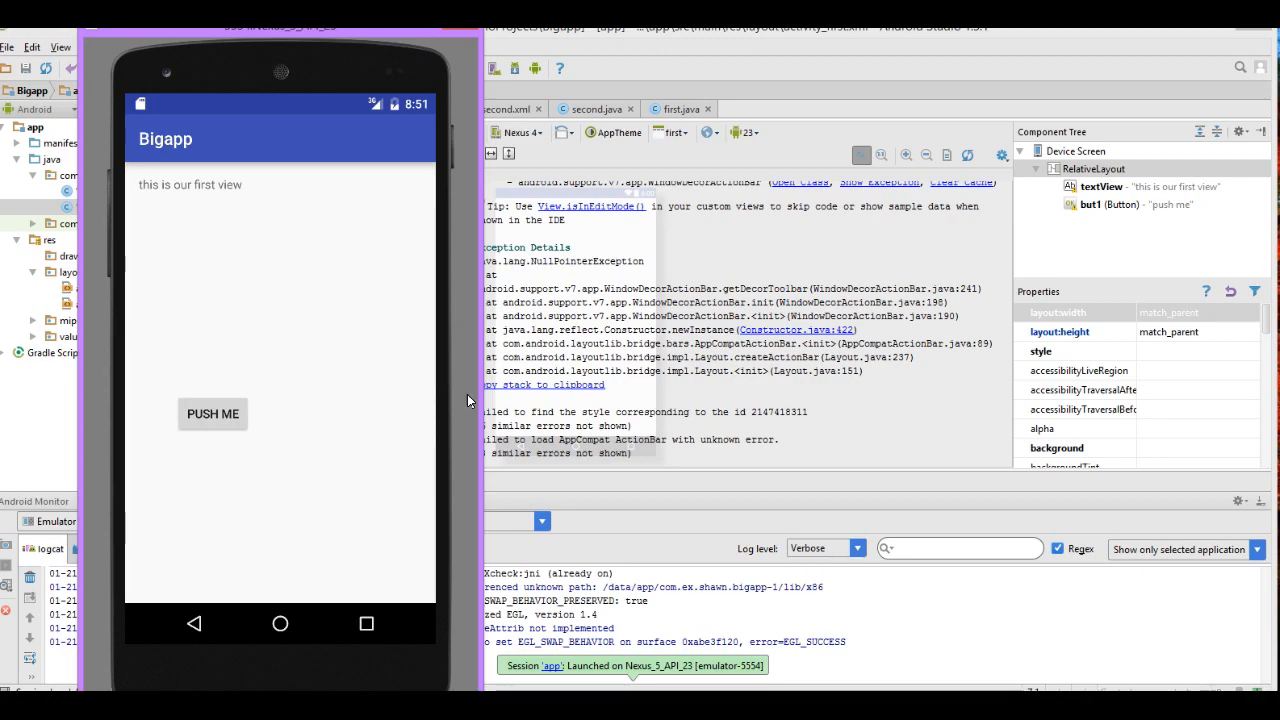
pyautogui.moveTo(964, 184)
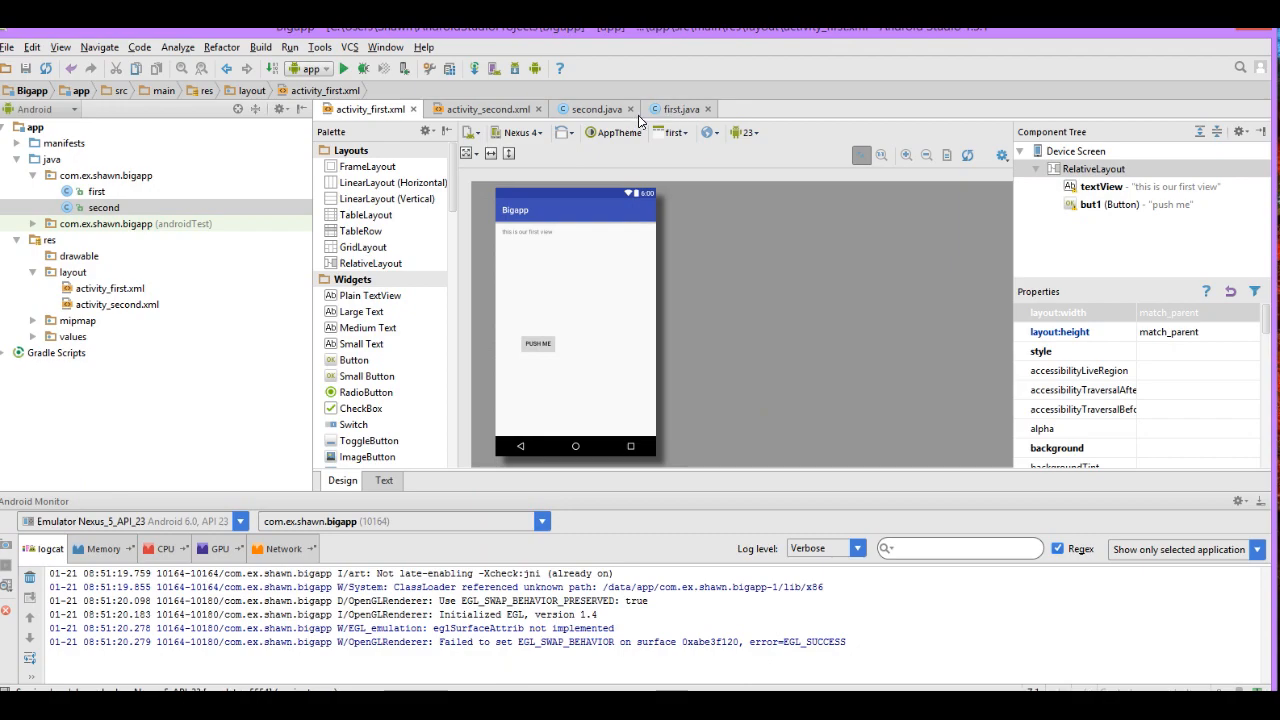
# Step: In first.java add startActivity(toy); after the Intent line in the click handler
pyautogui.click(678, 108)
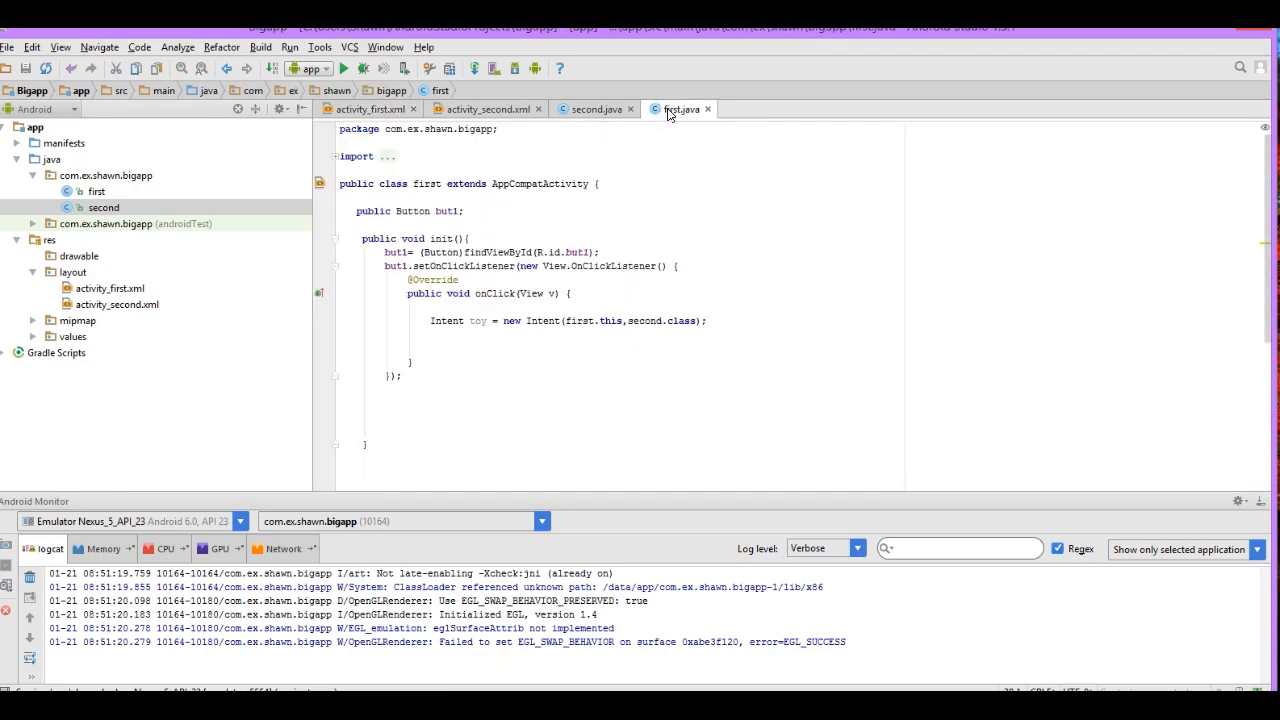
pyautogui.click(590, 108)
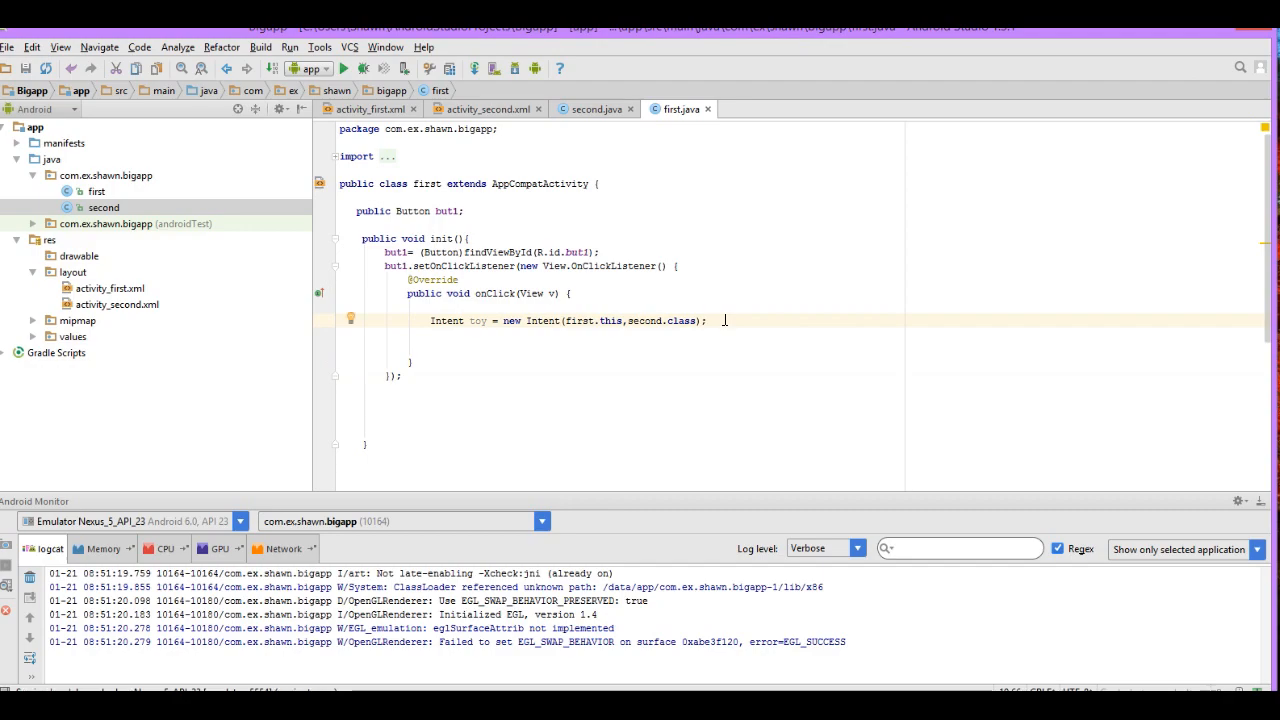
pyautogui.moveTo(476, 330)
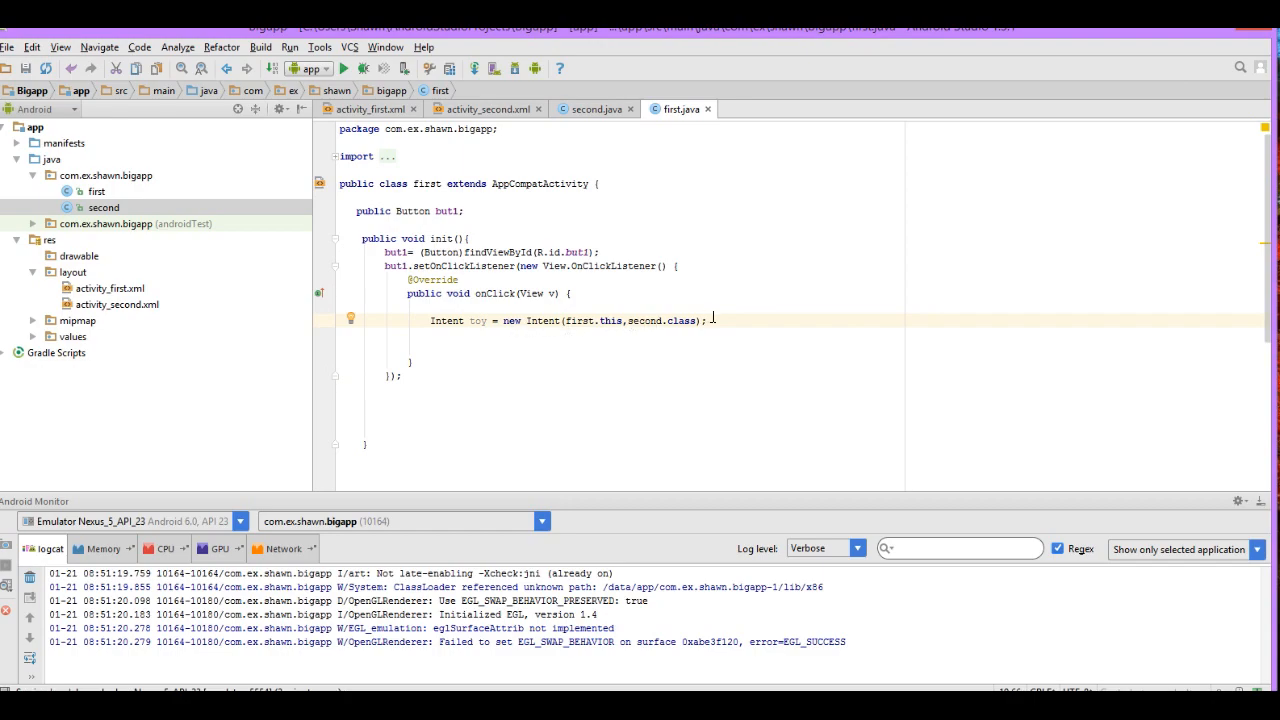
pyautogui.press('enter')
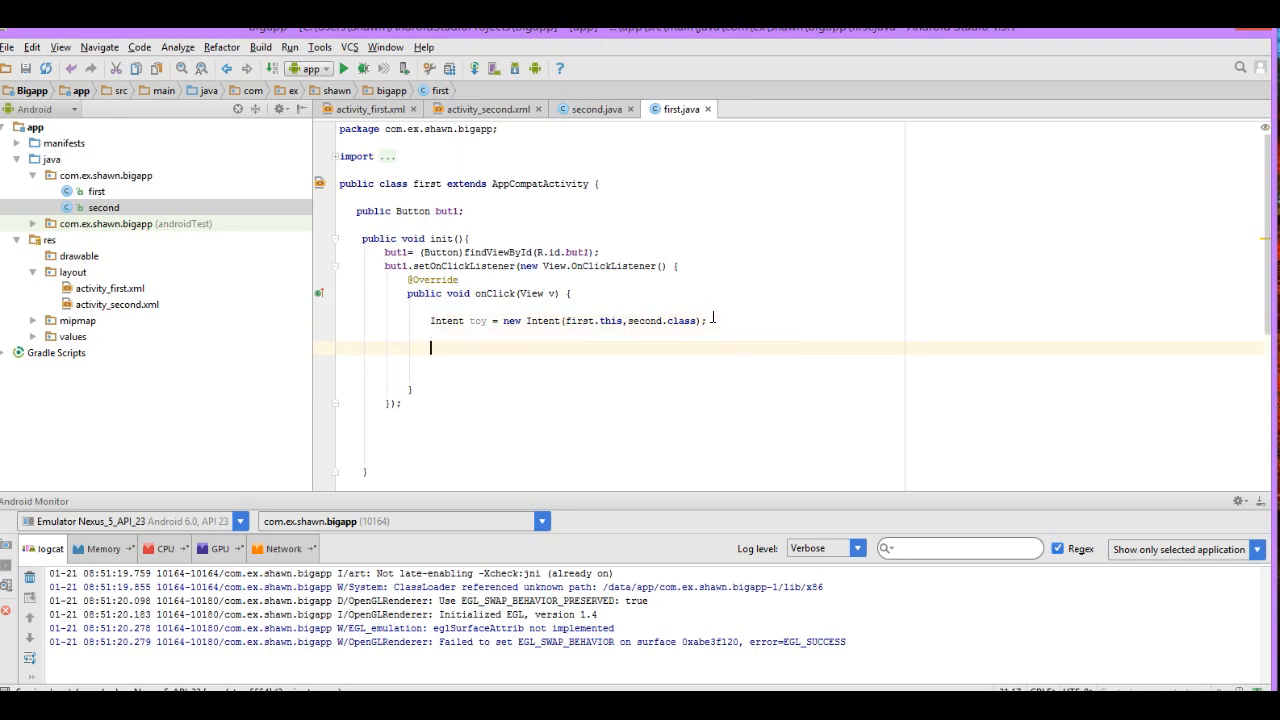
pyautogui.write('startActivity();')
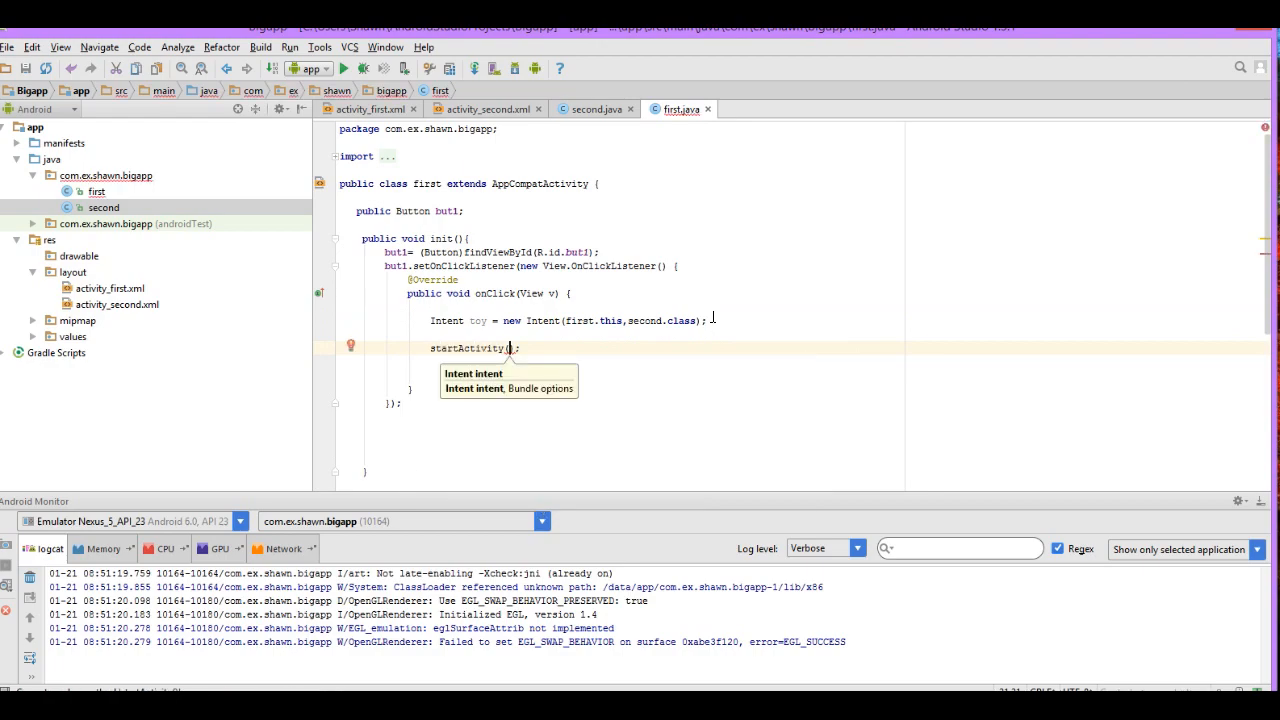
pyautogui.write('toy')
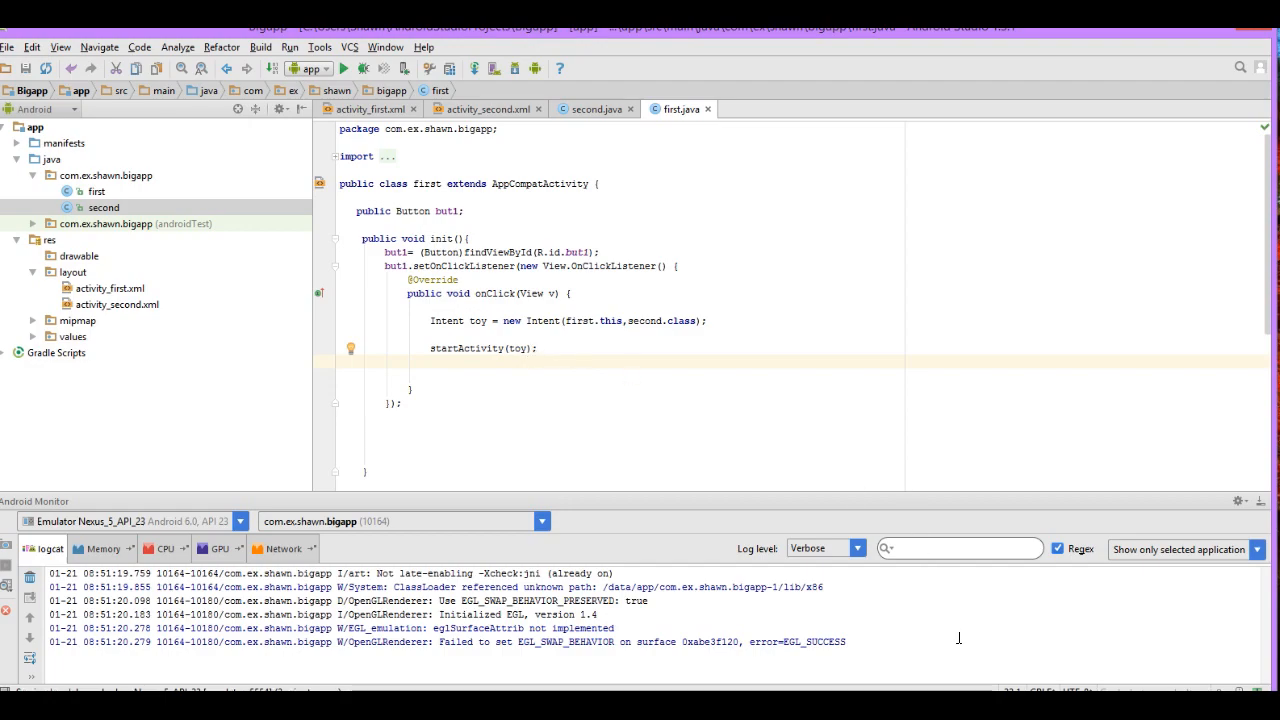
pyautogui.click(344, 68)
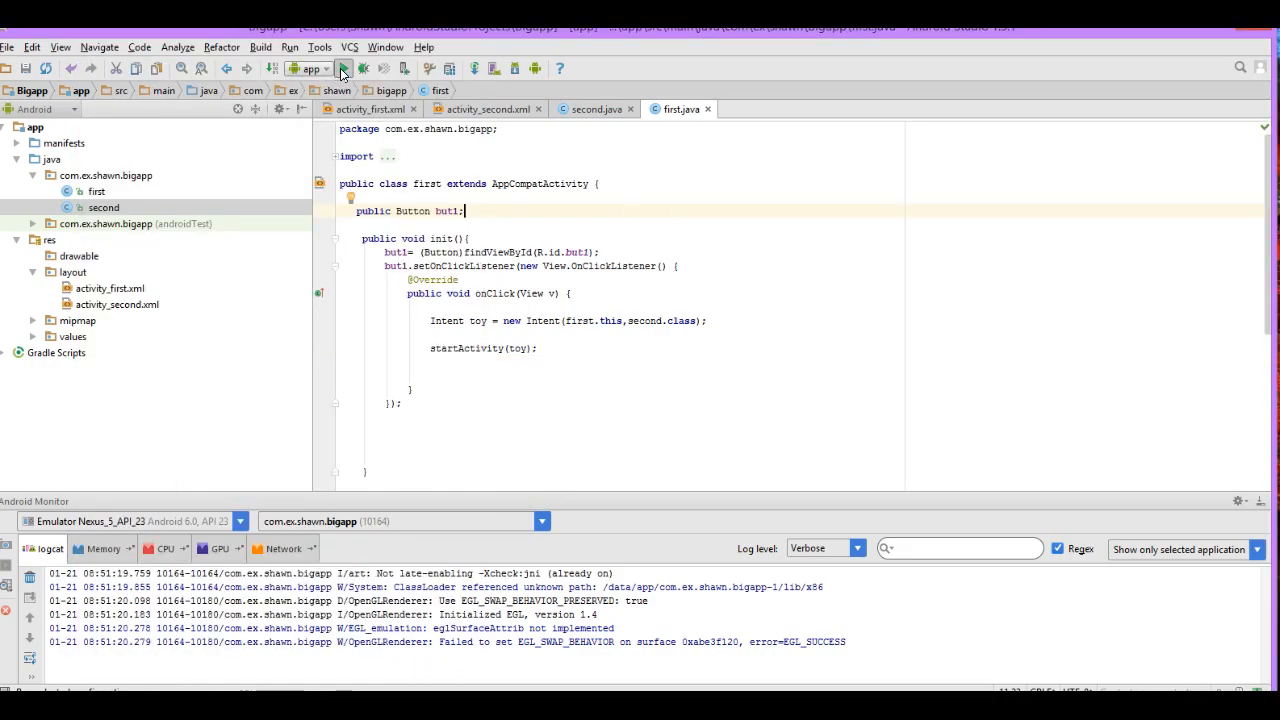
# Step: Rerun Bigapp on the emulator and tap PUSH ME to reach 'the second sceen'
pyautogui.click(344, 68)
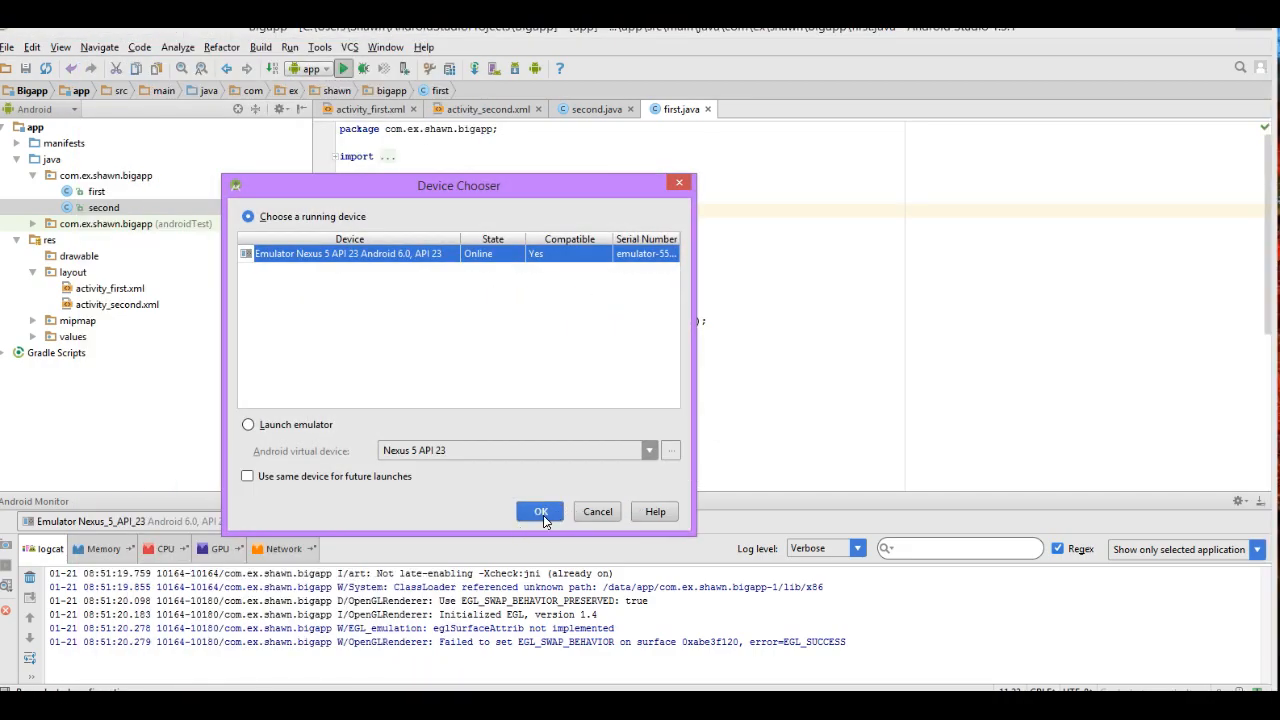
pyautogui.click(540, 512)
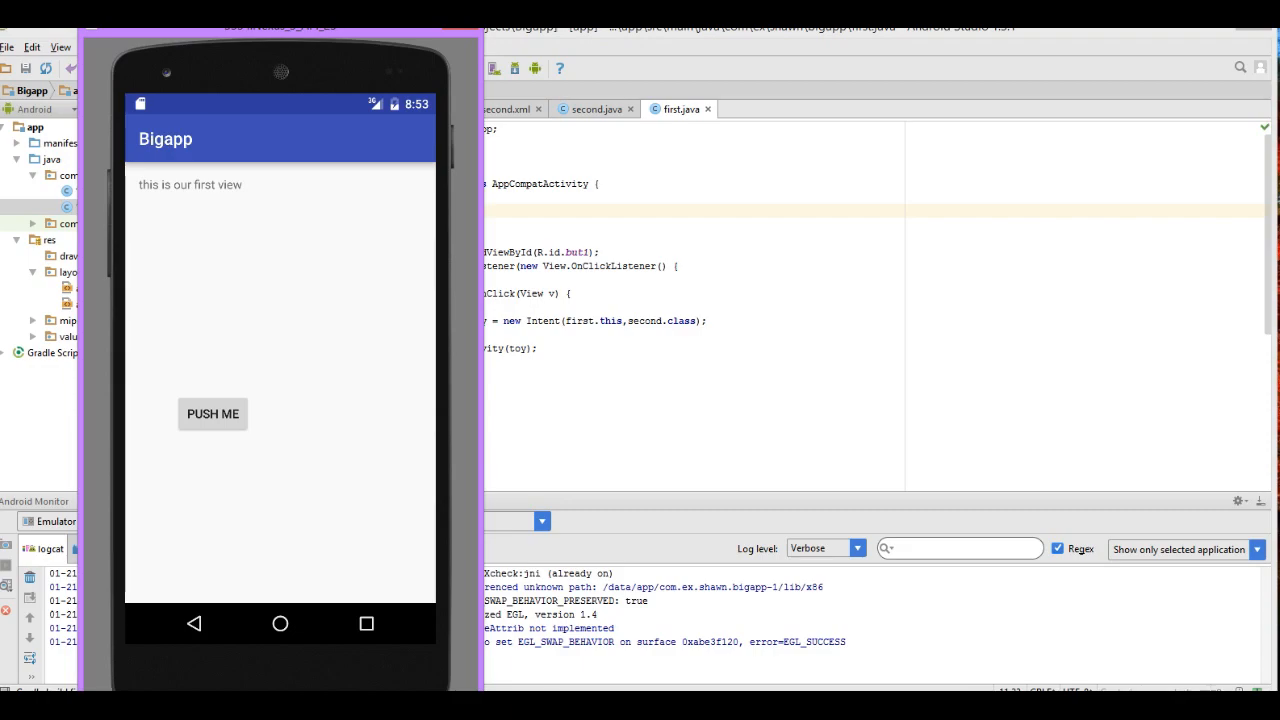
pyautogui.click(280, 624)
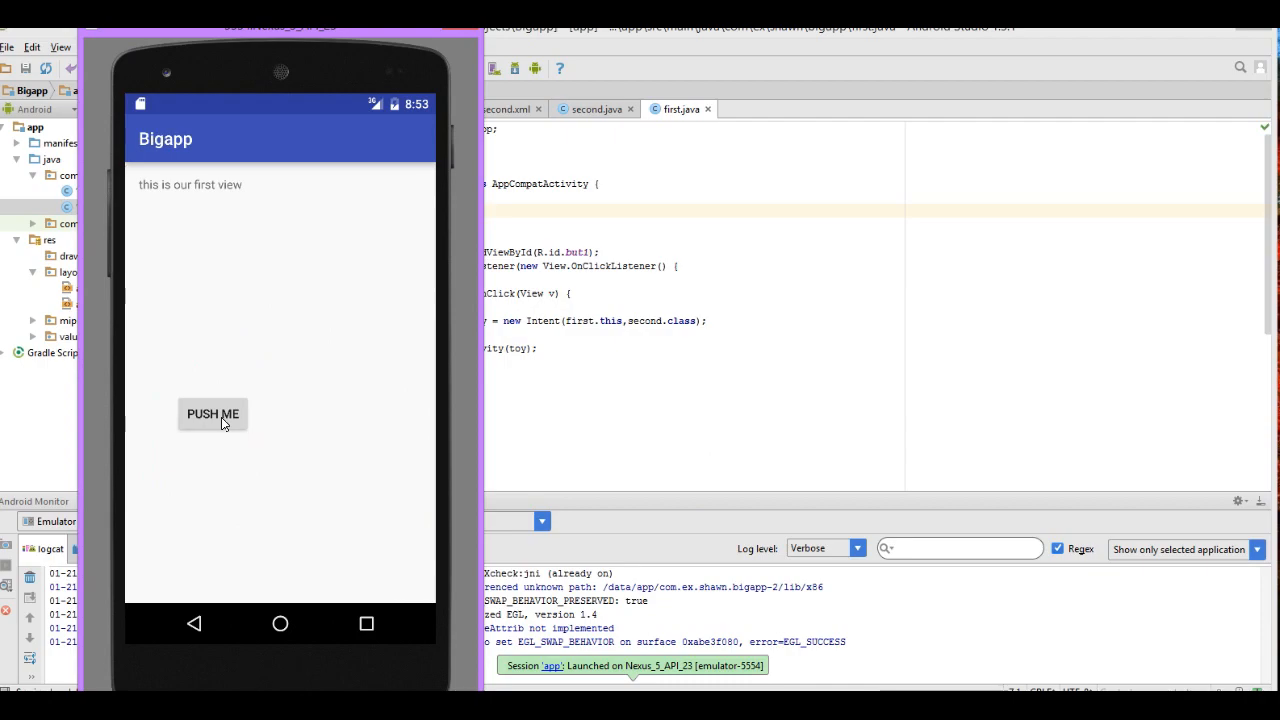
pyautogui.click(212, 414)
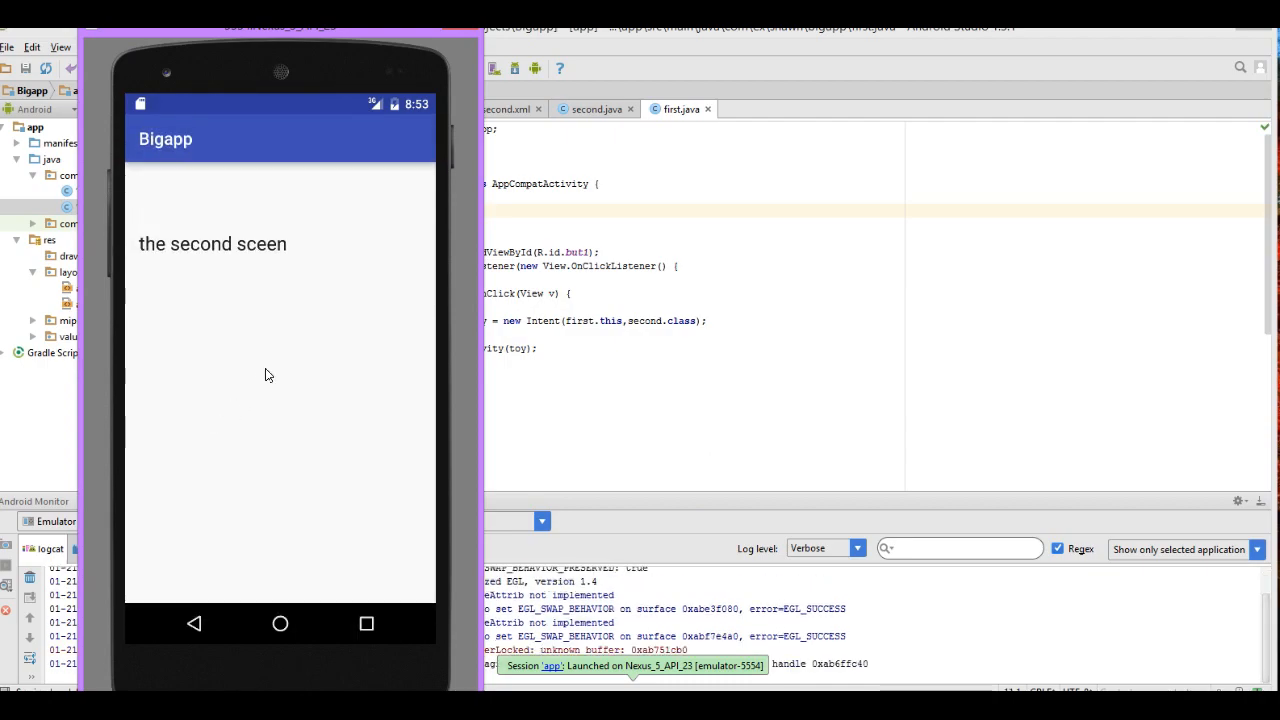